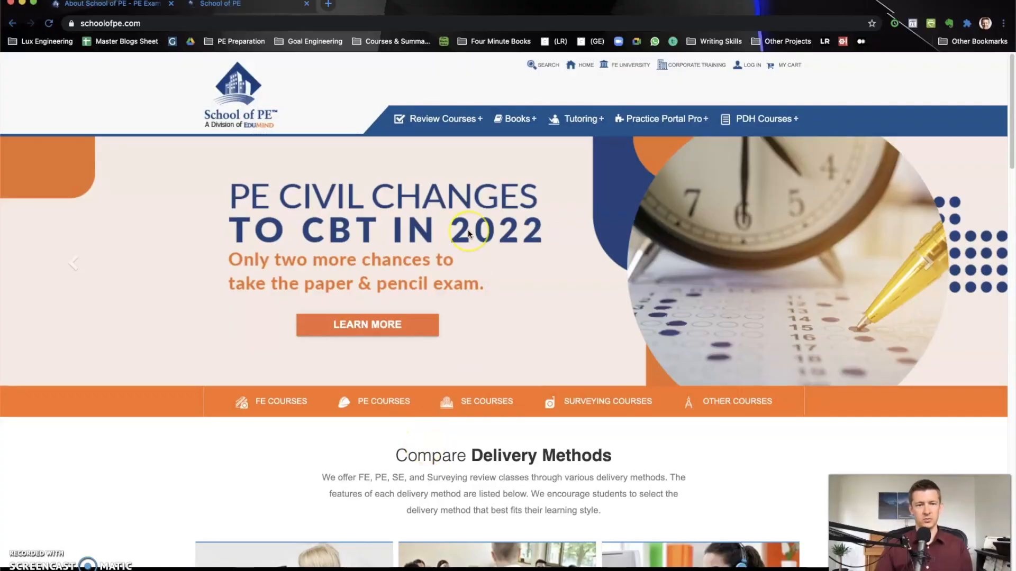
{"action": "mouse_move", "coordinate": [469, 231]}
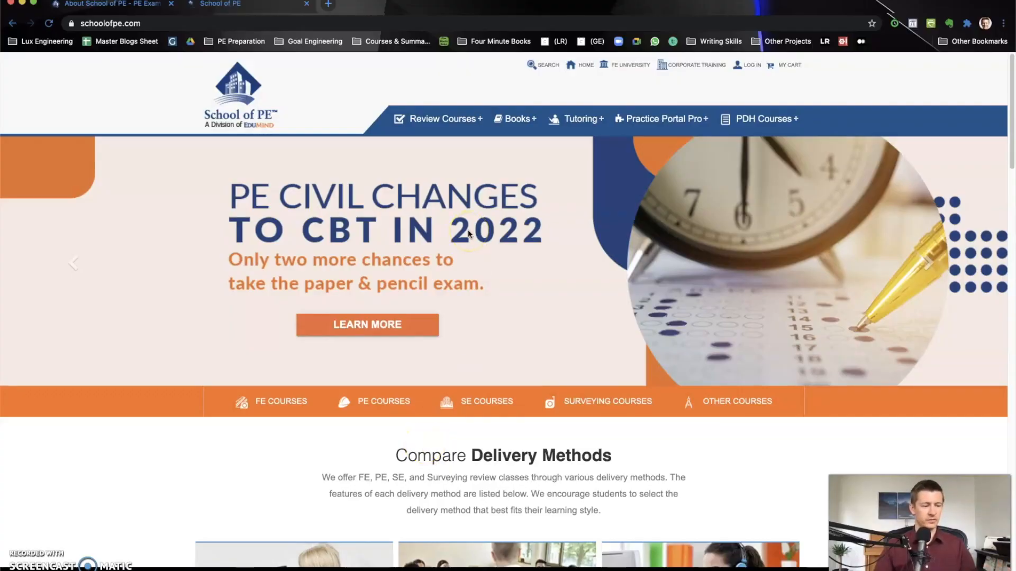
- From Review Courses, reach the PE Civil Exam Review Course page listing five course options
{"action": "left_click", "coordinate": [441, 118]}
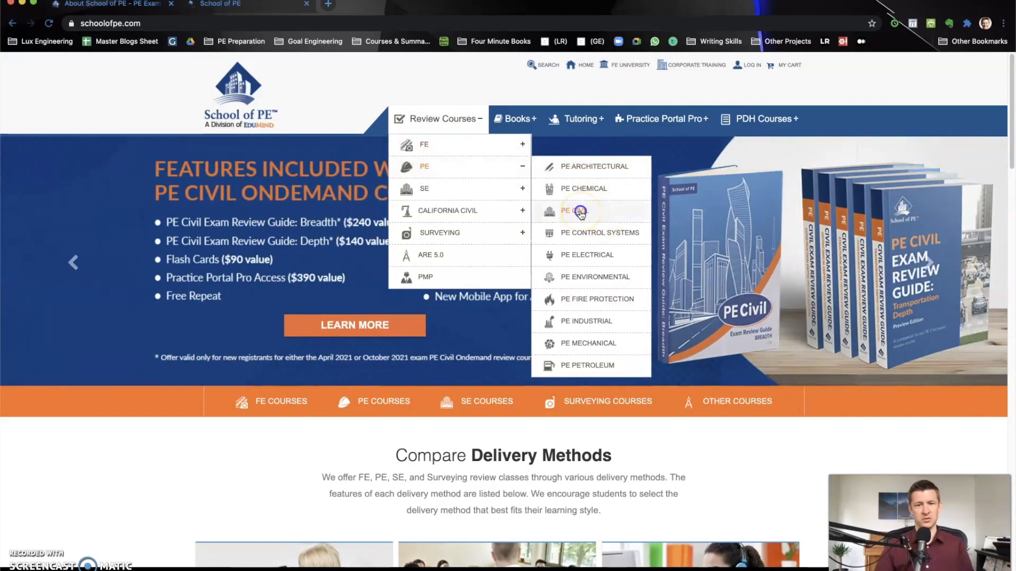
{"action": "left_click", "coordinate": [566, 211]}
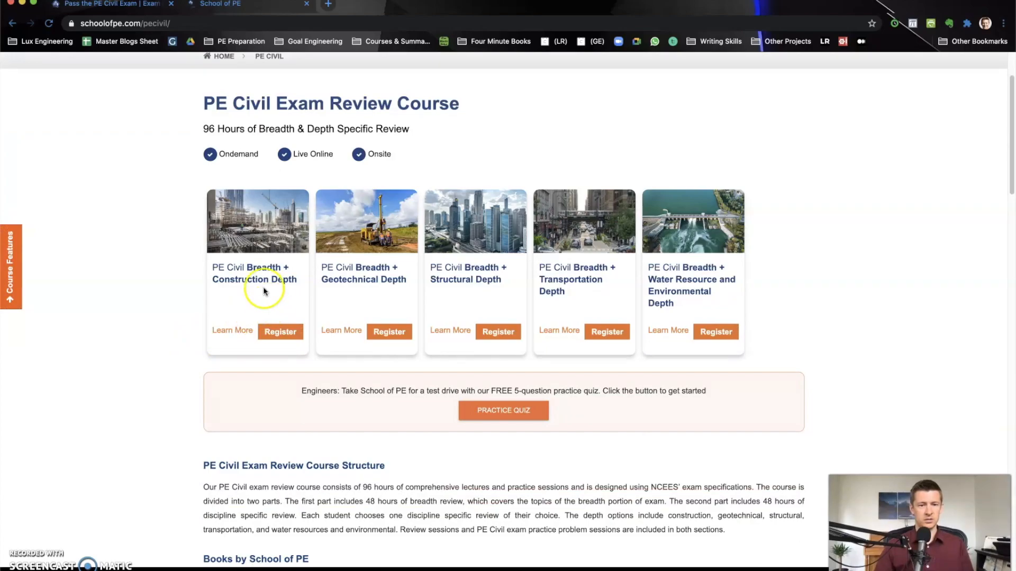
{"action": "mouse_move", "coordinate": [509, 273]}
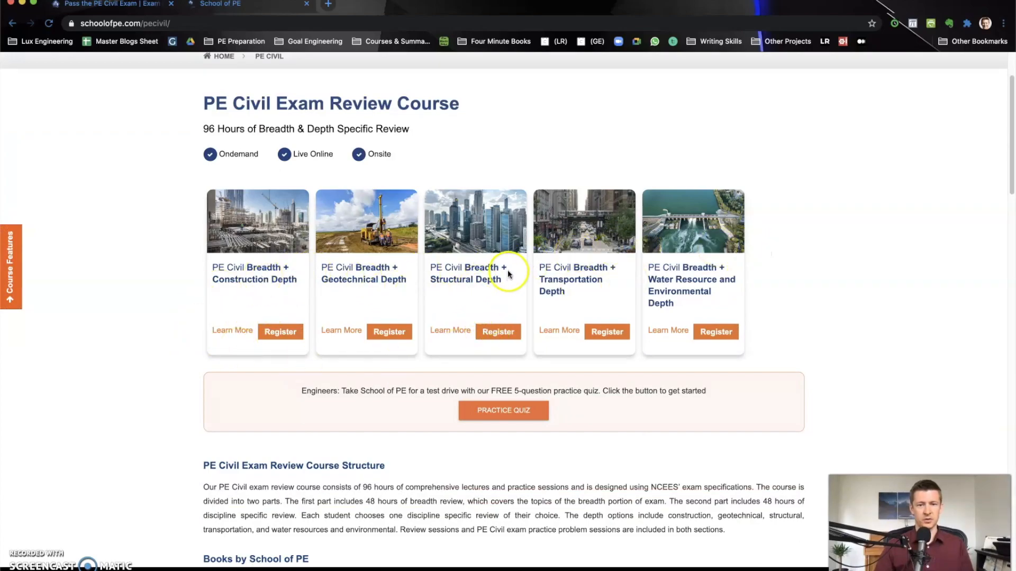
{"action": "scroll", "scroll_direction": "down", "scroll_amount": 3}
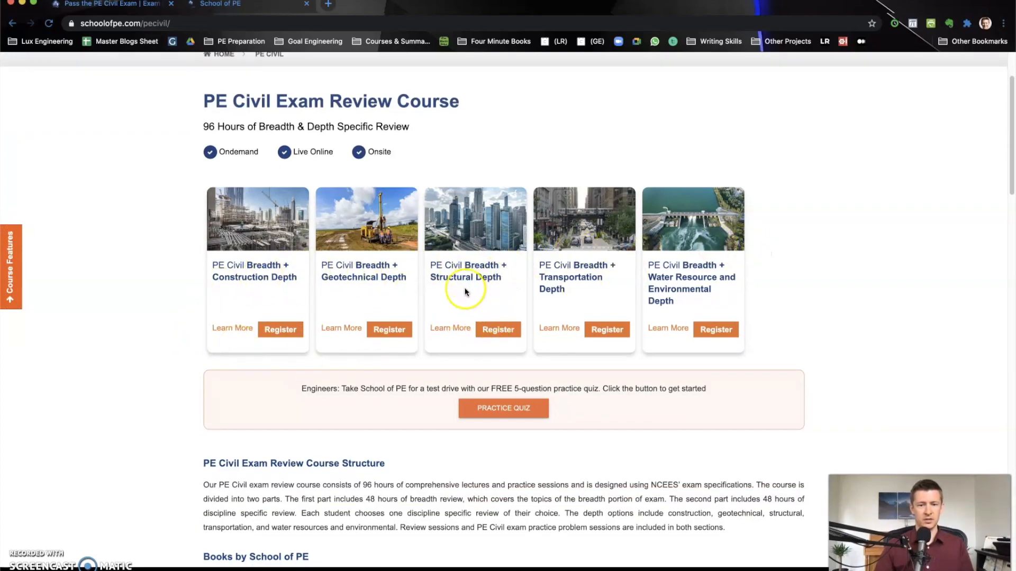
{"action": "scroll", "scroll_direction": "down", "scroll_amount": 3}
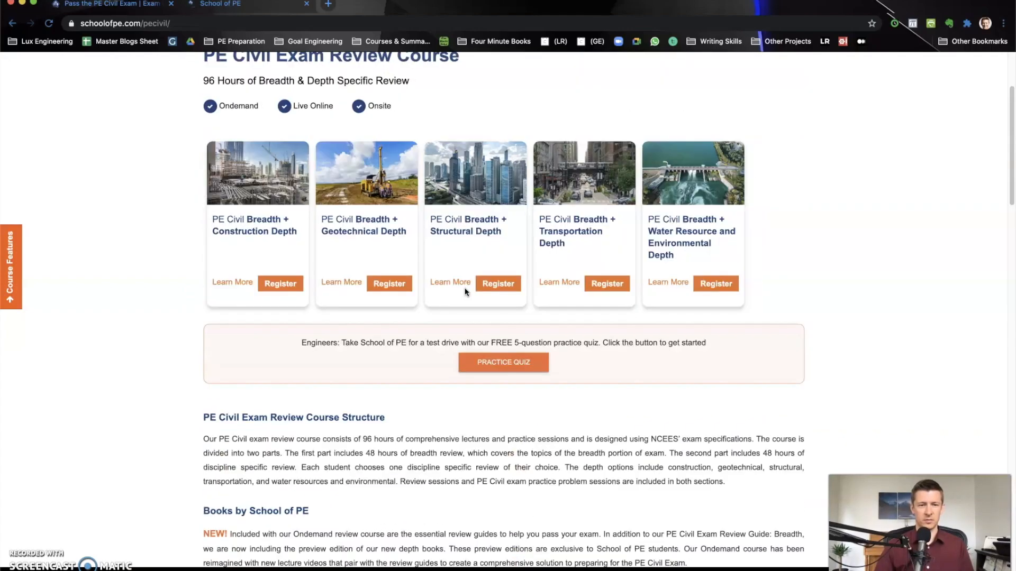
- Learn More on PE Civil Breadth + Structural Depth and read through the course description
{"action": "left_click", "coordinate": [449, 281]}
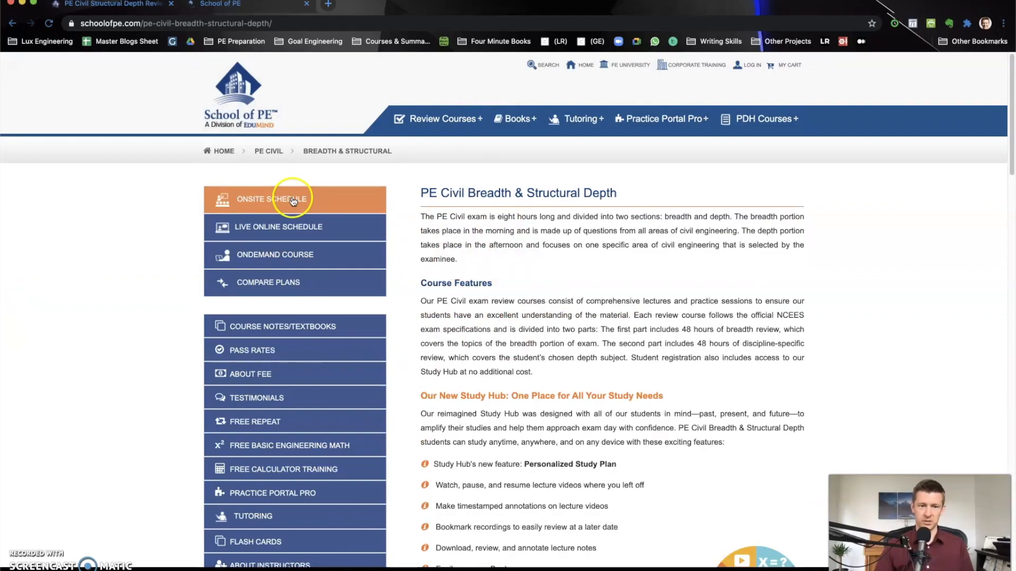
{"action": "scroll", "scroll_direction": "down", "scroll_amount": 3}
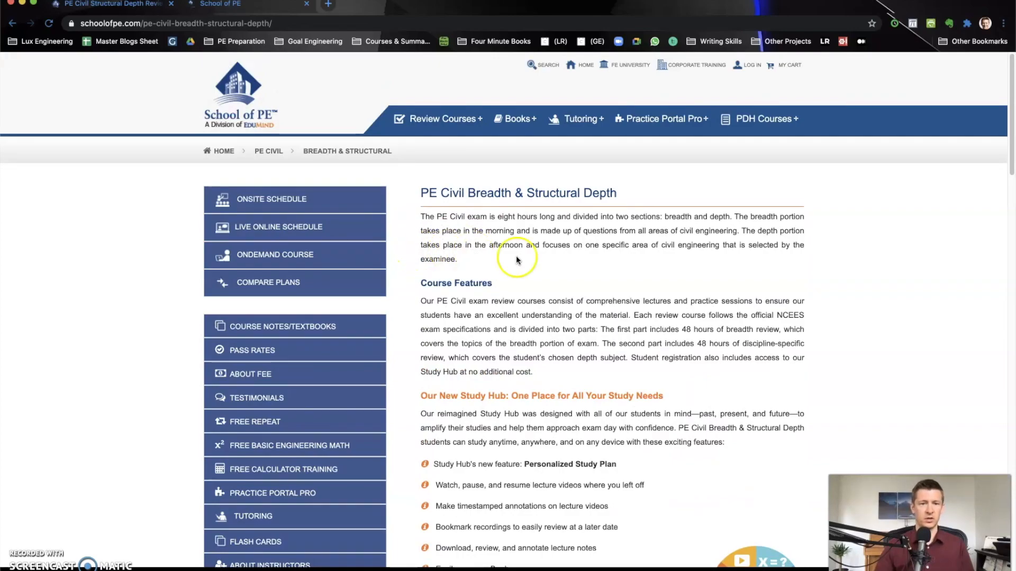
{"action": "mouse_move", "coordinate": [583, 250]}
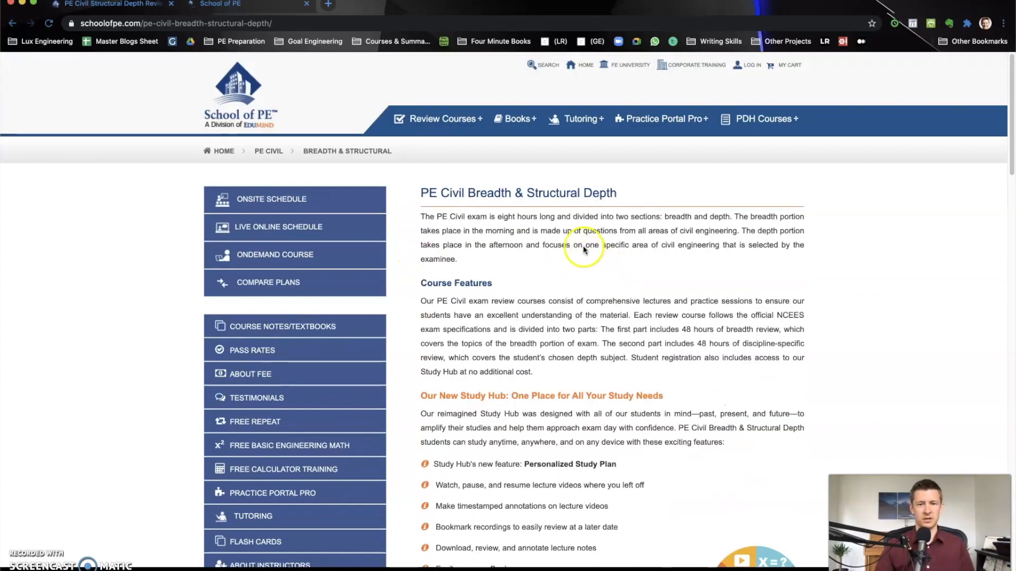
{"action": "scroll", "scroll_direction": "down", "scroll_amount": 3}
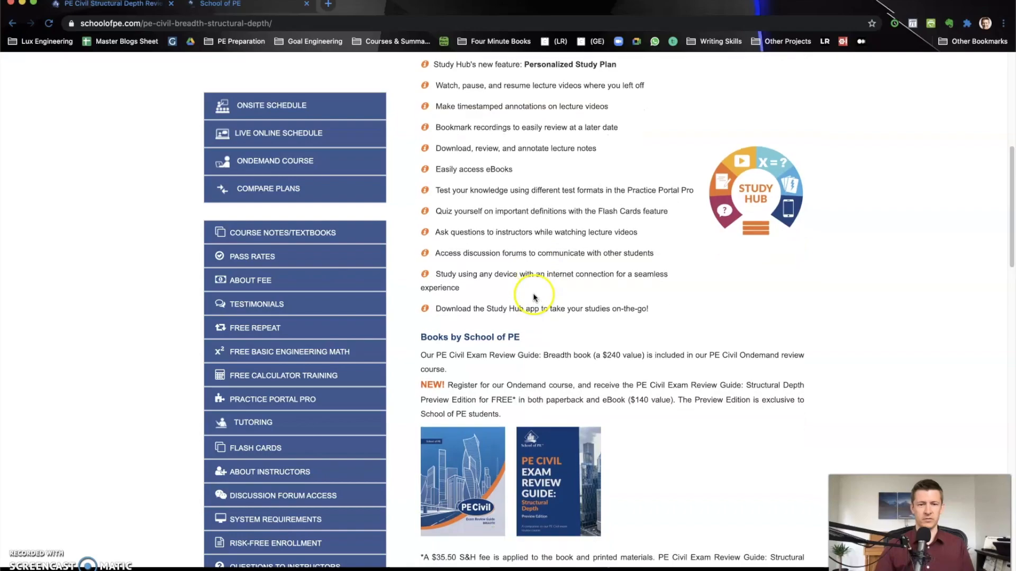
{"action": "scroll", "scroll_direction": "down", "scroll_amount": 3}
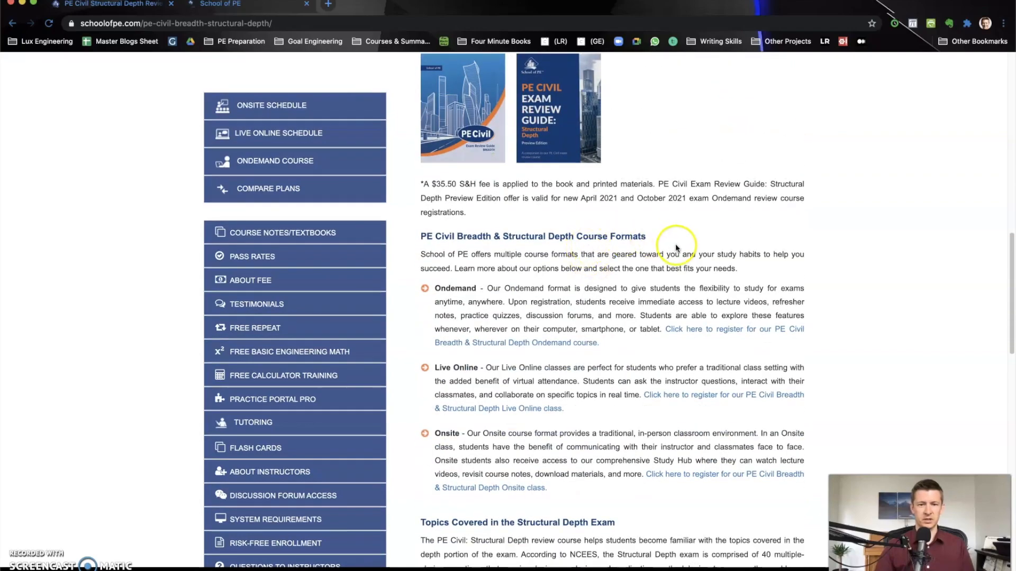
{"action": "scroll", "scroll_direction": "down", "scroll_amount": 3}
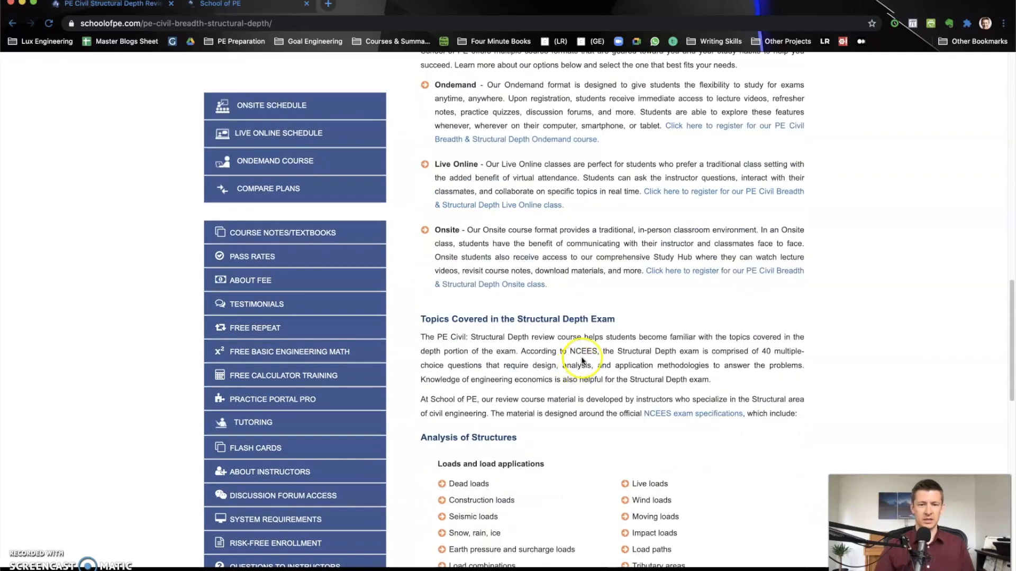
{"action": "scroll", "scroll_direction": "down", "scroll_amount": 3}
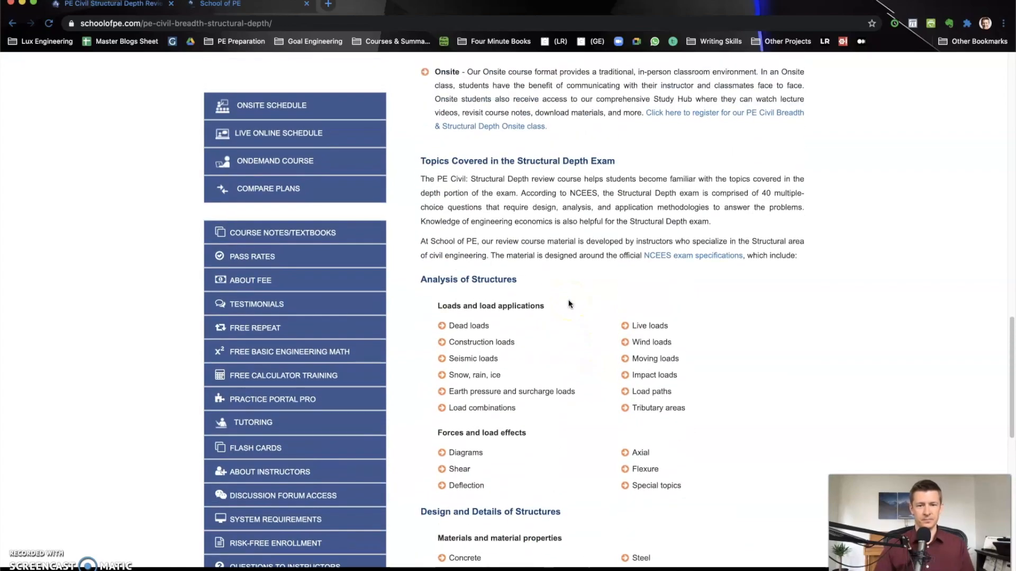
- Continue through the course details showing Ondemand, Live Online and Onsite formats
{"action": "left_click", "coordinate": [283, 232]}
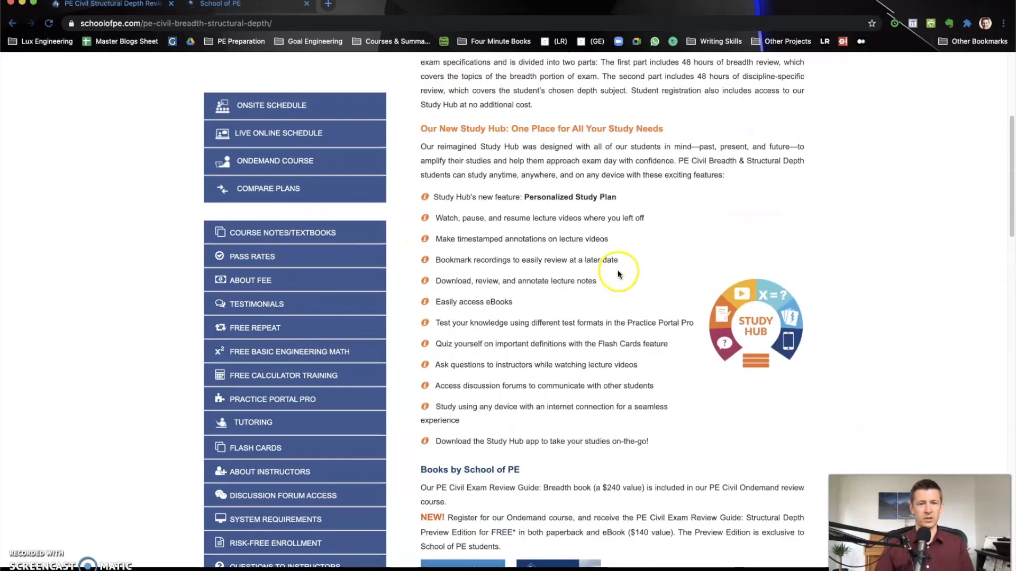
{"action": "mouse_move", "coordinate": [611, 275]}
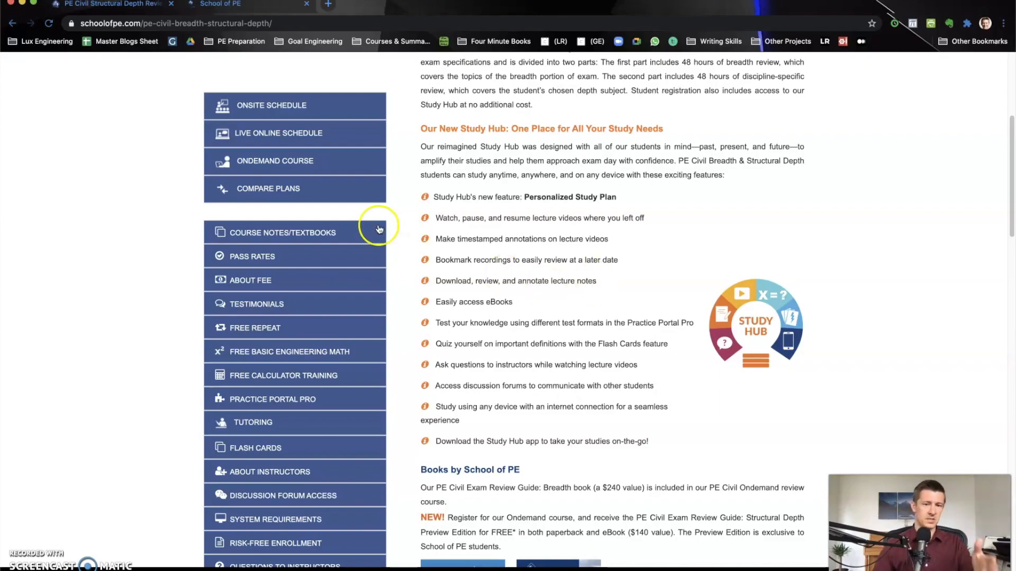
{"action": "mouse_move", "coordinate": [282, 327]}
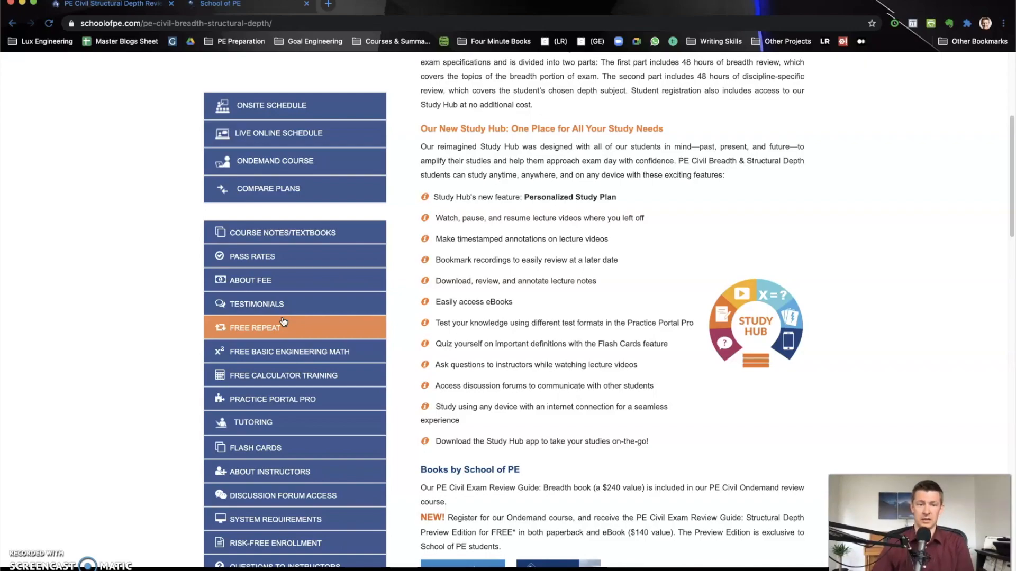
{"action": "mouse_move", "coordinate": [648, 260]}
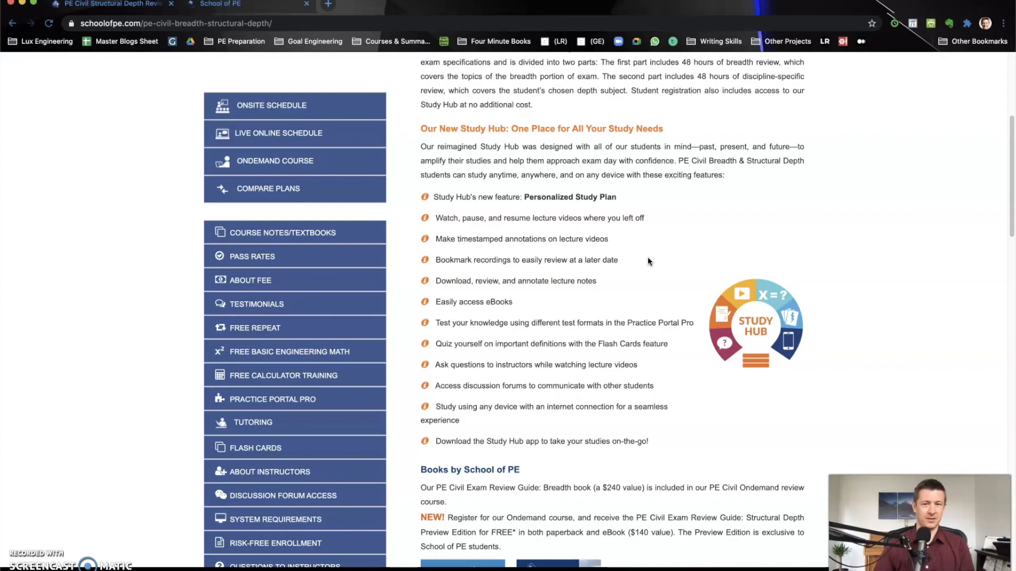
{"action": "scroll", "scroll_direction": "down", "scroll_amount": 3}
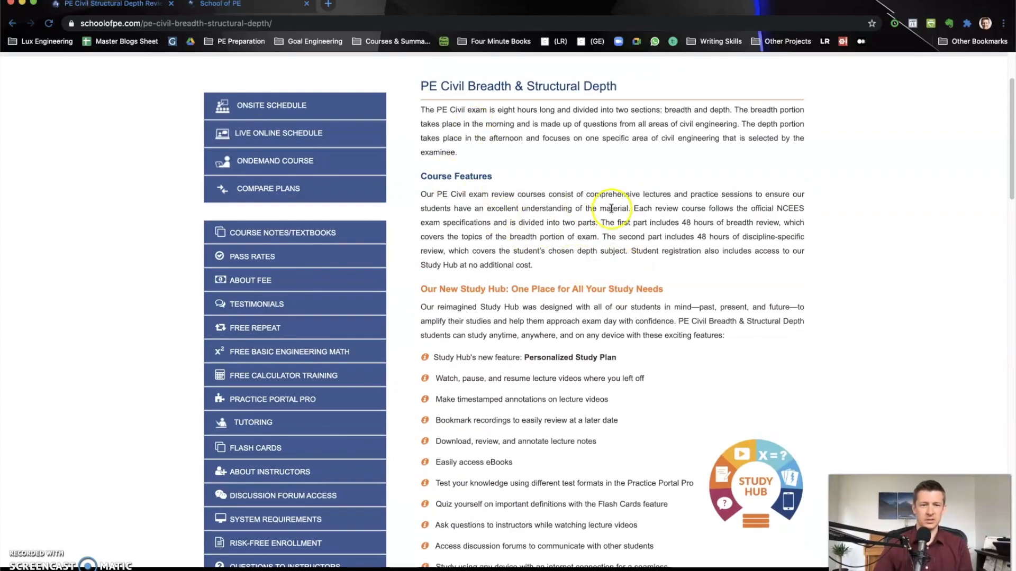
{"action": "scroll", "scroll_direction": "down", "scroll_amount": 3}
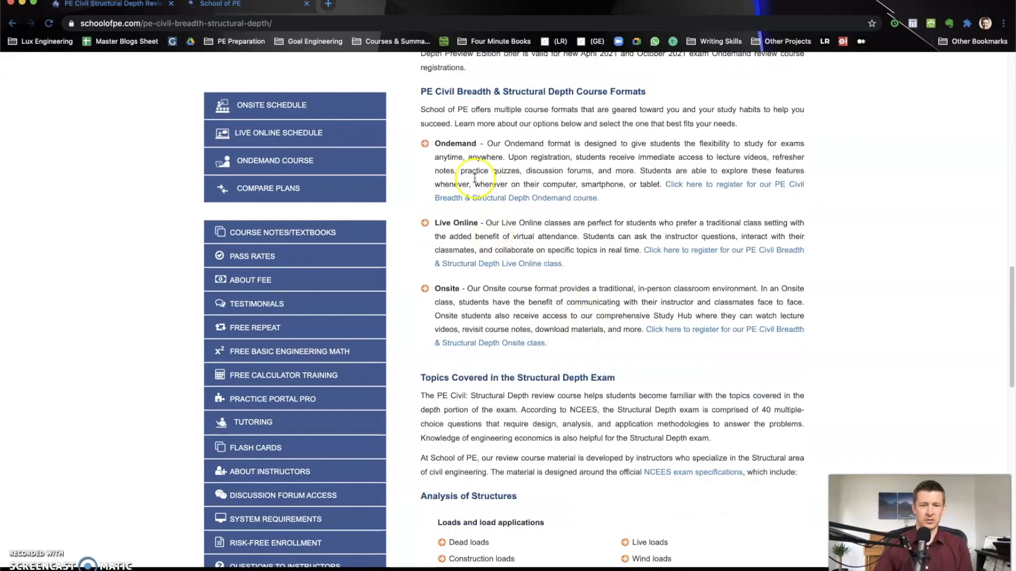
{"action": "scroll", "scroll_direction": "down", "scroll_amount": 3}
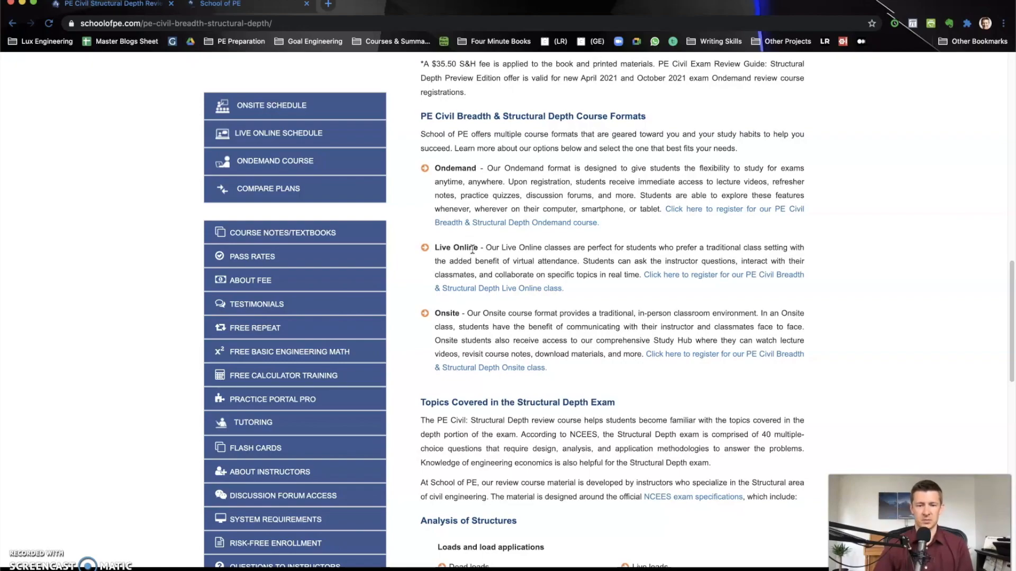
{"action": "mouse_move", "coordinate": [447, 322]}
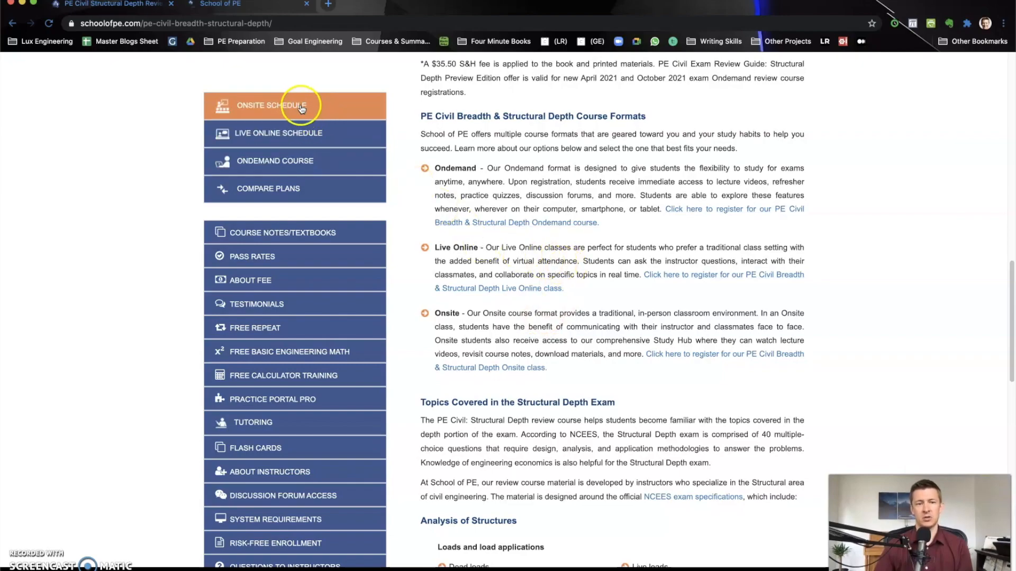
- Show the Onsite Schedule with locations and registration methods for the course
{"action": "left_click", "coordinate": [272, 105]}
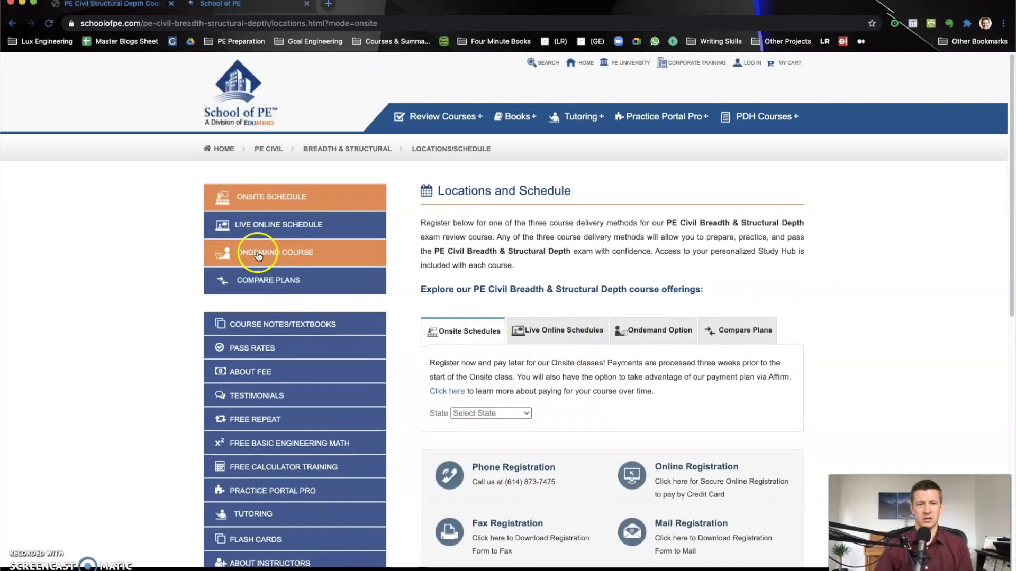
{"action": "scroll", "scroll_direction": "down", "scroll_amount": 3}
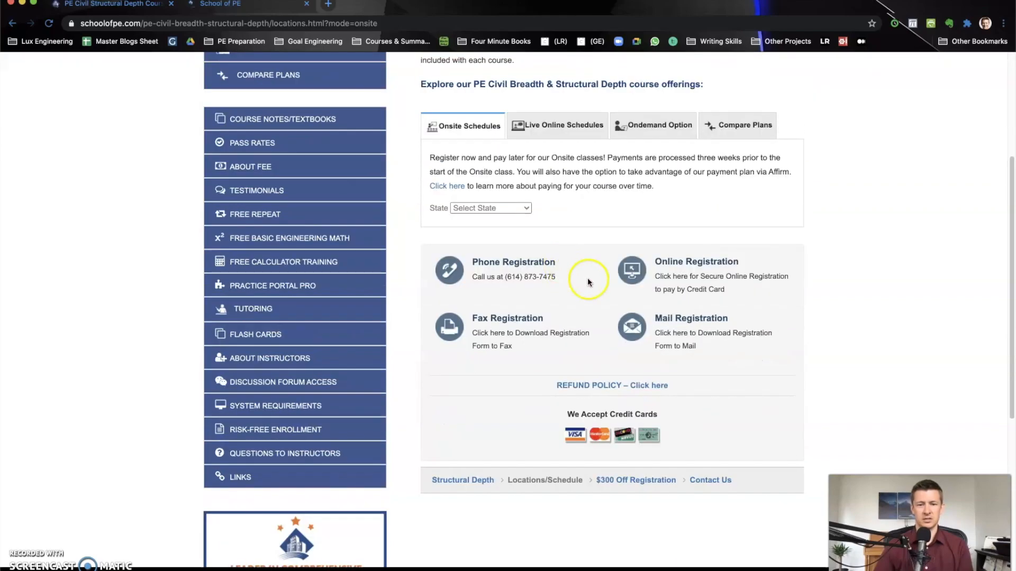
{"action": "left_click", "coordinate": [490, 327]}
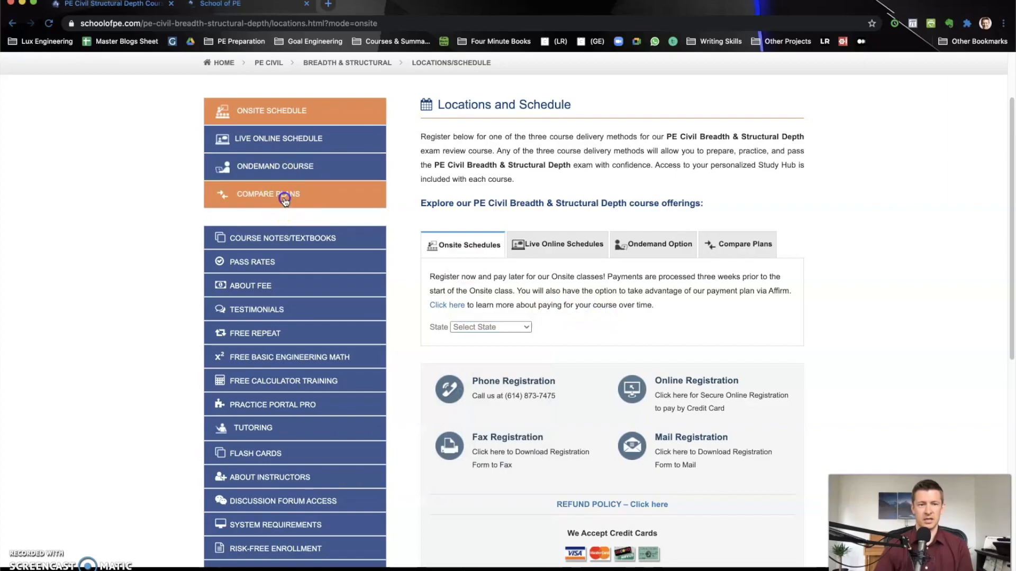
- Show the Compare Plans table with course plans priced $0 to $1,890 and their features
{"action": "left_click", "coordinate": [268, 193]}
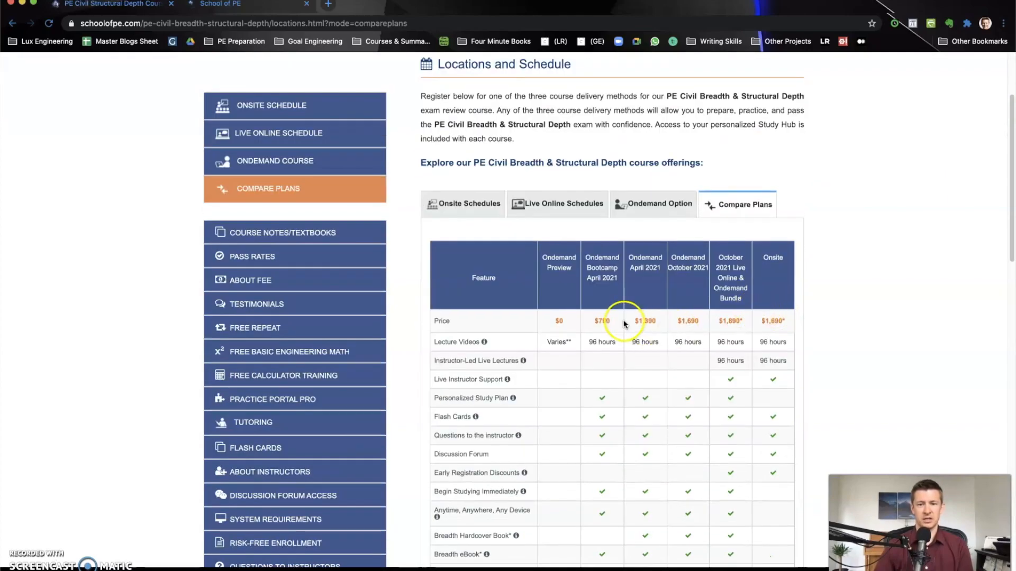
{"action": "scroll", "scroll_direction": "down", "scroll_amount": 3}
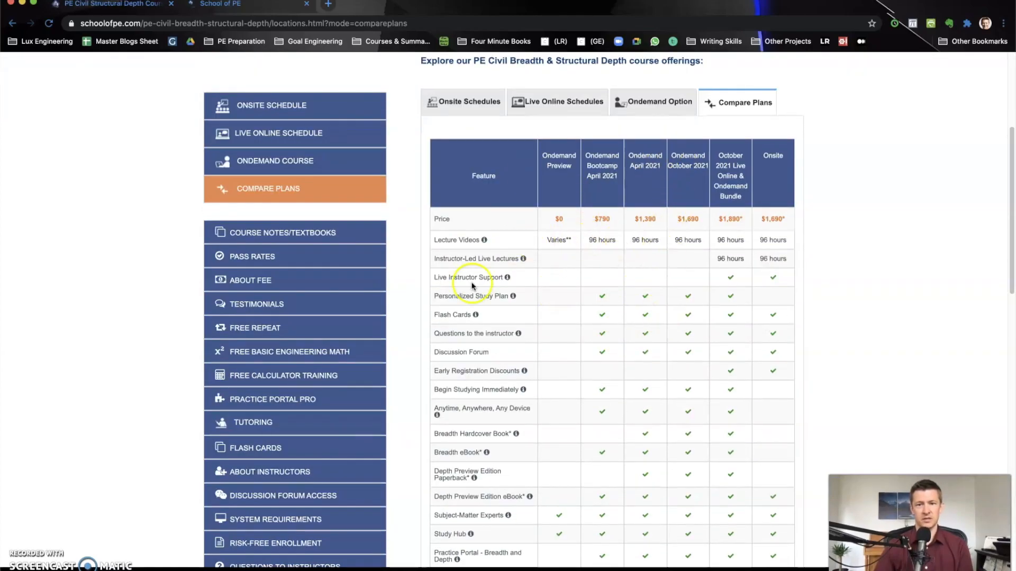
{"action": "scroll", "scroll_direction": "down", "scroll_amount": 3}
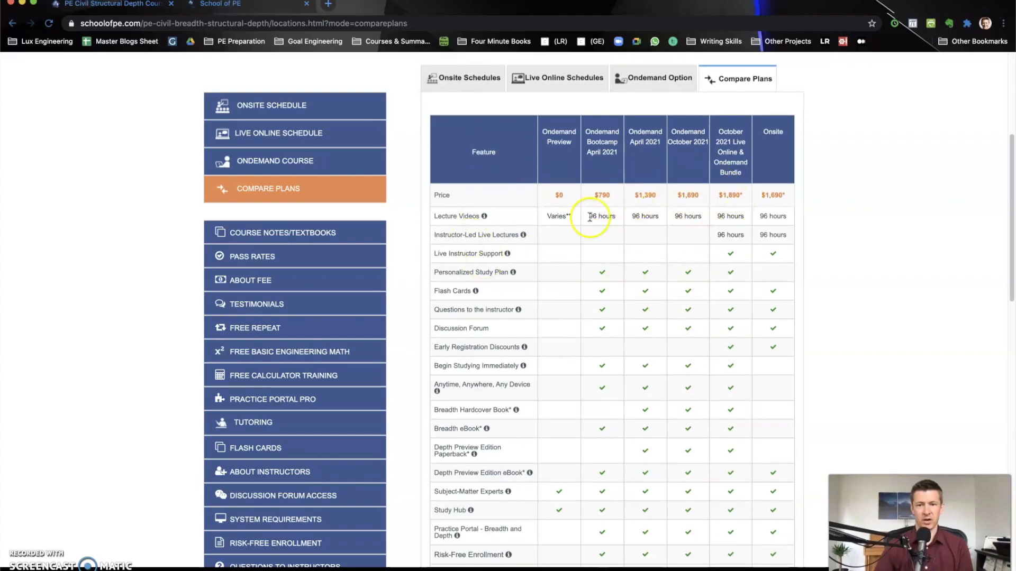
{"action": "scroll", "scroll_direction": "down", "scroll_amount": 3}
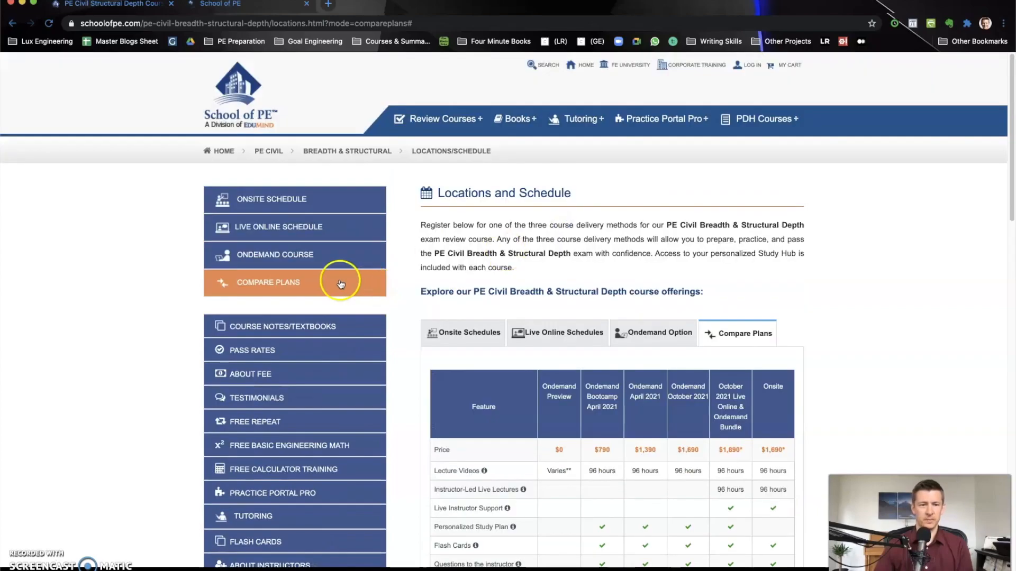
{"action": "scroll", "scroll_direction": "down", "scroll_amount": 3}
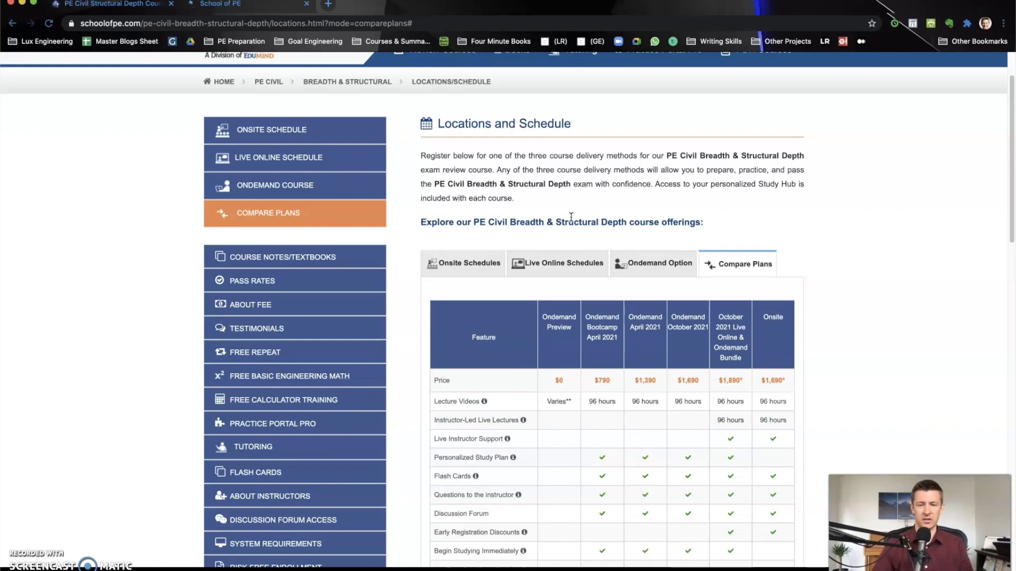
{"action": "scroll", "scroll_direction": "down", "scroll_amount": 3}
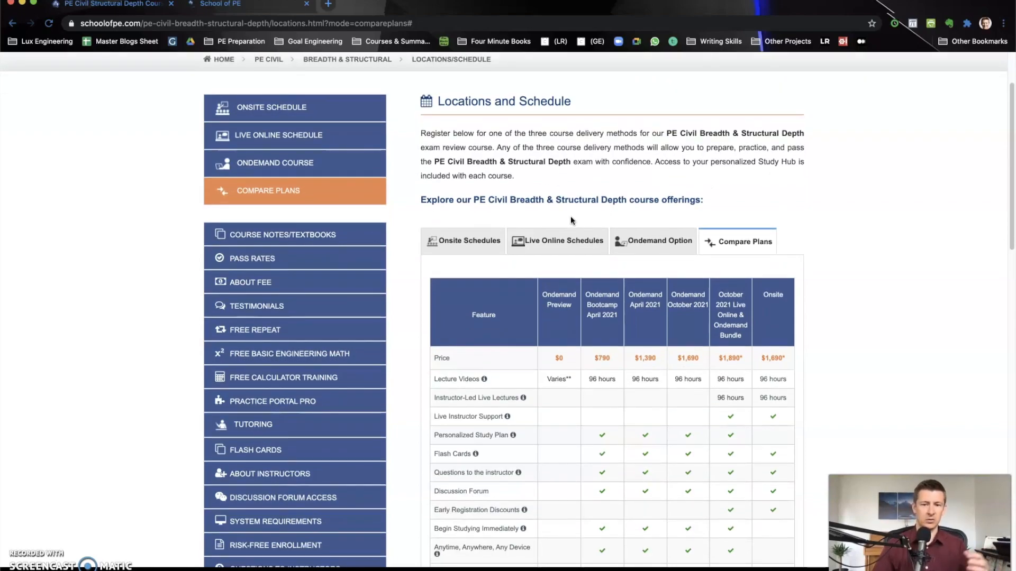
{"action": "scroll", "scroll_direction": "down", "scroll_amount": 3}
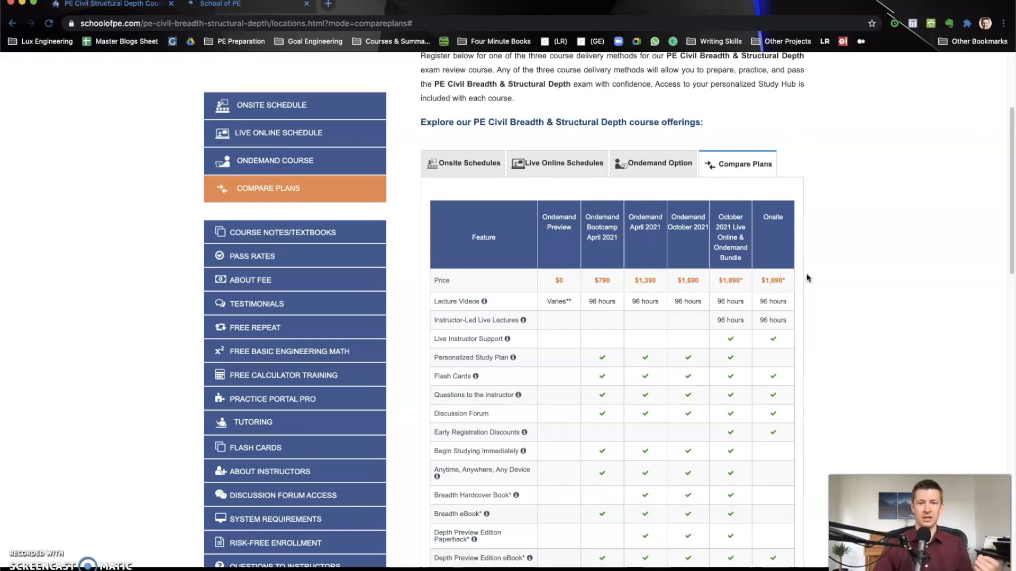
{"action": "mouse_move", "coordinate": [553, 220]}
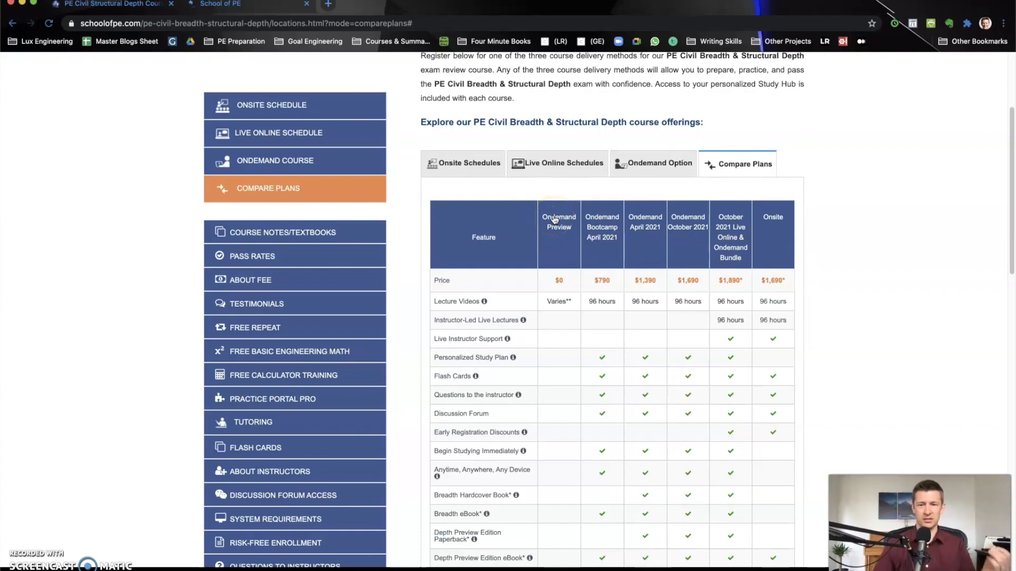
{"action": "mouse_move", "coordinate": [553, 220]}
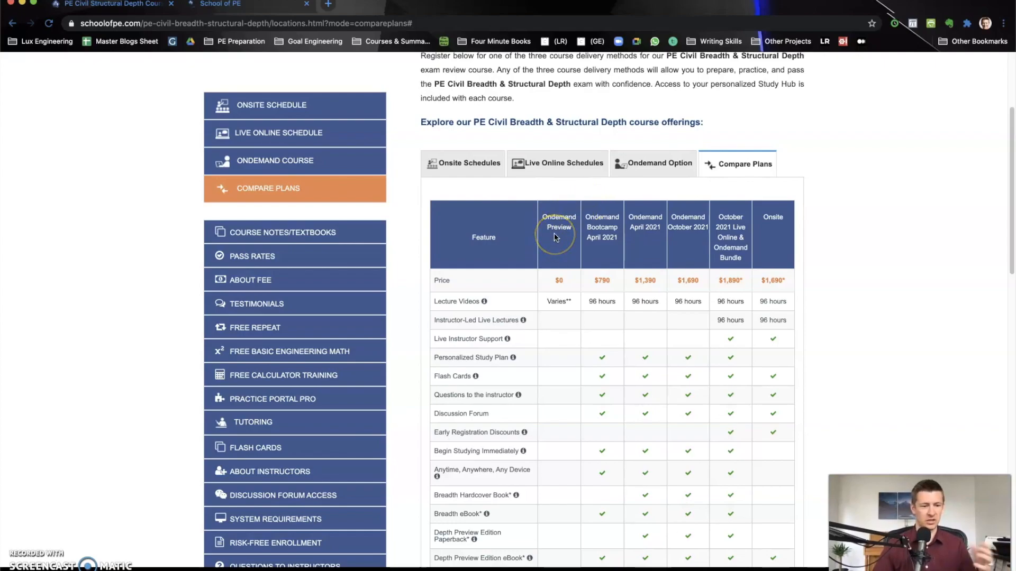
{"action": "mouse_move", "coordinate": [832, 257]}
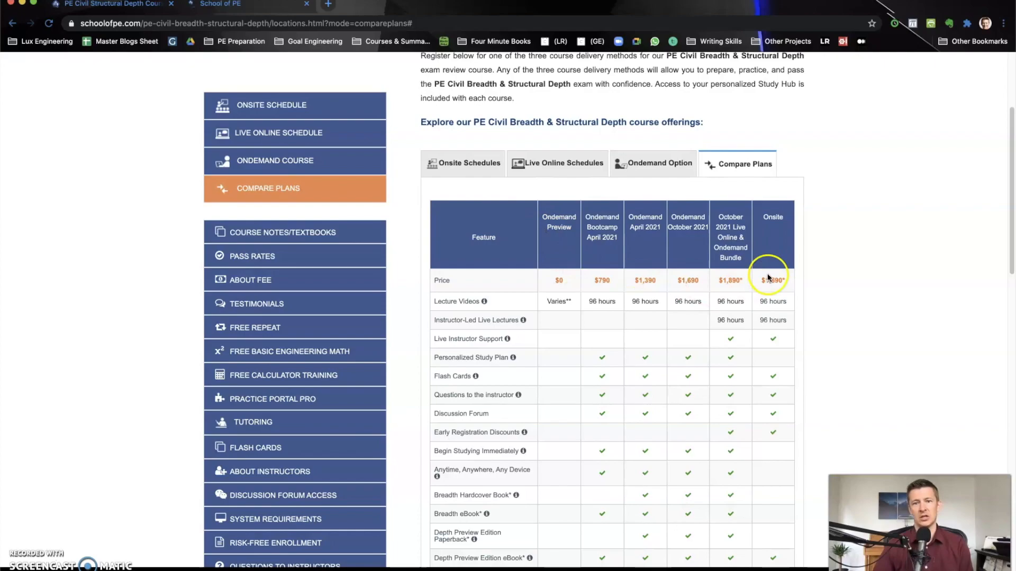
- Finish reviewing the comparison table, then go to About Fee showing the $790 Ondemand Bootcamp
{"action": "scroll", "scroll_direction": "down", "scroll_amount": 3}
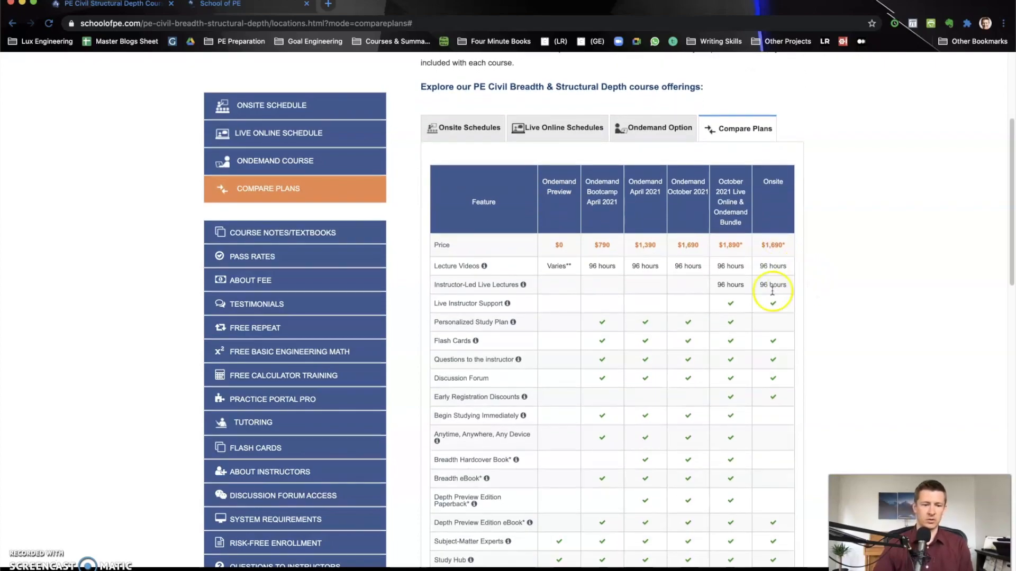
{"action": "scroll", "scroll_direction": "down", "scroll_amount": 3}
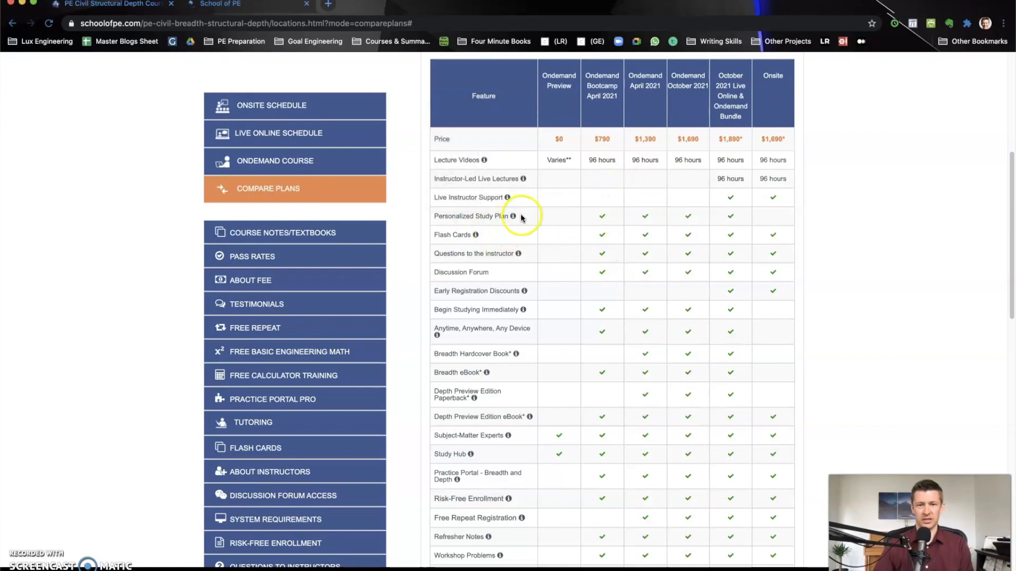
{"action": "mouse_move", "coordinate": [477, 238]}
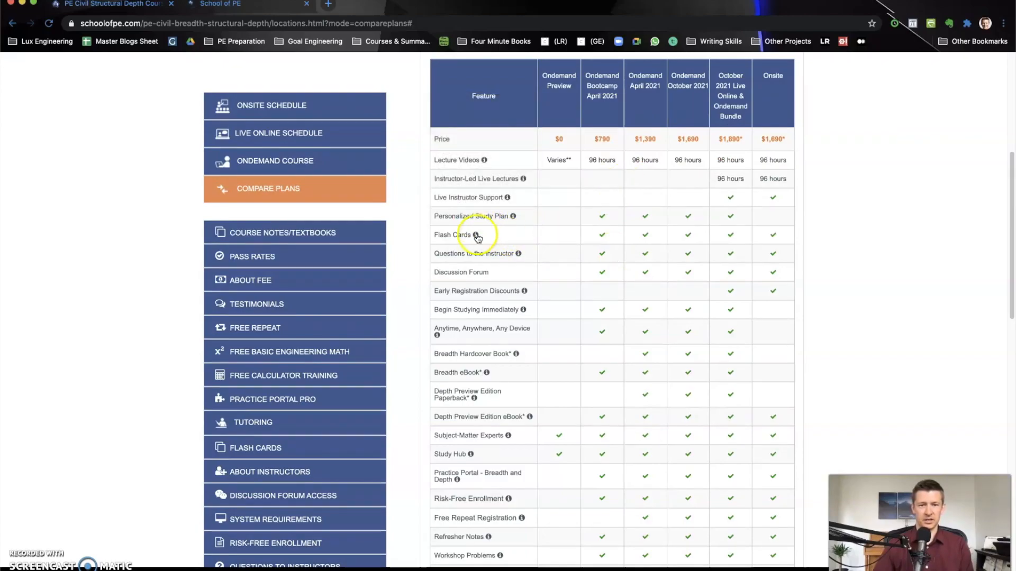
{"action": "scroll", "scroll_direction": "down", "scroll_amount": 3}
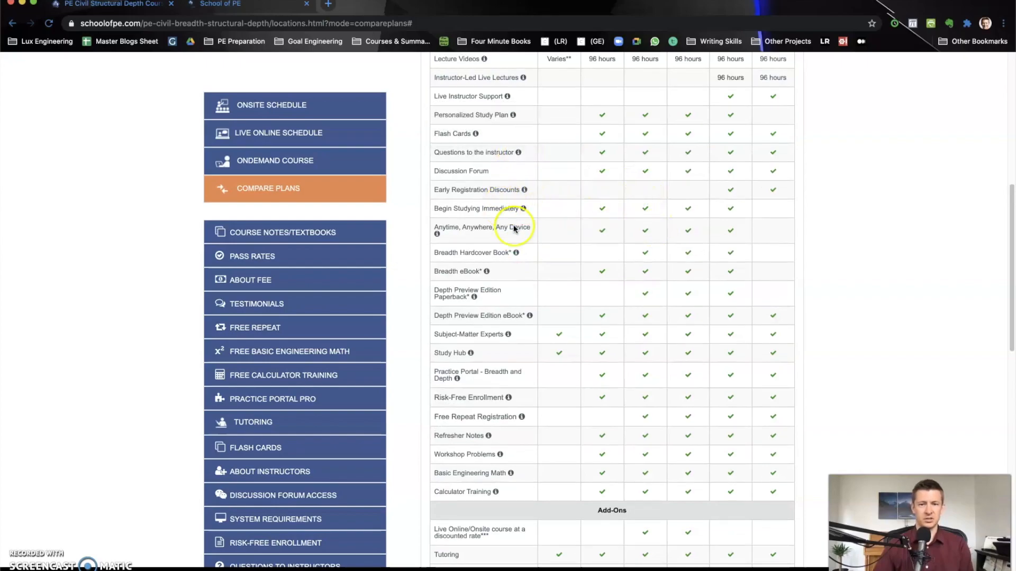
{"action": "scroll", "scroll_direction": "down", "scroll_amount": 3}
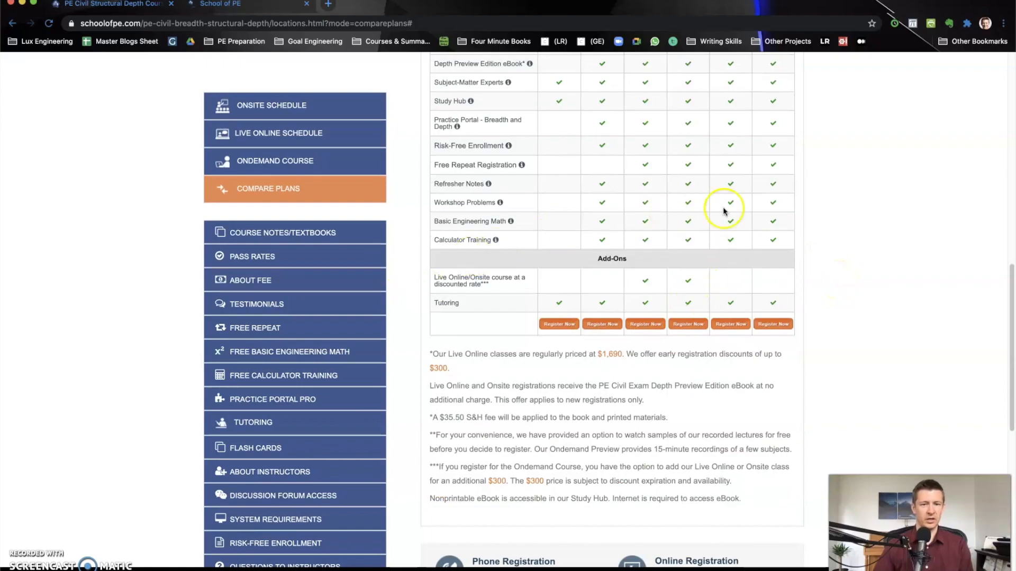
{"action": "scroll", "scroll_direction": "down", "scroll_amount": 3}
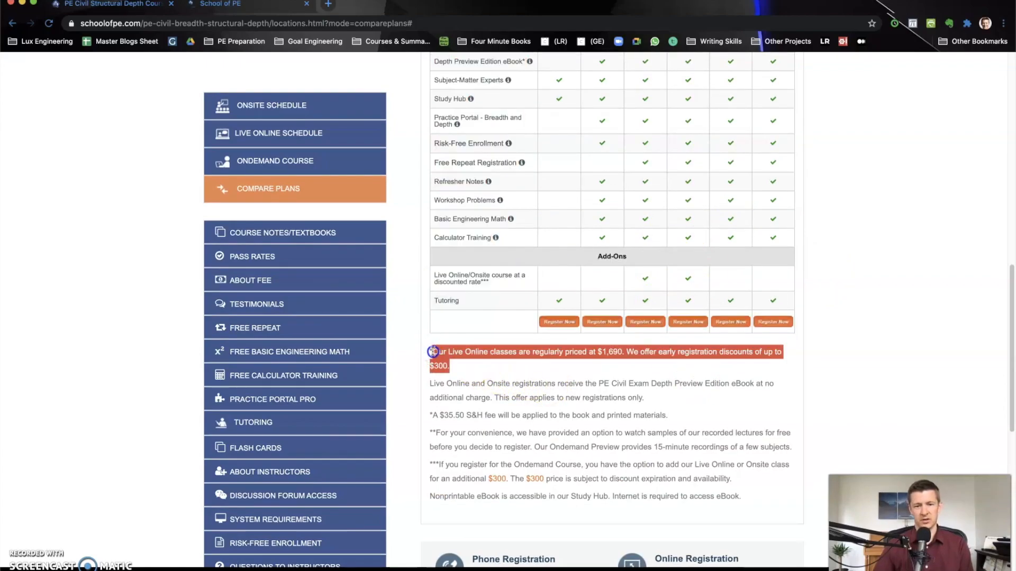
{"action": "mouse_move", "coordinate": [485, 376]}
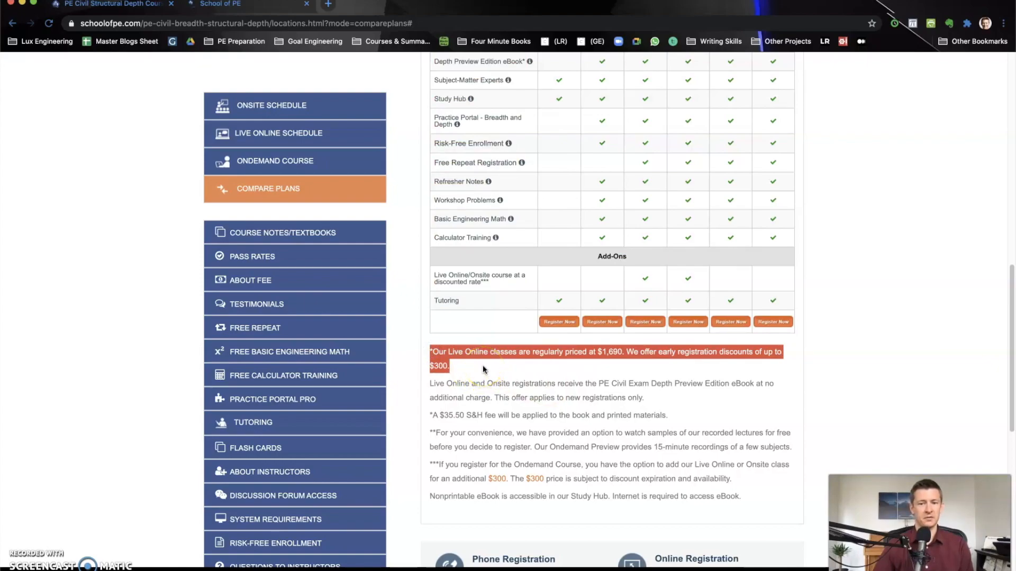
{"action": "left_click", "coordinate": [436, 366]}
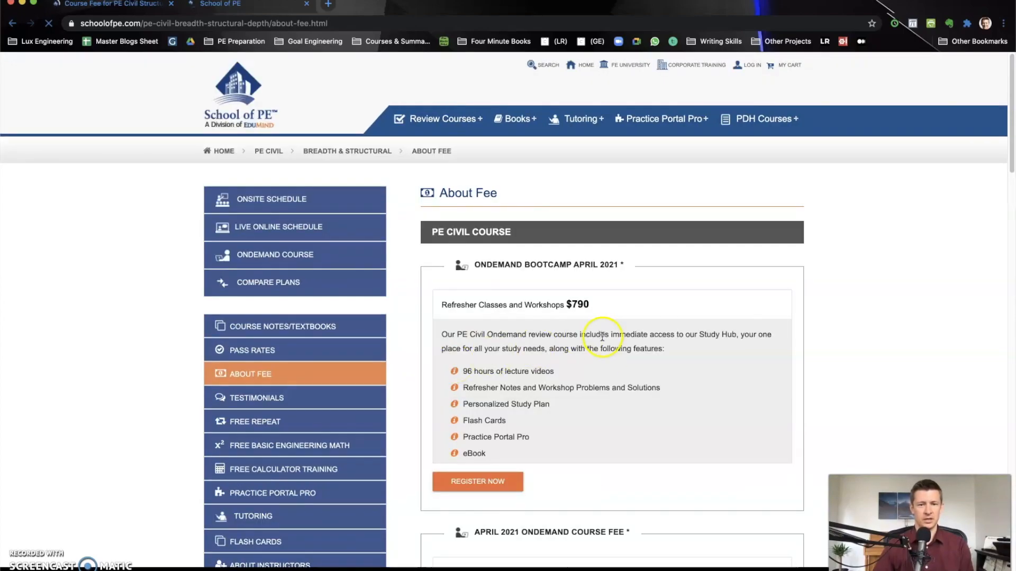
- Read down the About Fee page toward the Pass Rates section
{"action": "scroll", "scroll_direction": "down", "scroll_amount": 3}
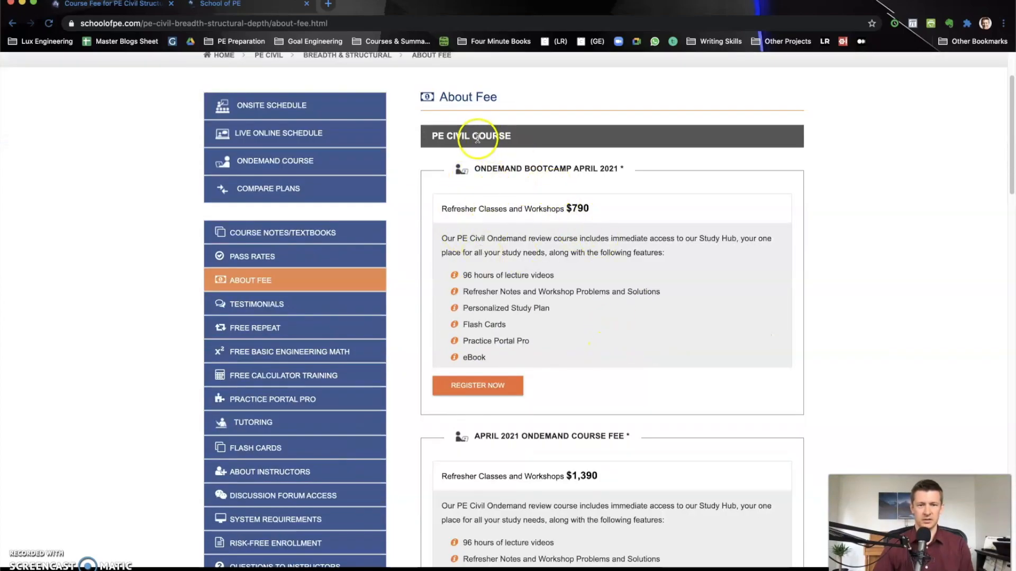
{"action": "scroll", "scroll_direction": "down", "scroll_amount": 3}
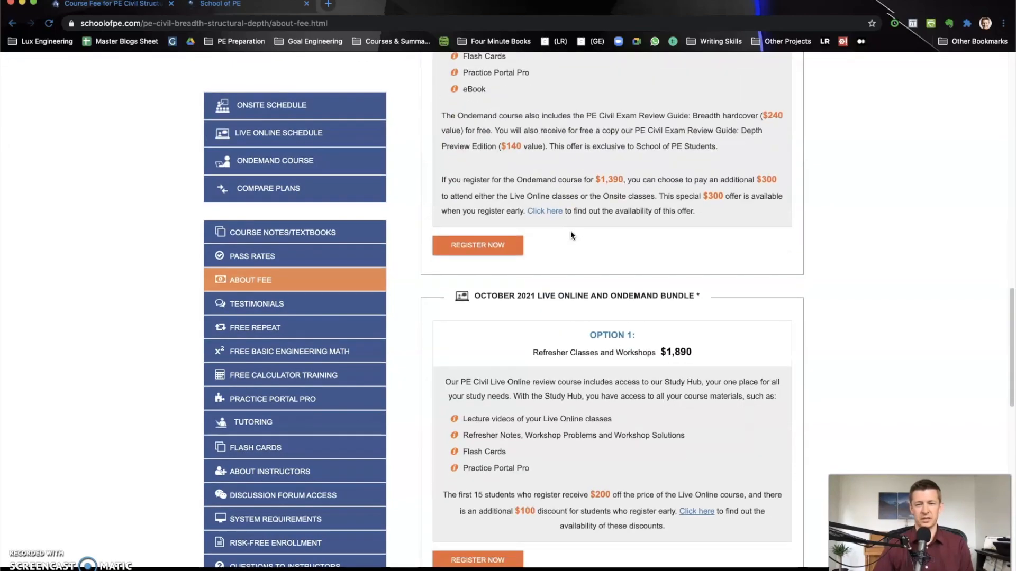
{"action": "scroll", "scroll_direction": "down", "scroll_amount": 3}
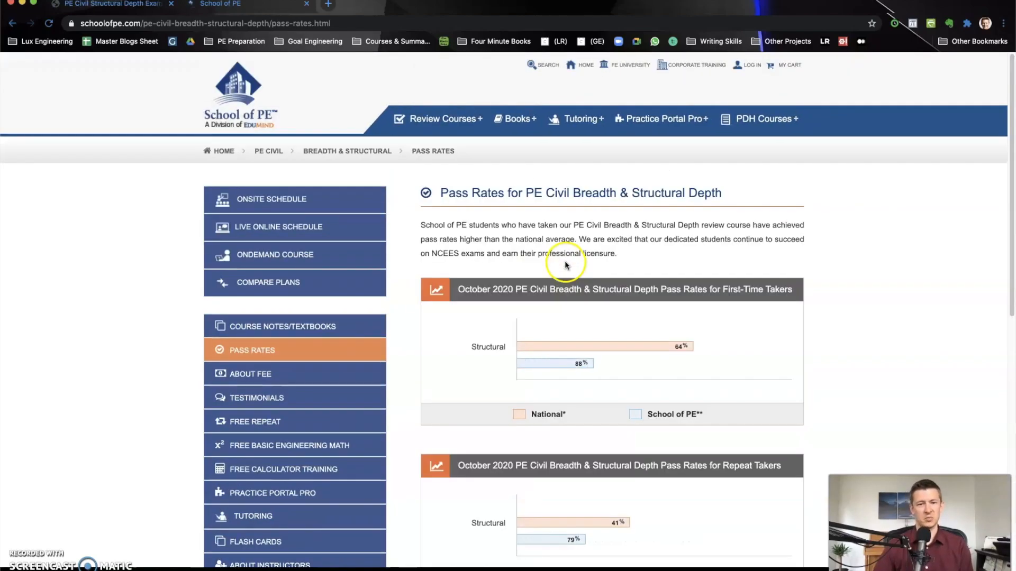
{"action": "scroll", "scroll_direction": "down", "scroll_amount": 3}
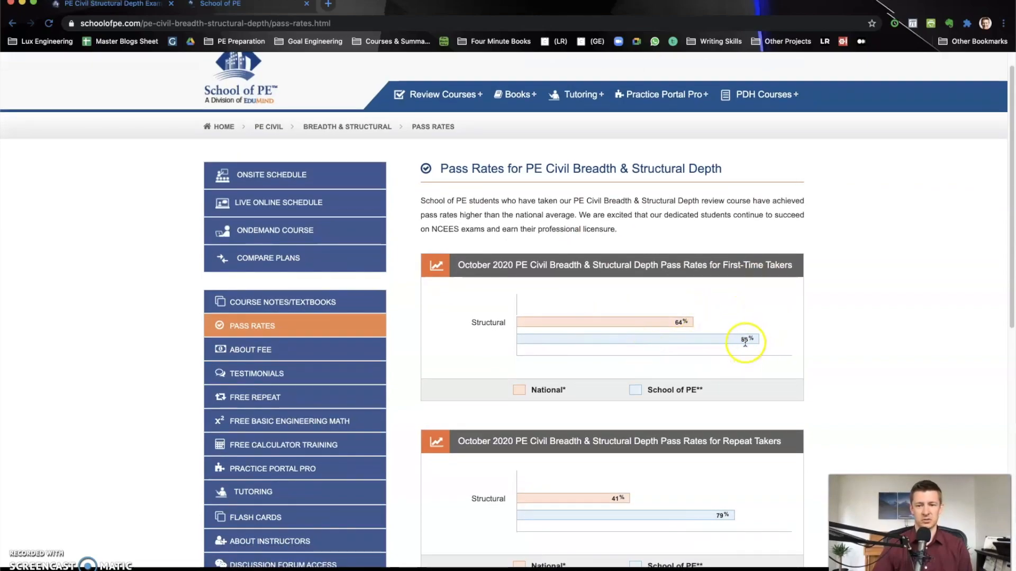
{"action": "scroll", "scroll_direction": "down", "scroll_amount": 3}
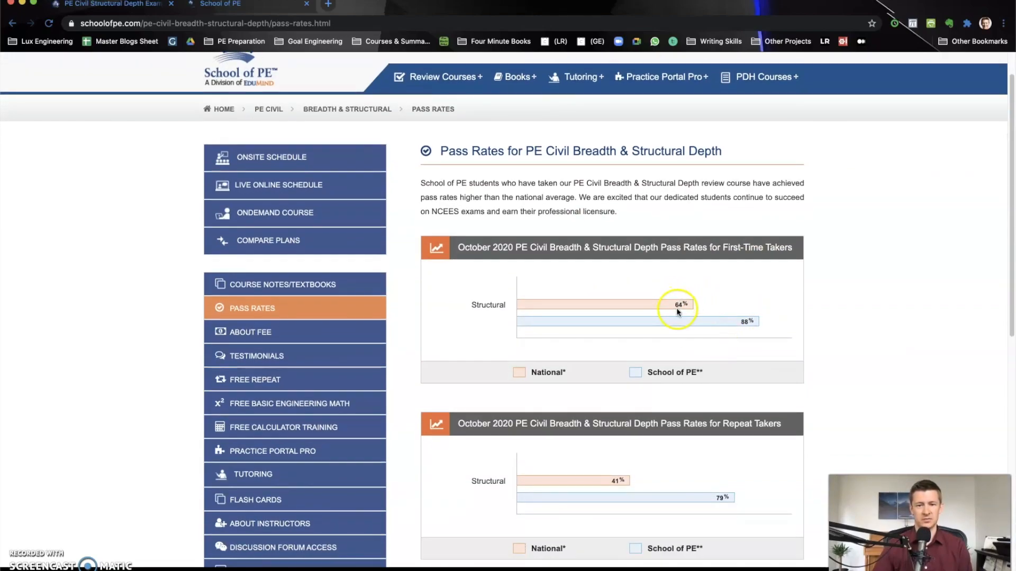
{"action": "scroll", "scroll_direction": "down", "scroll_amount": 3}
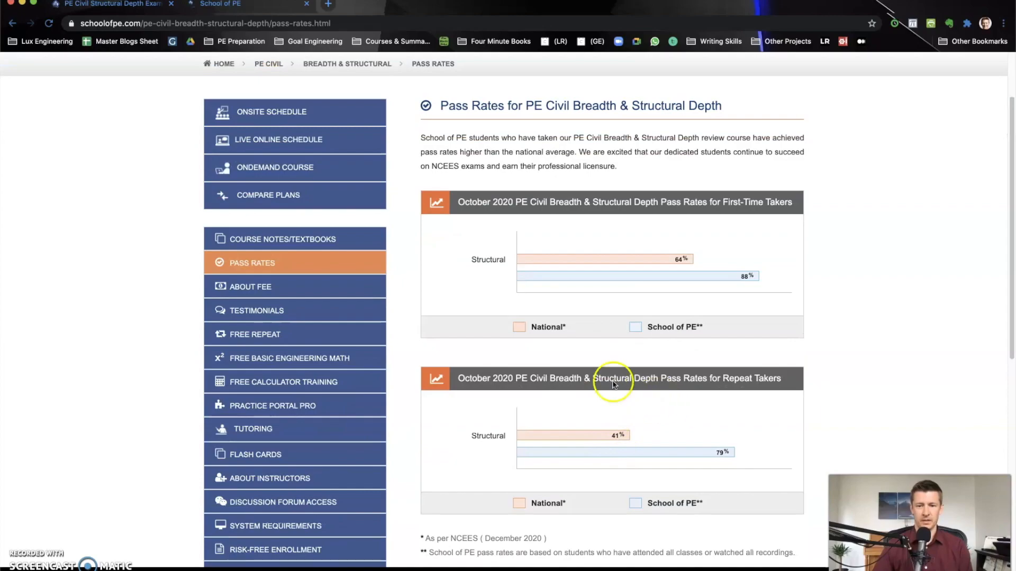
{"action": "scroll", "scroll_direction": "down", "scroll_amount": 3}
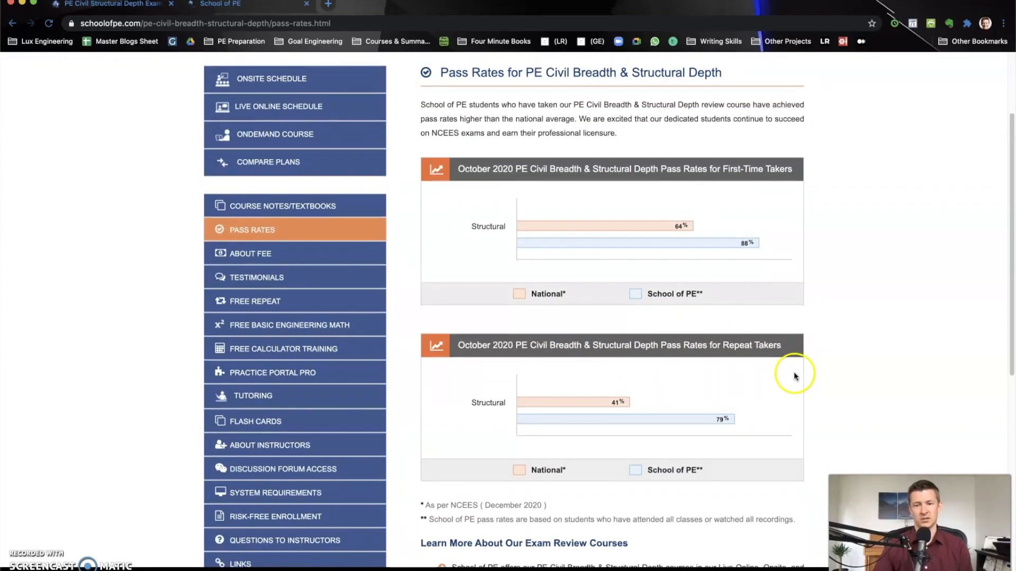
{"action": "mouse_move", "coordinate": [638, 413]}
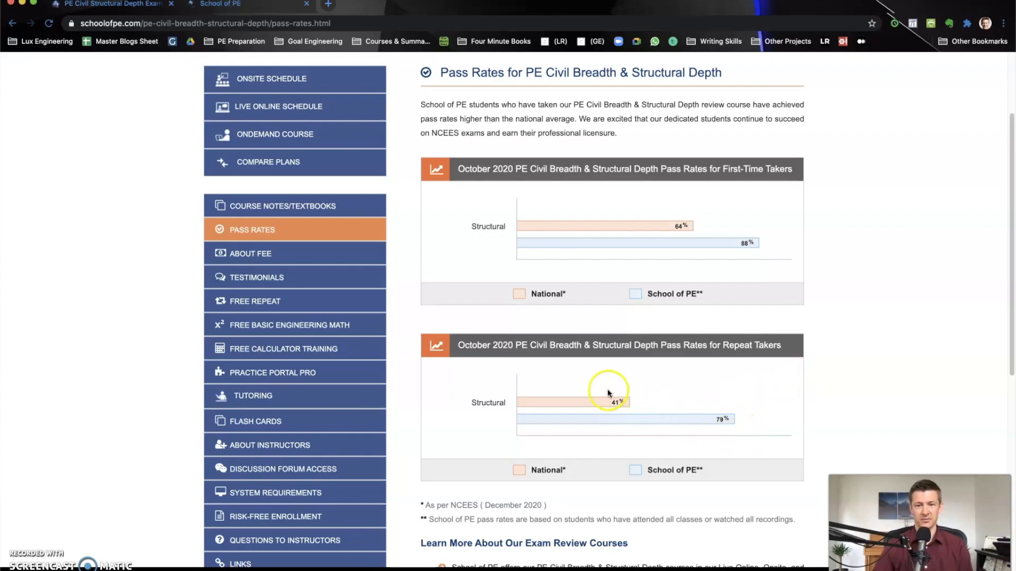
{"action": "scroll", "scroll_direction": "down", "scroll_amount": 3}
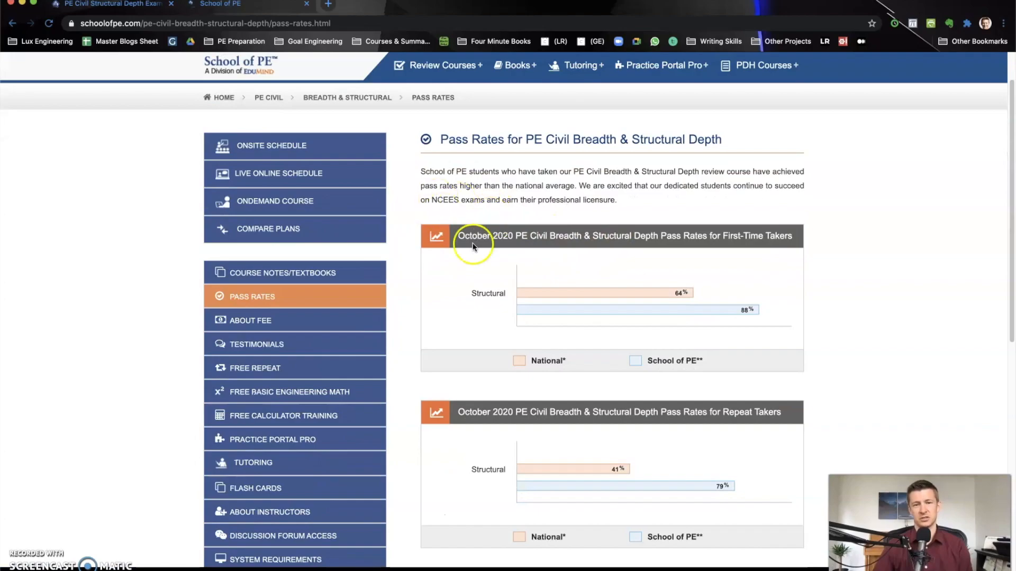
{"action": "scroll", "scroll_direction": "down", "scroll_amount": 3}
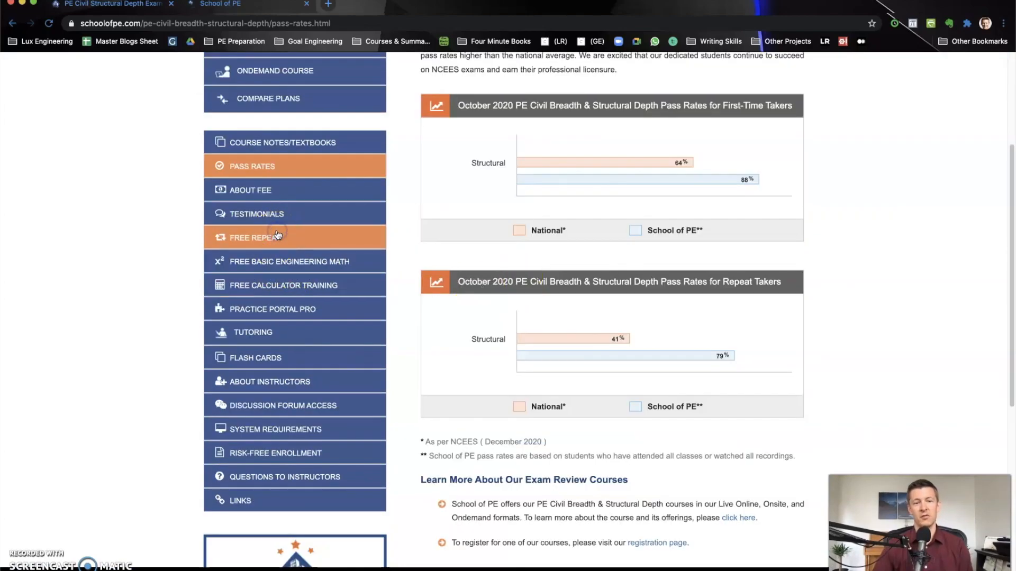
- Read the Free Repeat policy: full participation, exam within one year, request within 18 months
{"action": "left_click", "coordinate": [252, 237]}
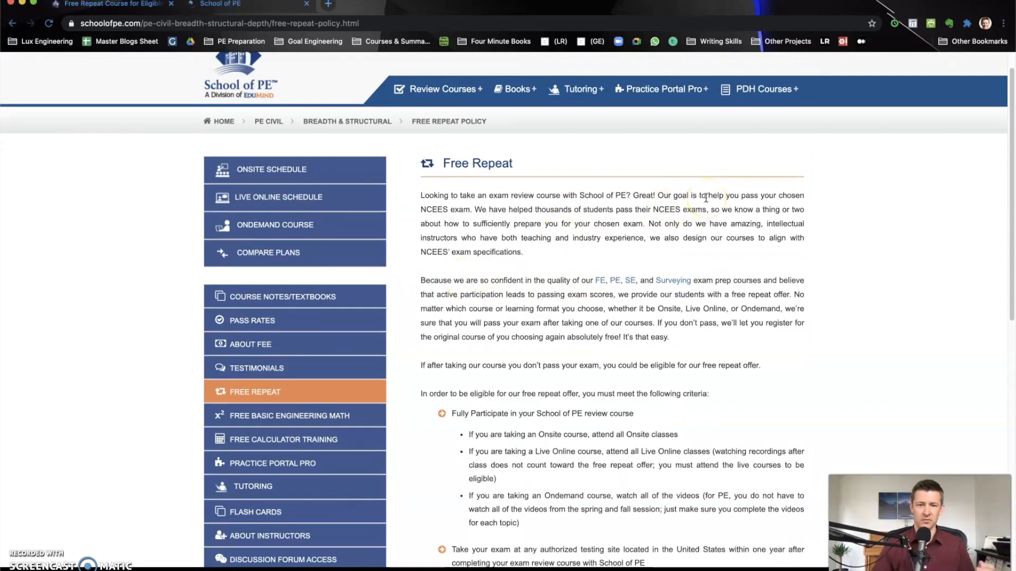
{"action": "mouse_move", "coordinate": [551, 264]}
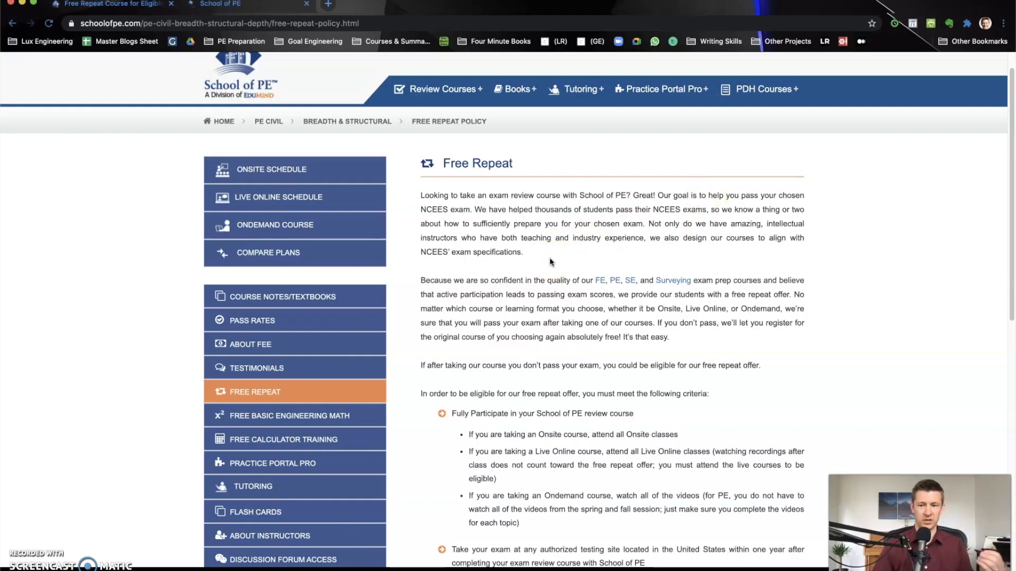
{"action": "scroll", "scroll_direction": "down", "scroll_amount": 3}
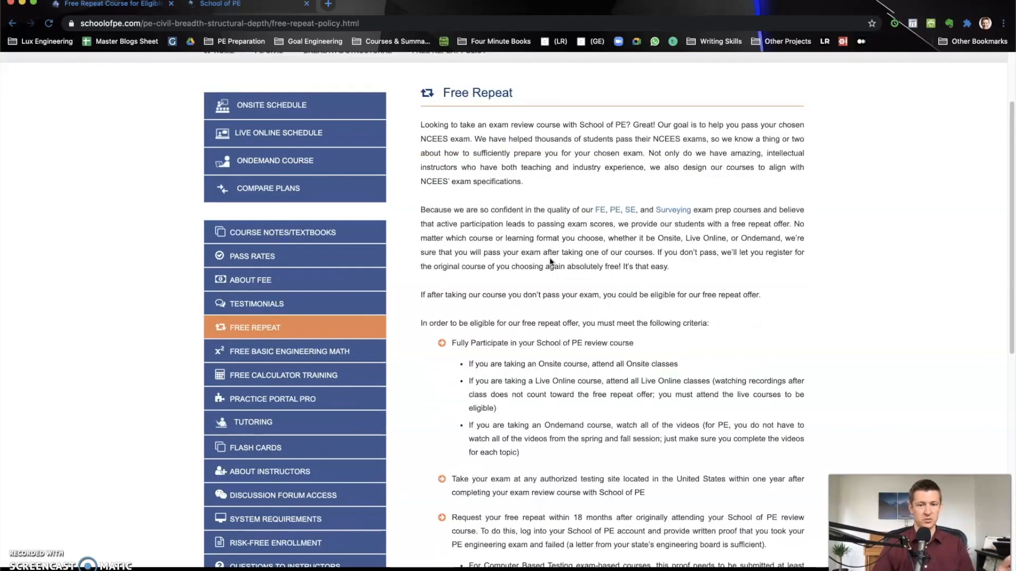
{"action": "scroll", "scroll_direction": "down", "scroll_amount": 3}
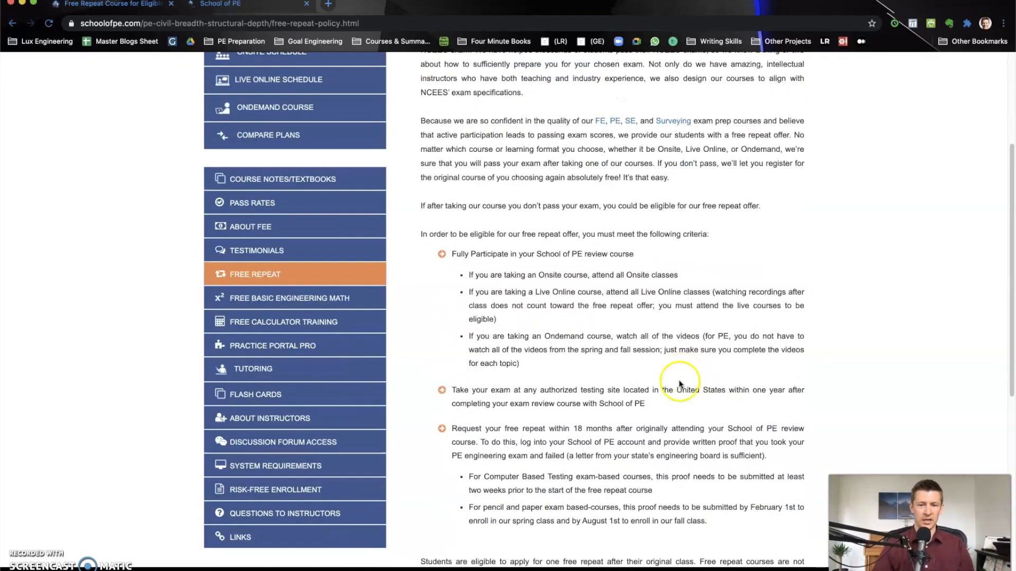
{"action": "scroll", "scroll_direction": "down", "scroll_amount": 3}
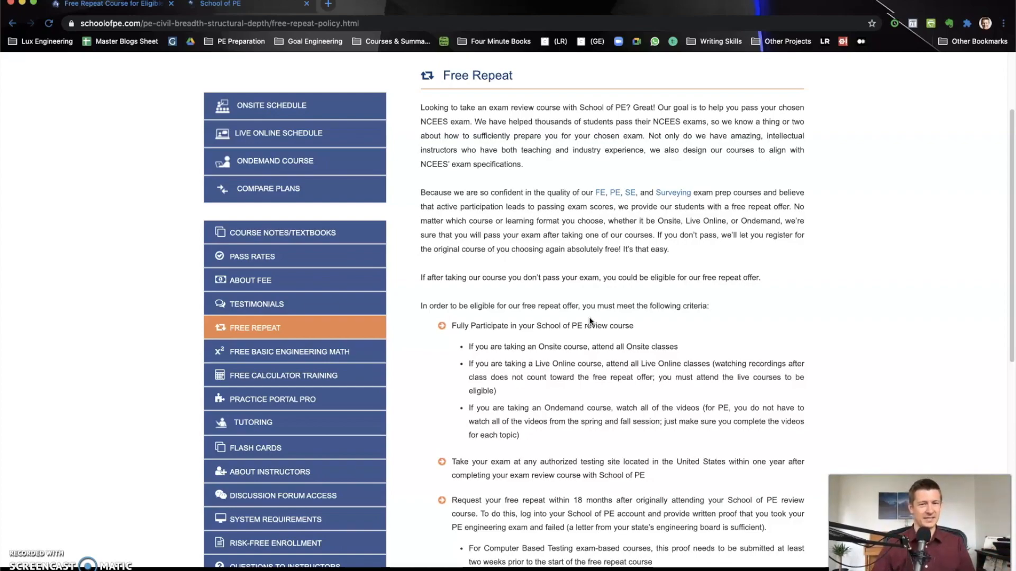
{"action": "scroll", "scroll_direction": "down", "scroll_amount": 3}
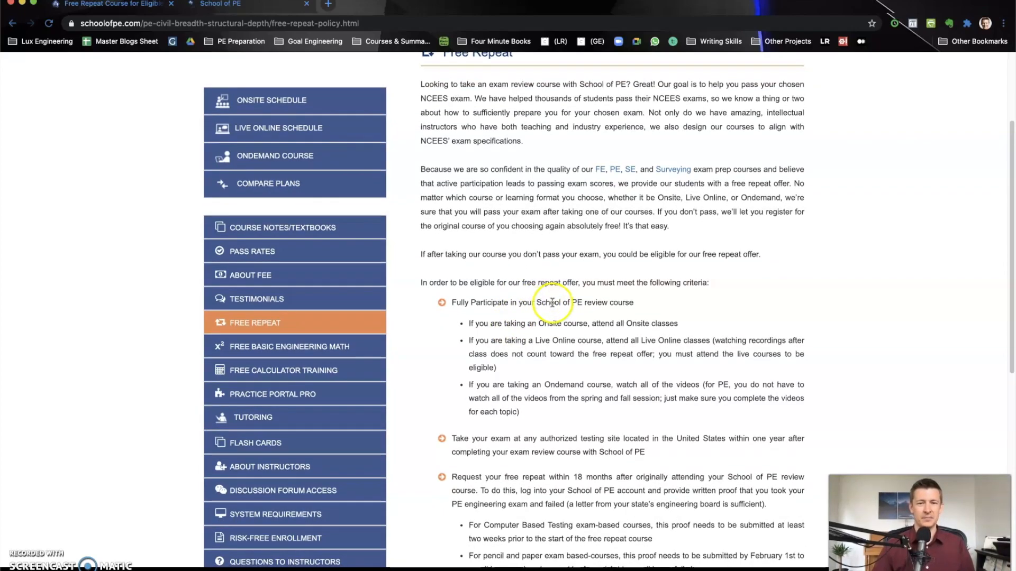
{"action": "scroll", "scroll_direction": "down", "scroll_amount": 3}
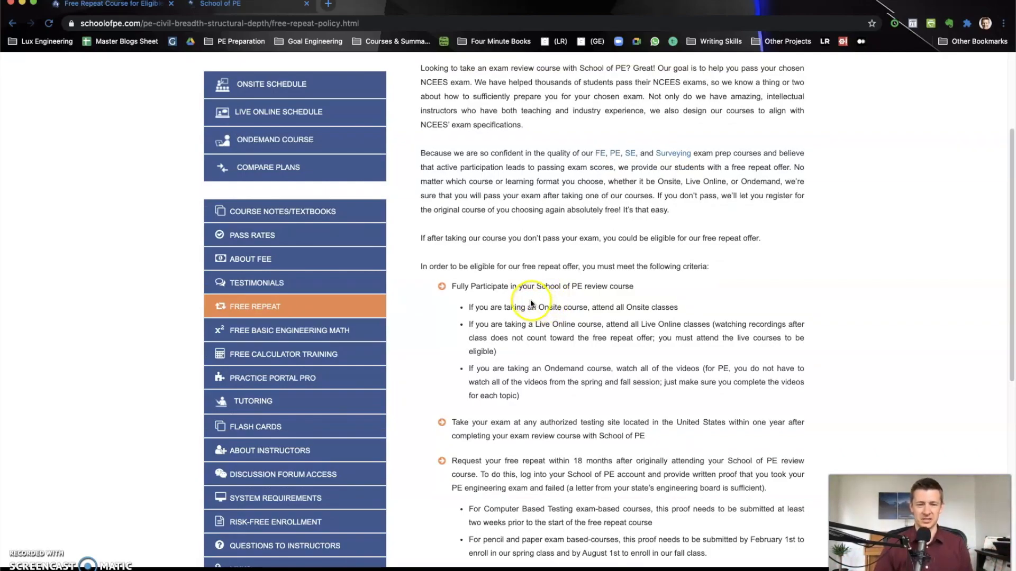
{"action": "scroll", "scroll_direction": "down", "scroll_amount": 3}
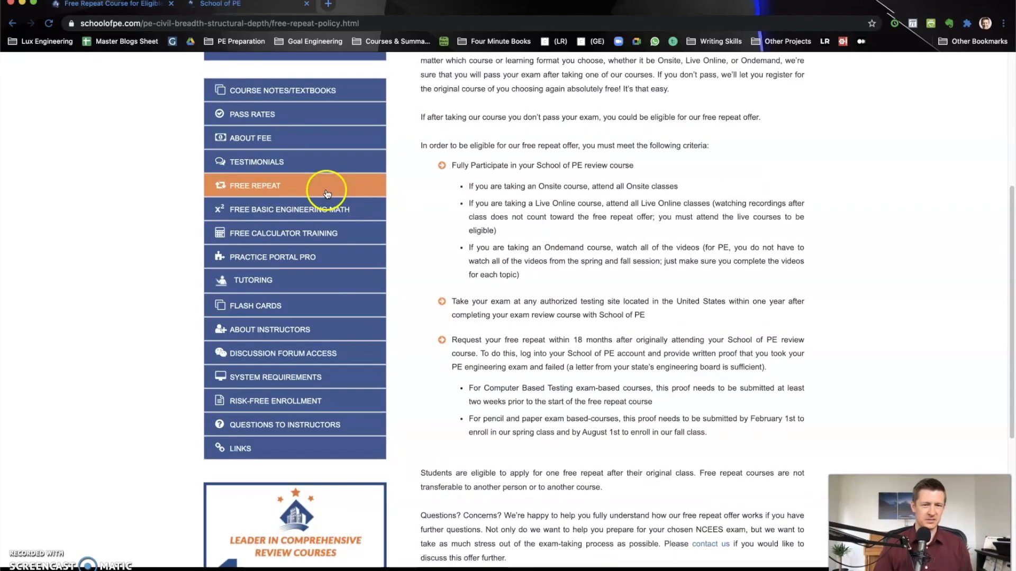
{"action": "mouse_move", "coordinate": [337, 209]}
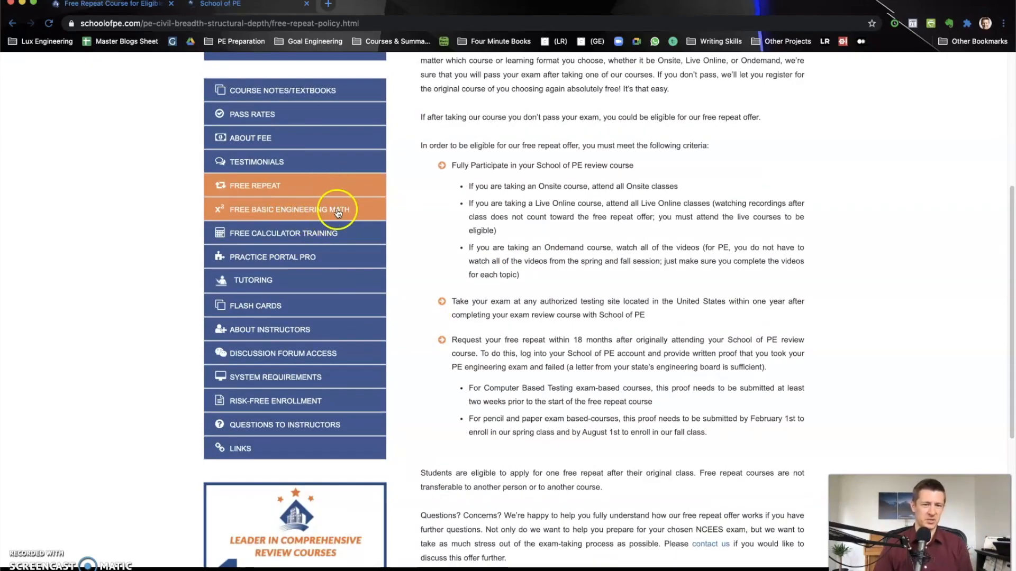
{"action": "mouse_move", "coordinate": [323, 279]}
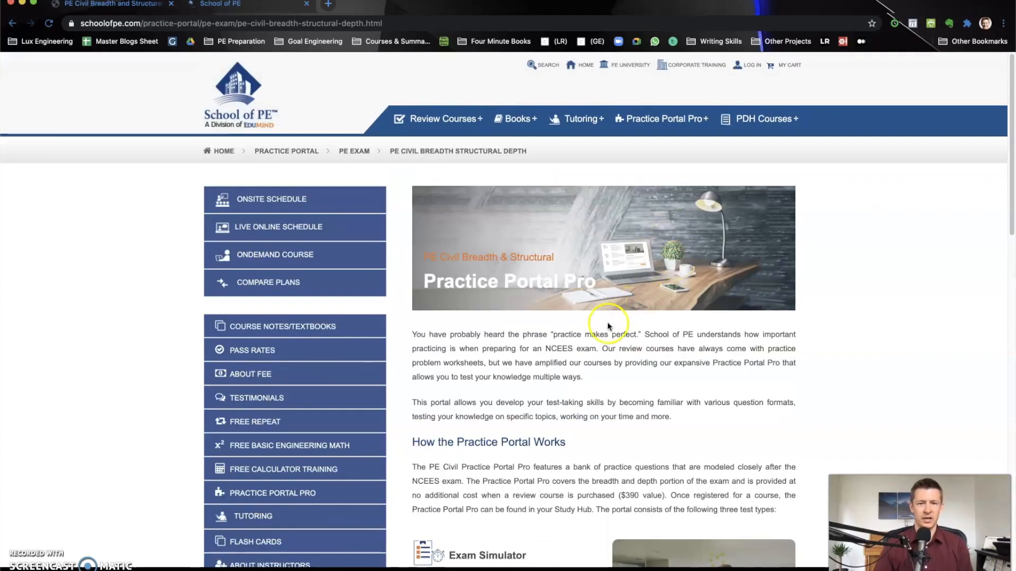
- Read through Practice Portal Pro: Exam Simulator, Quiz Generator, Assessment Quiz, $390 for six months
{"action": "scroll", "scroll_direction": "down", "scroll_amount": 3}
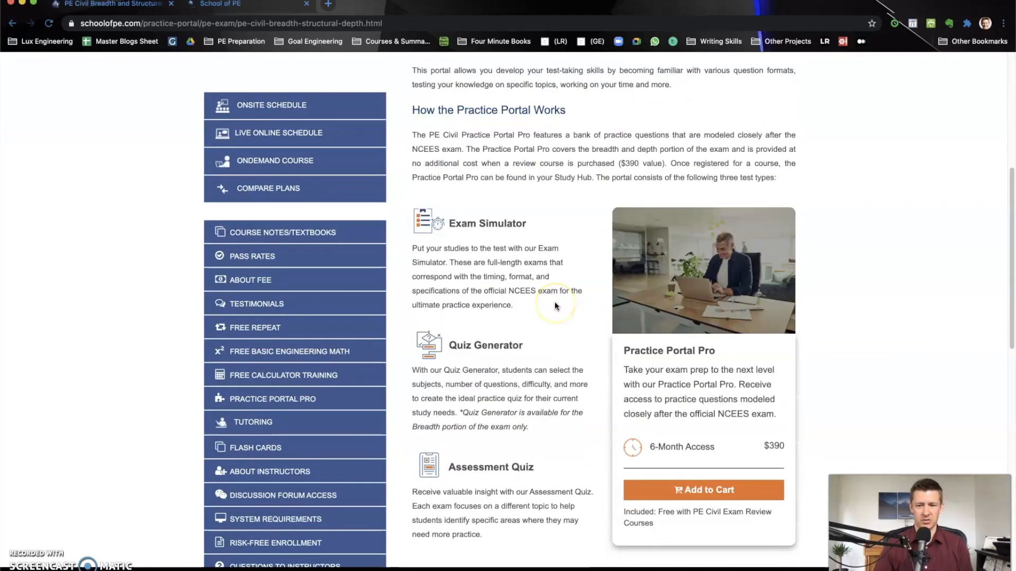
{"action": "scroll", "scroll_direction": "down", "scroll_amount": 3}
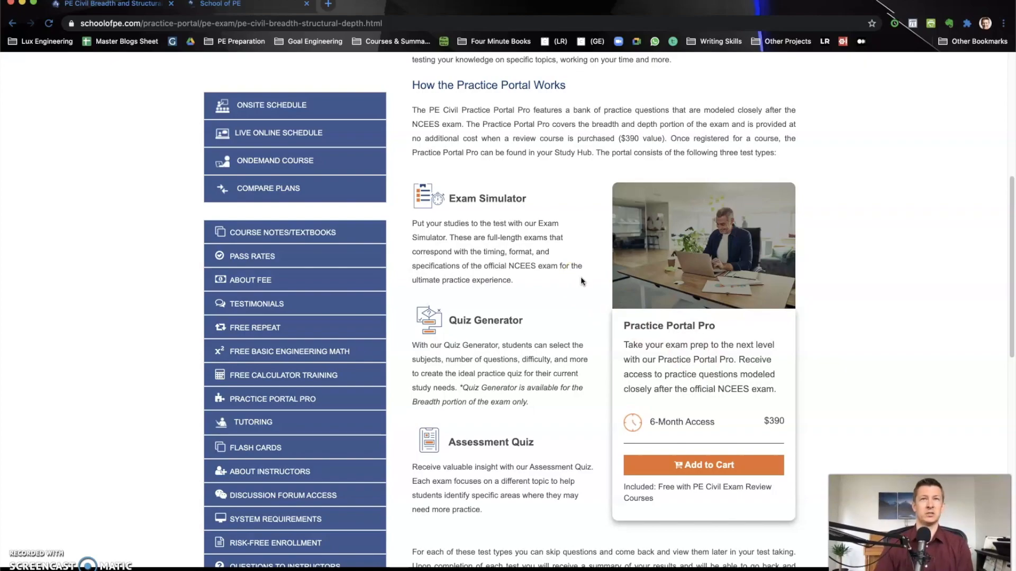
{"action": "scroll", "scroll_direction": "down", "scroll_amount": 3}
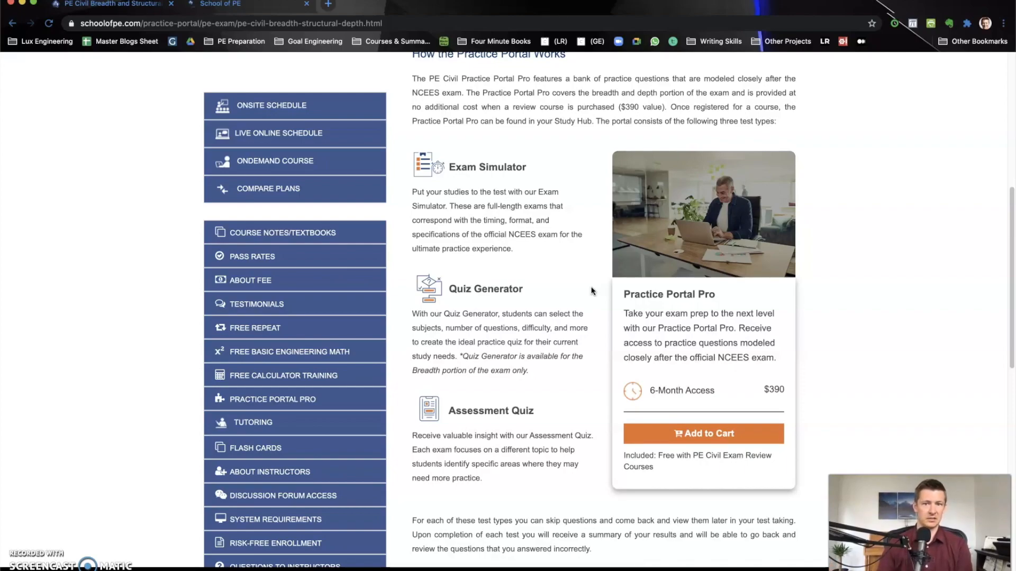
{"action": "scroll", "scroll_direction": "down", "scroll_amount": 3}
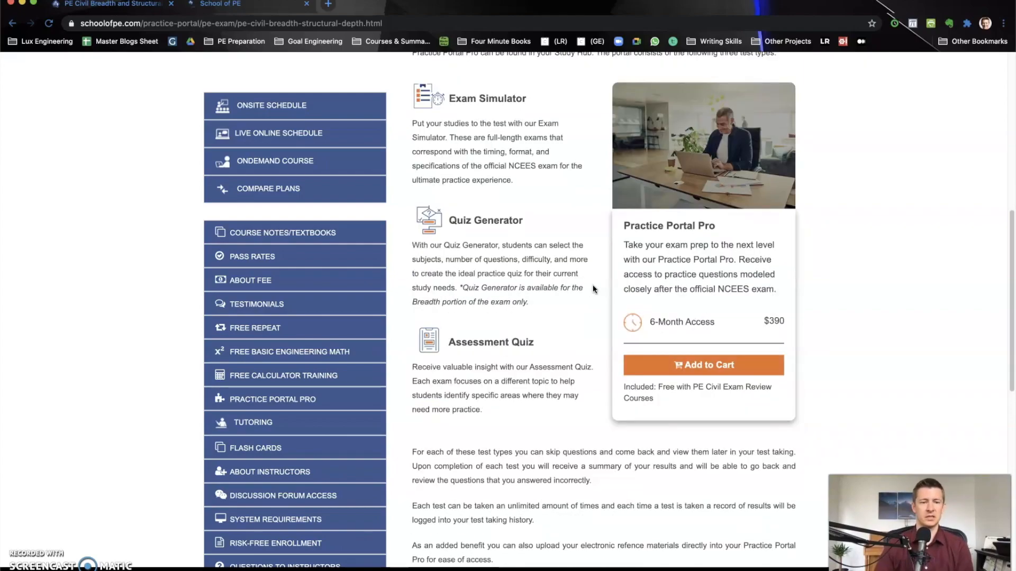
{"action": "scroll", "scroll_direction": "down", "scroll_amount": 3}
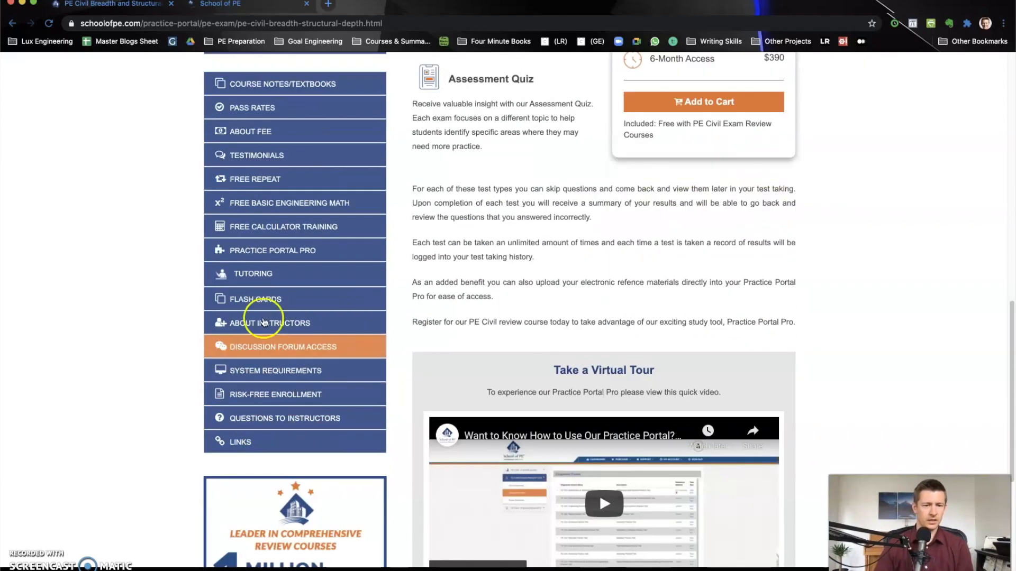
{"action": "mouse_move", "coordinate": [277, 342]}
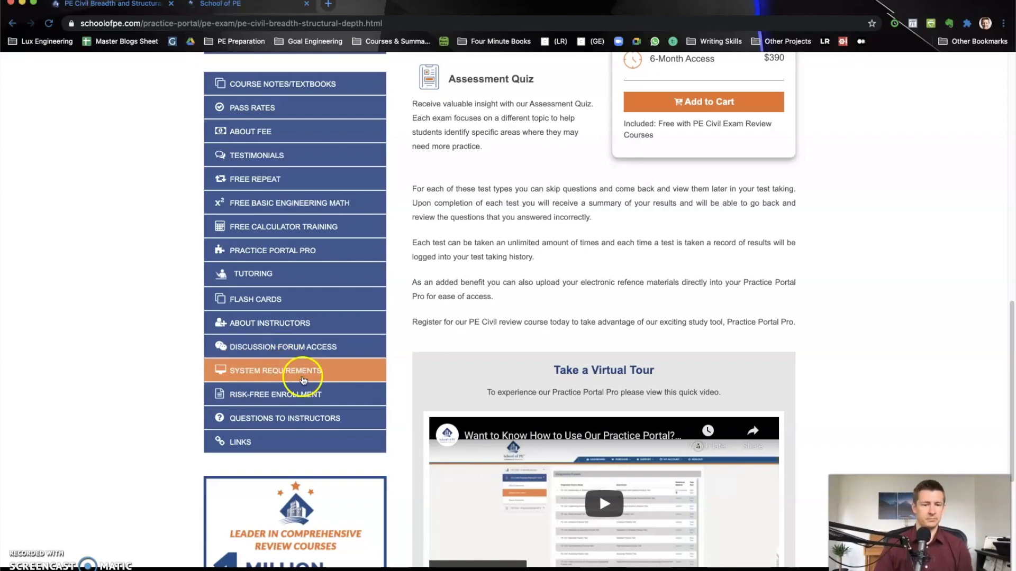
{"action": "mouse_move", "coordinate": [368, 394]}
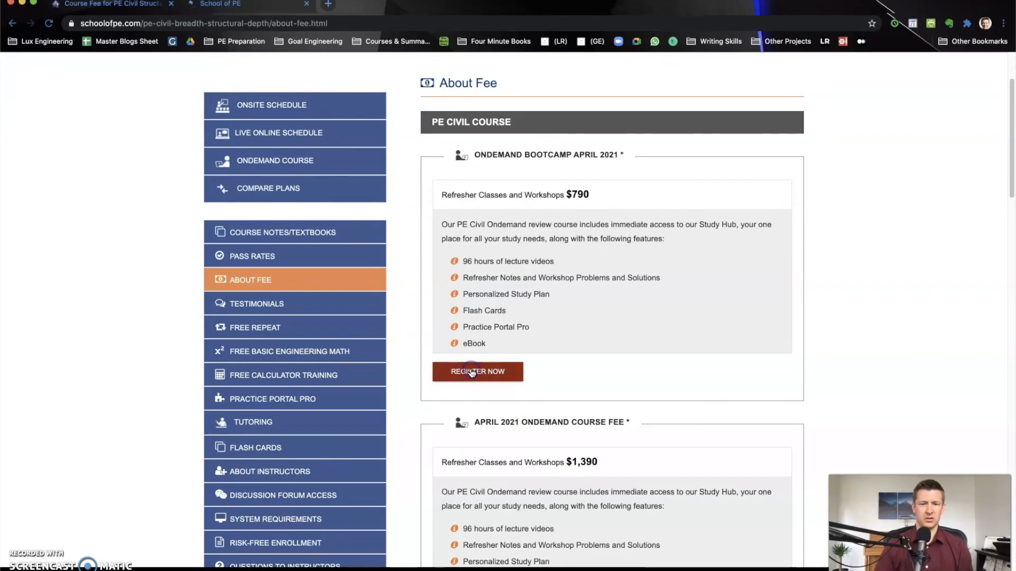
- Register Now for Ondemand Bootcamp April 2021, showing on-demand options priced $0 to $1,890
{"action": "left_click", "coordinate": [477, 371]}
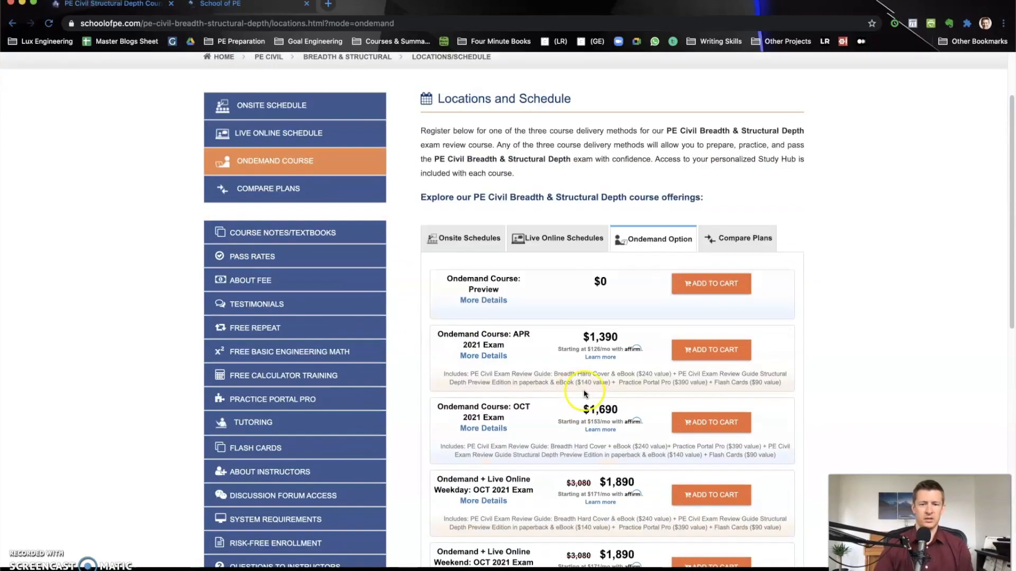
{"action": "scroll", "scroll_direction": "down", "scroll_amount": 3}
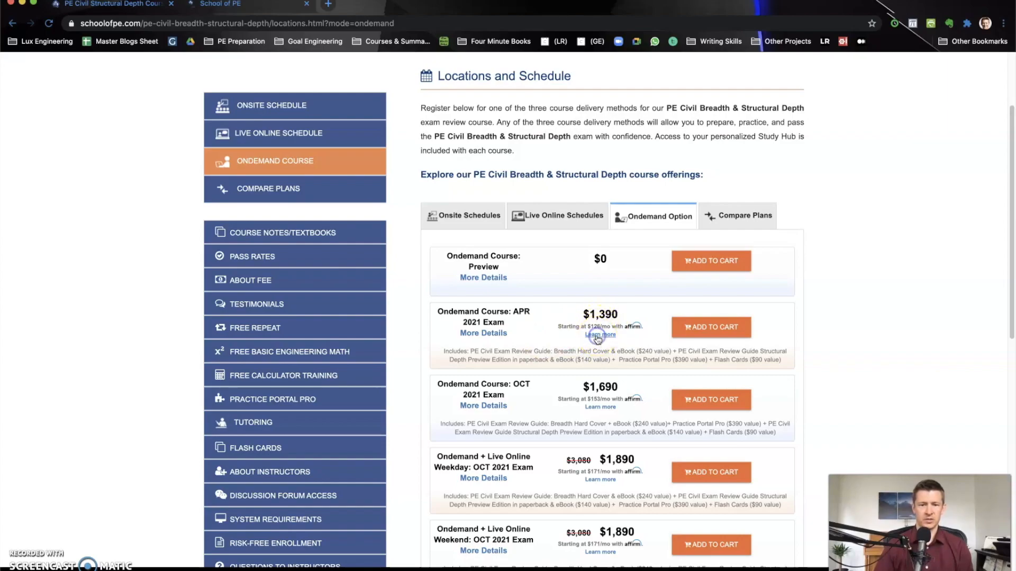
{"action": "left_click", "coordinate": [598, 335]}
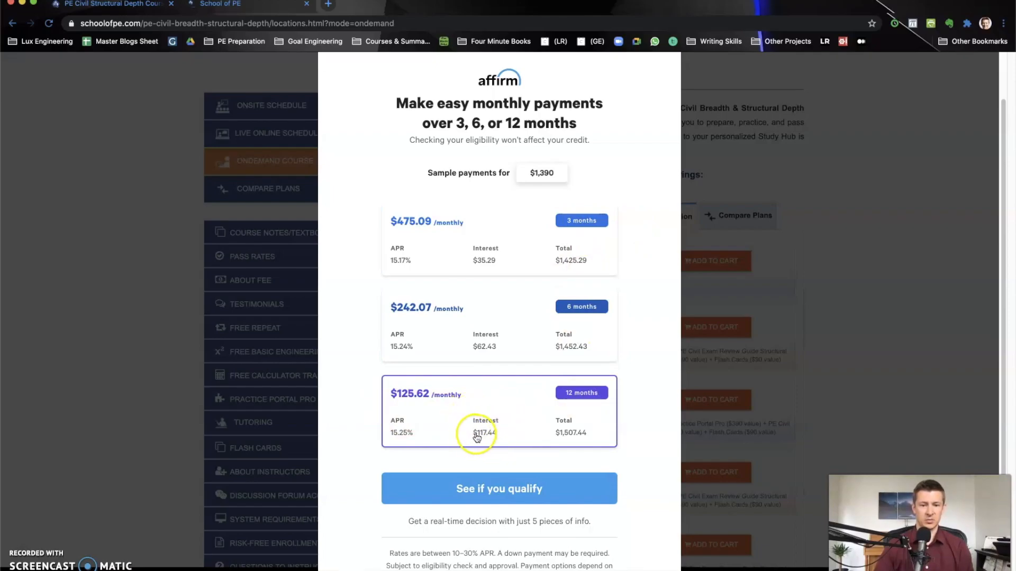
{"action": "mouse_move", "coordinate": [571, 435]}
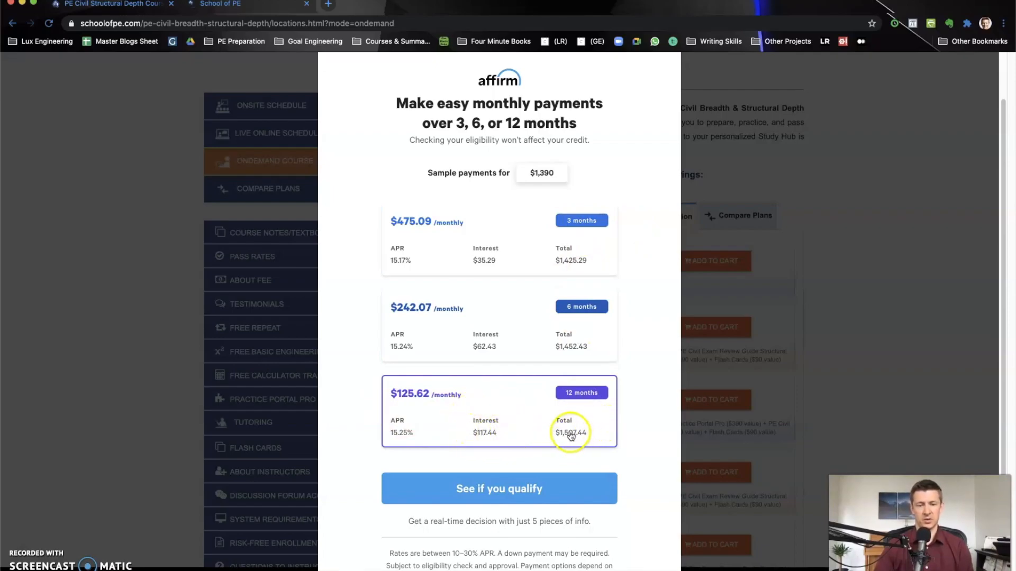
{"action": "mouse_move", "coordinate": [492, 434]}
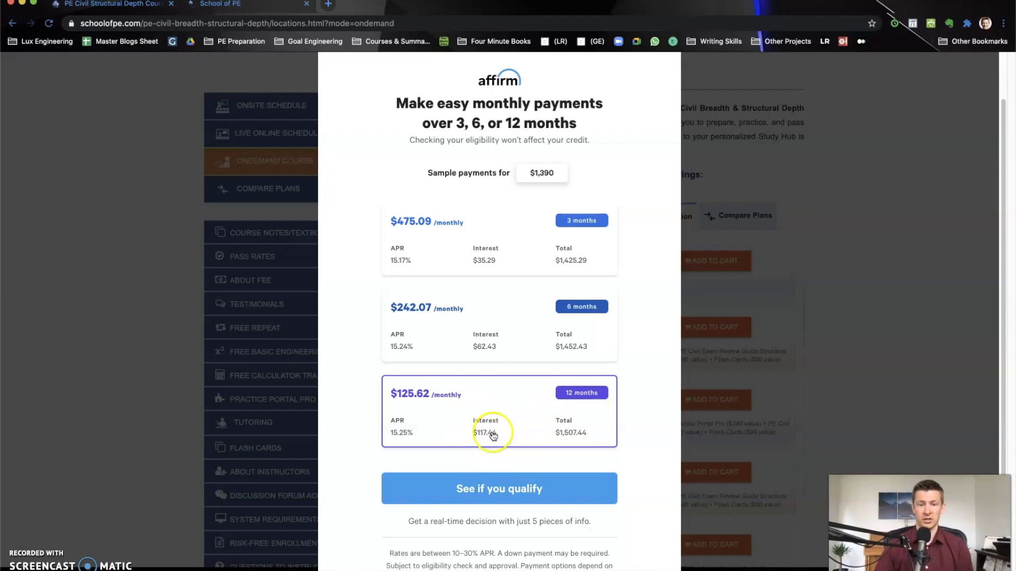
{"action": "mouse_move", "coordinate": [502, 253]}
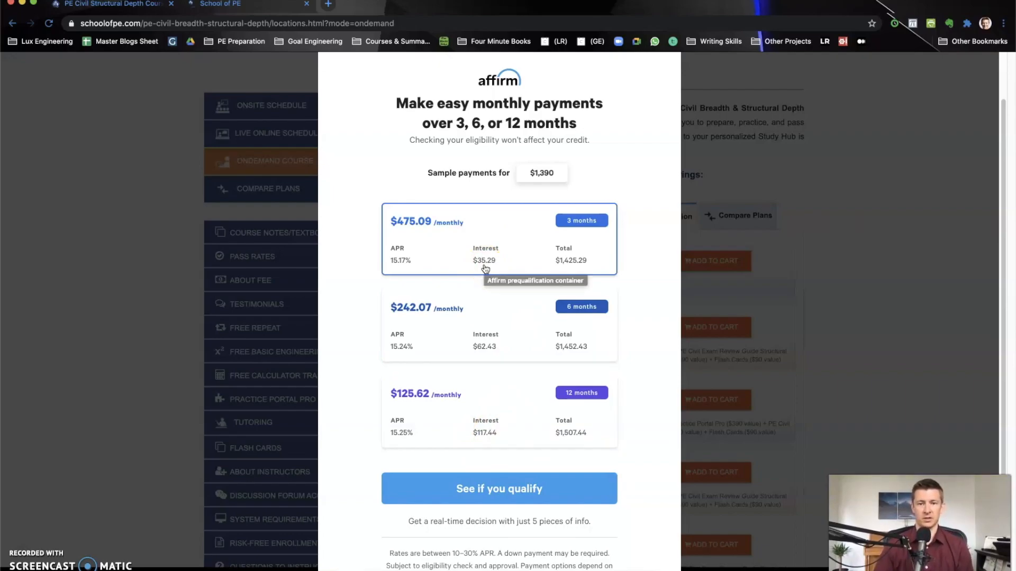
{"action": "mouse_move", "coordinate": [495, 266]}
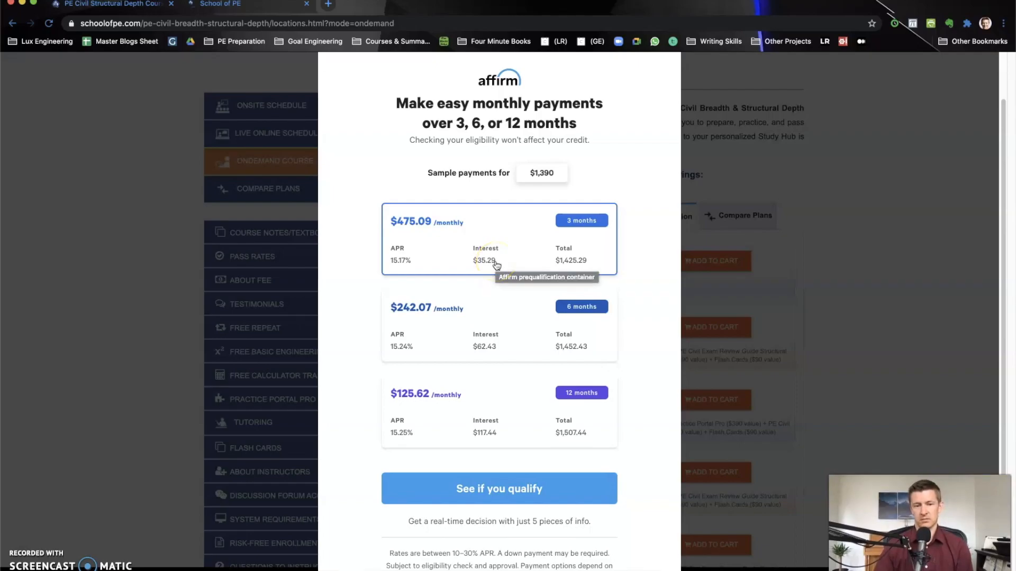
{"action": "mouse_move", "coordinate": [508, 308]}
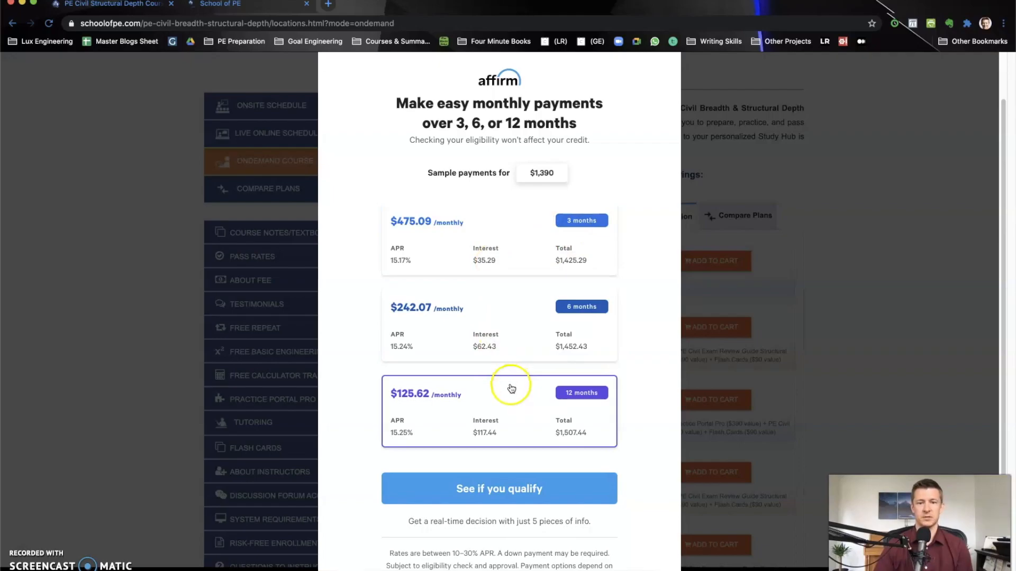
{"action": "scroll", "scroll_direction": "down", "scroll_amount": 3}
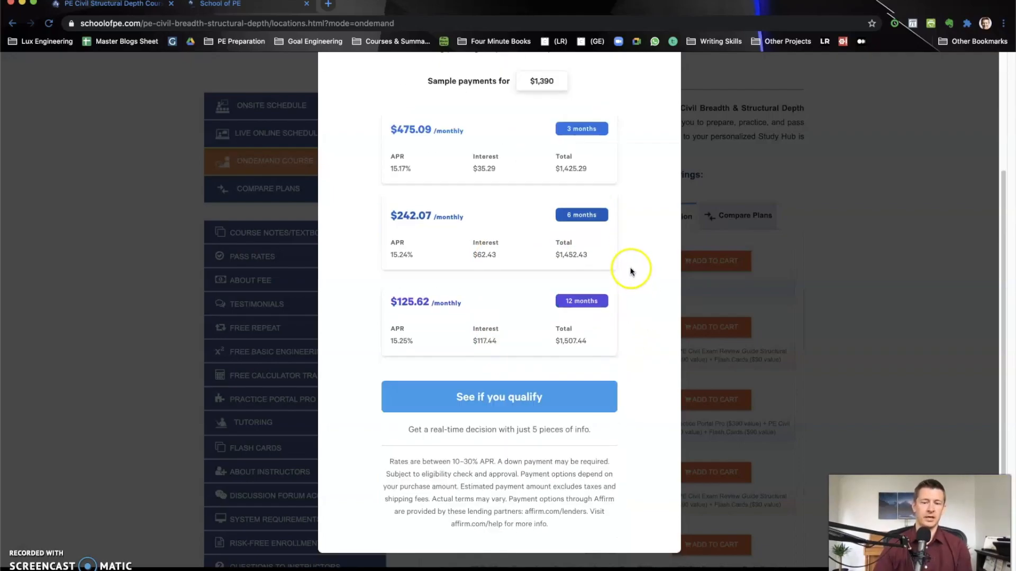
{"action": "mouse_move", "coordinate": [750, 371]}
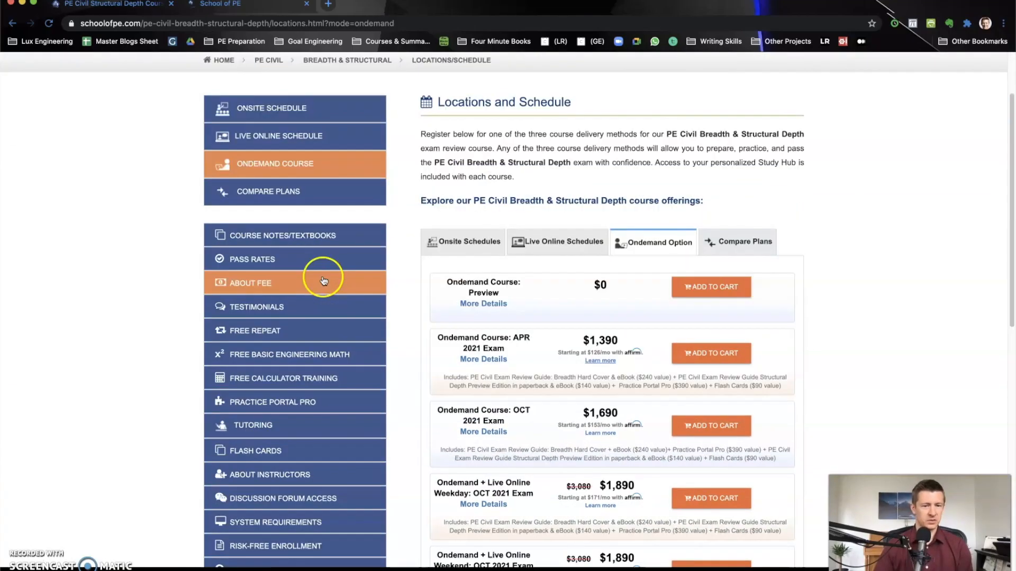
{"action": "scroll", "scroll_direction": "down", "scroll_amount": 3}
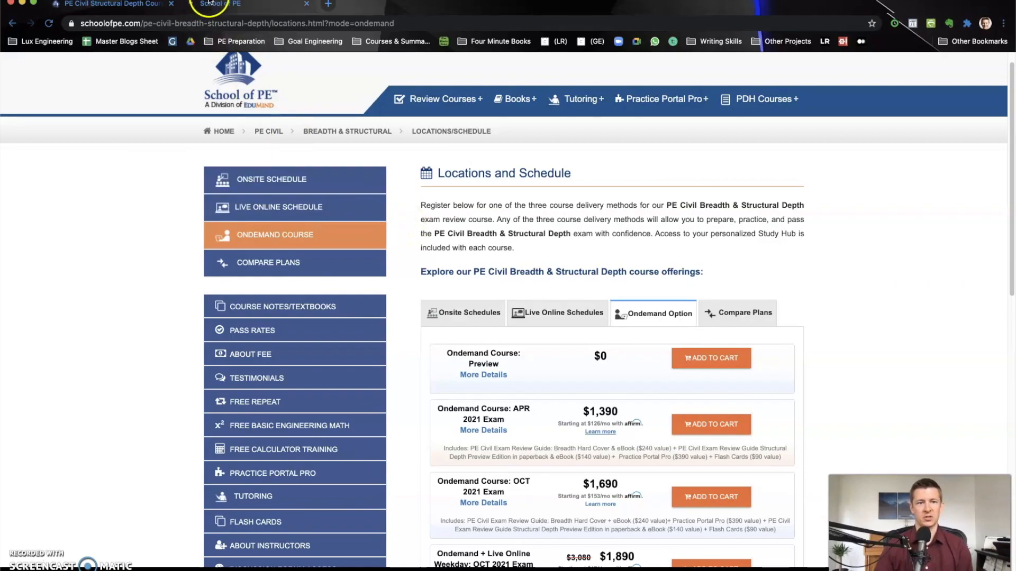
- From the student dashboard, open the PE Civil October 2019 Exam Ondemand Course's lecture videos
{"action": "left_click", "coordinate": [218, 4]}
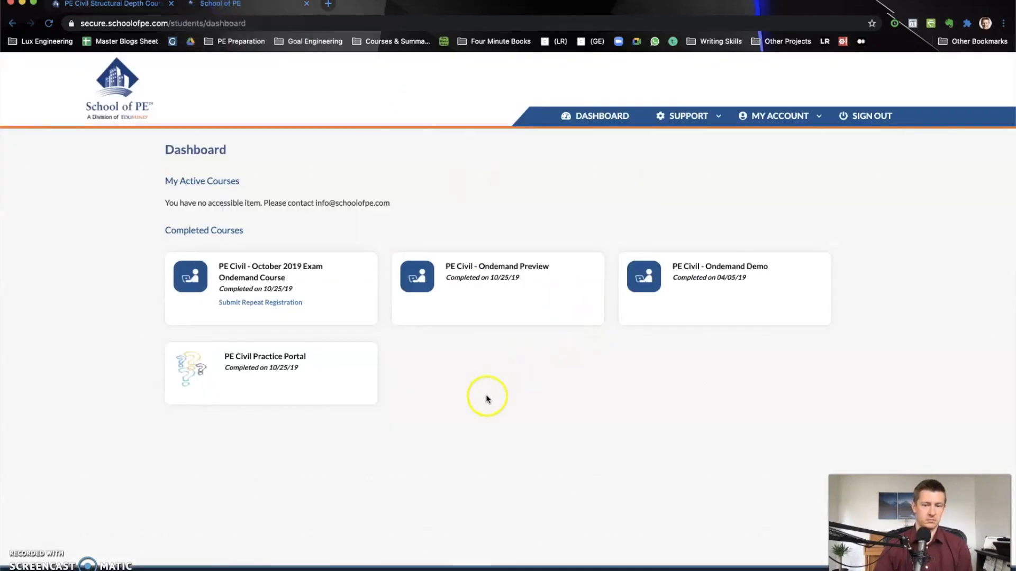
{"action": "mouse_move", "coordinate": [426, 229]}
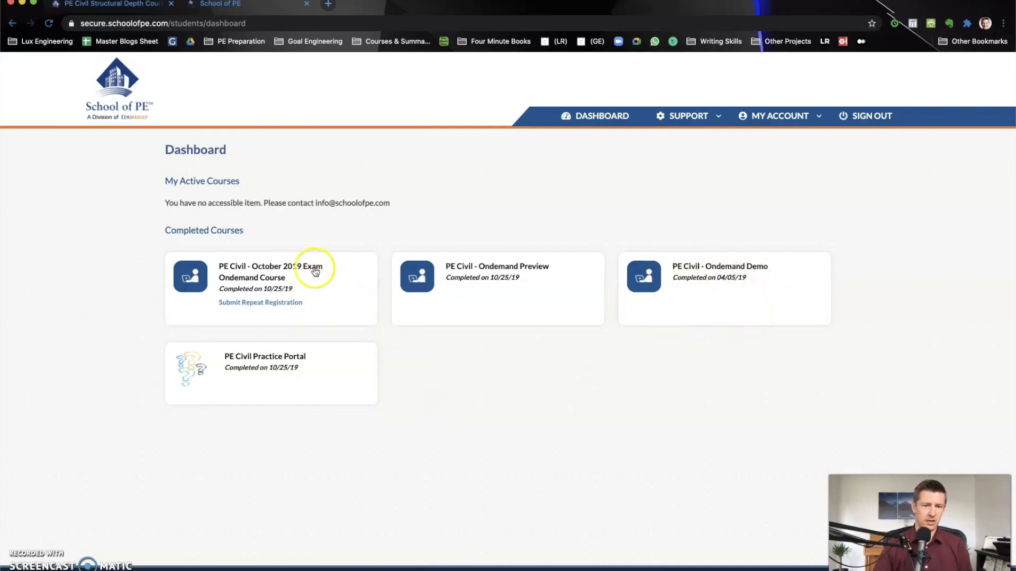
{"action": "mouse_move", "coordinate": [579, 276]}
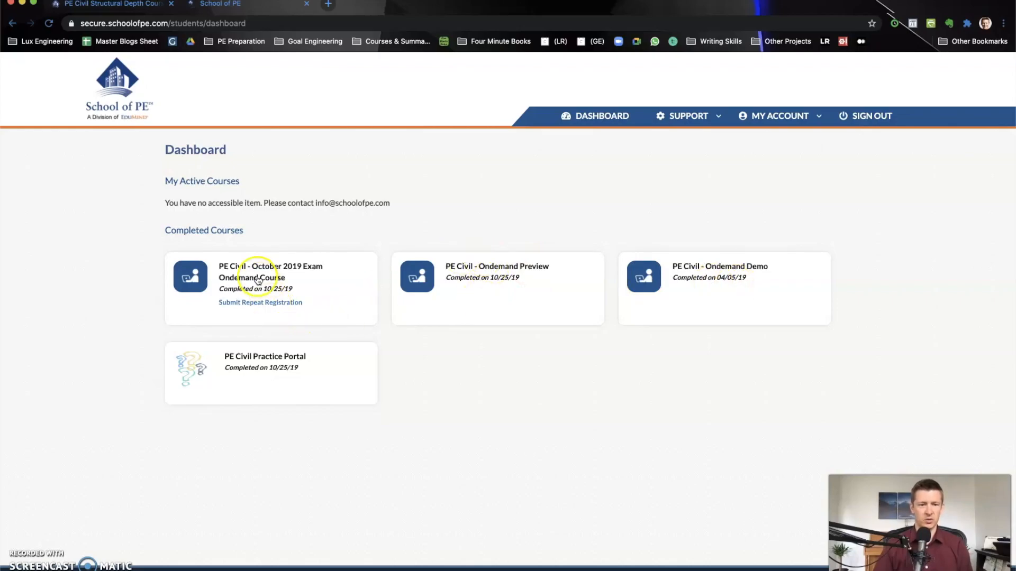
{"action": "left_click", "coordinate": [260, 302]}
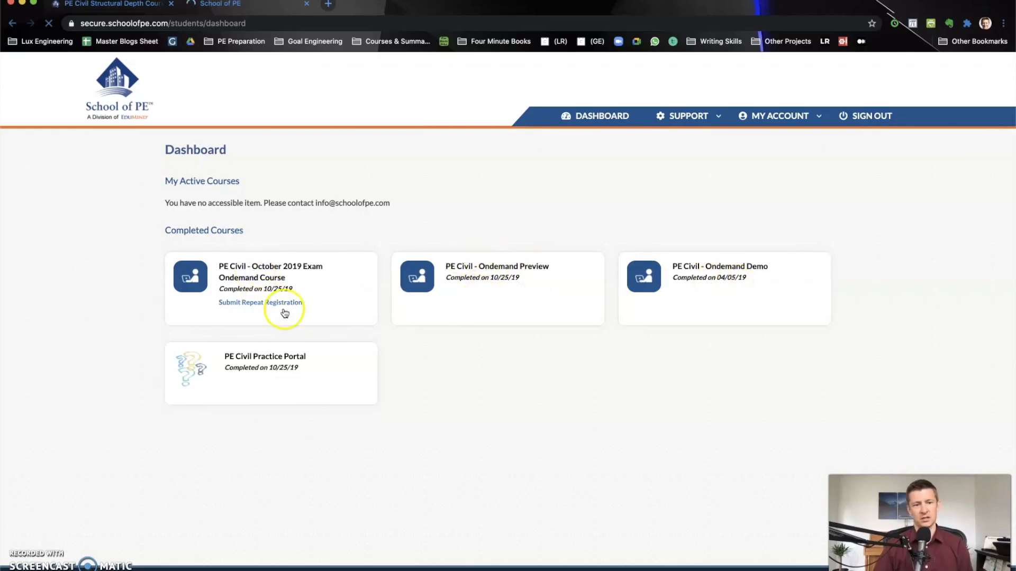
{"action": "left_click", "coordinate": [270, 272]}
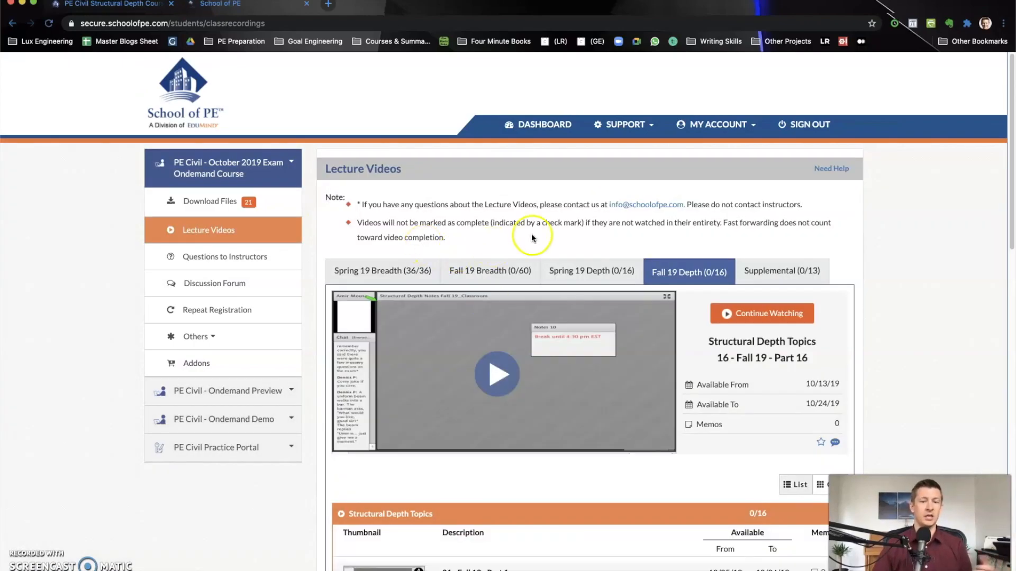
{"action": "mouse_move", "coordinate": [533, 237]}
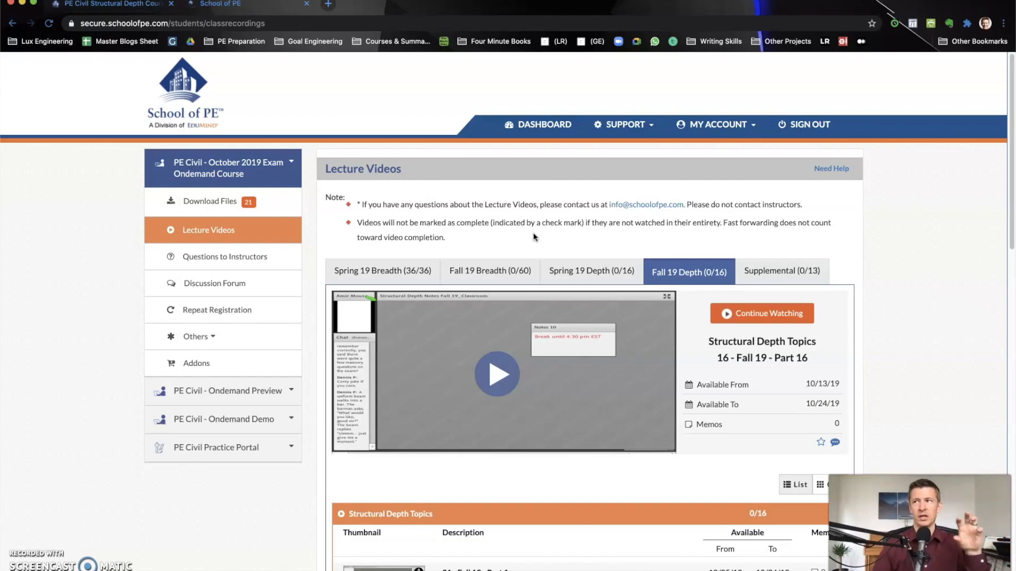
{"action": "mouse_move", "coordinate": [526, 235]}
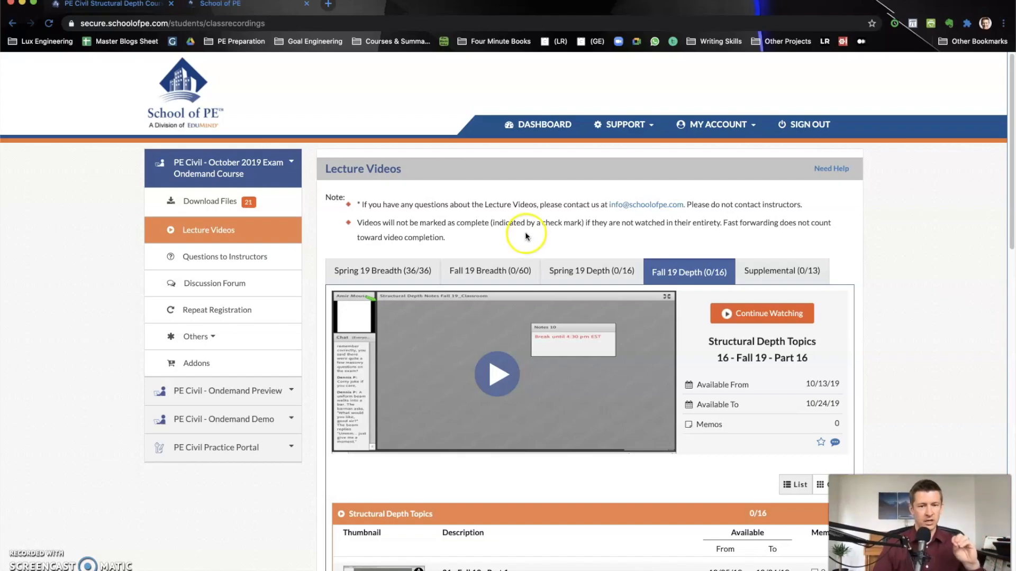
{"action": "mouse_move", "coordinate": [711, 255]}
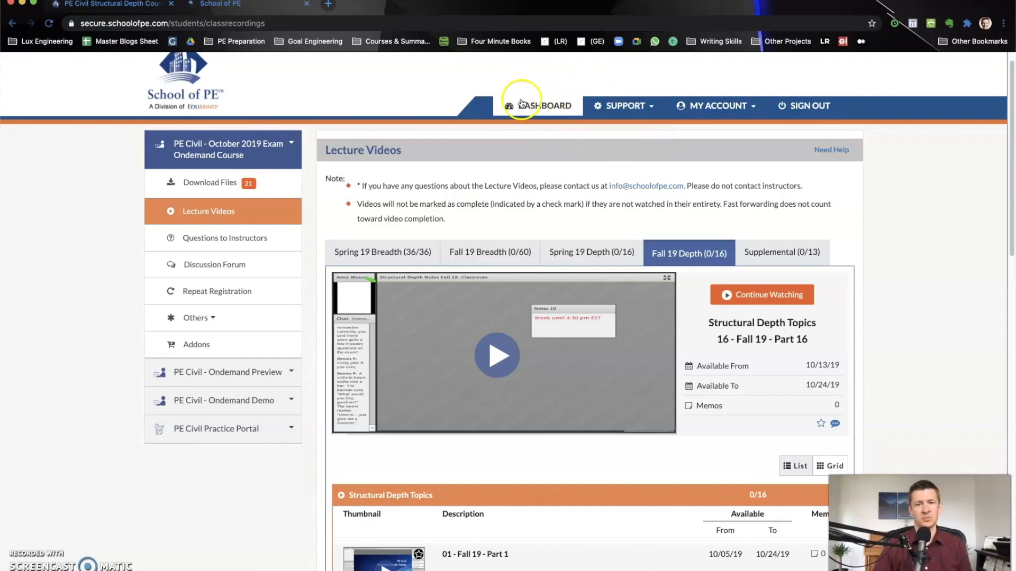
{"action": "mouse_move", "coordinate": [724, 117]}
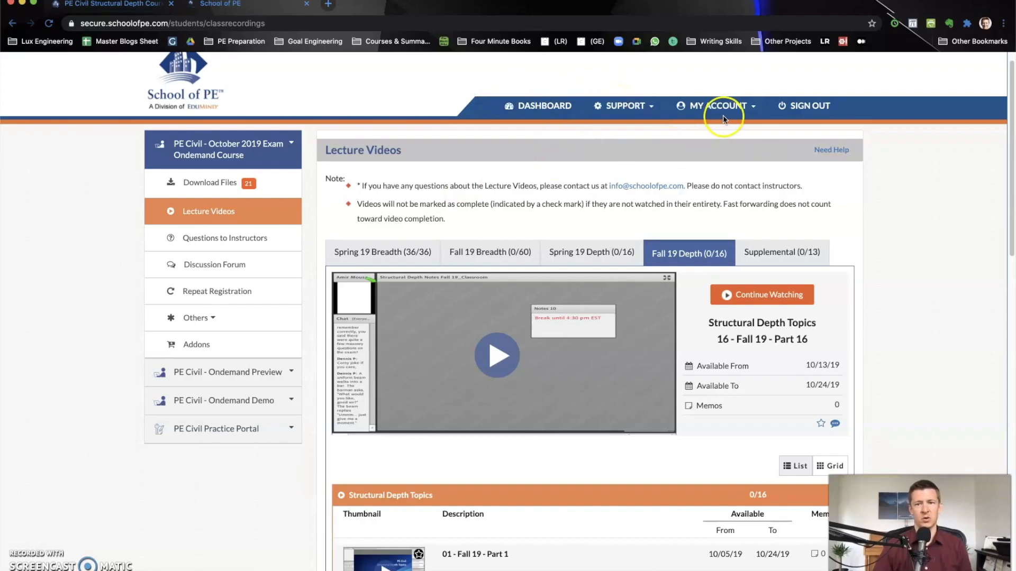
{"action": "mouse_move", "coordinate": [317, 217]}
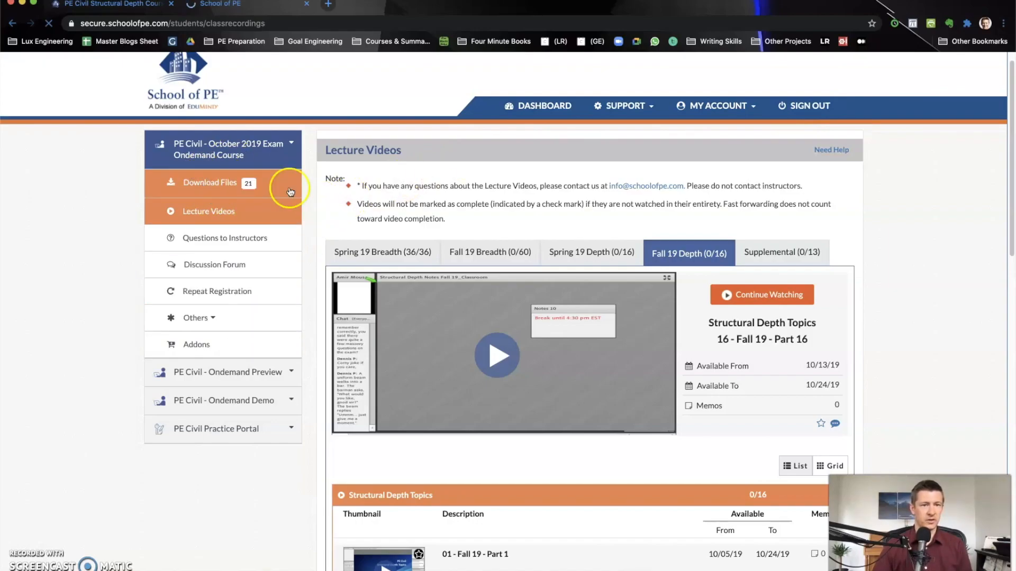
- Browse the Download Files sections, expanding Structural & Materials and Fall 19 Breadth Construction & Materials topics
{"action": "left_click", "coordinate": [210, 182]}
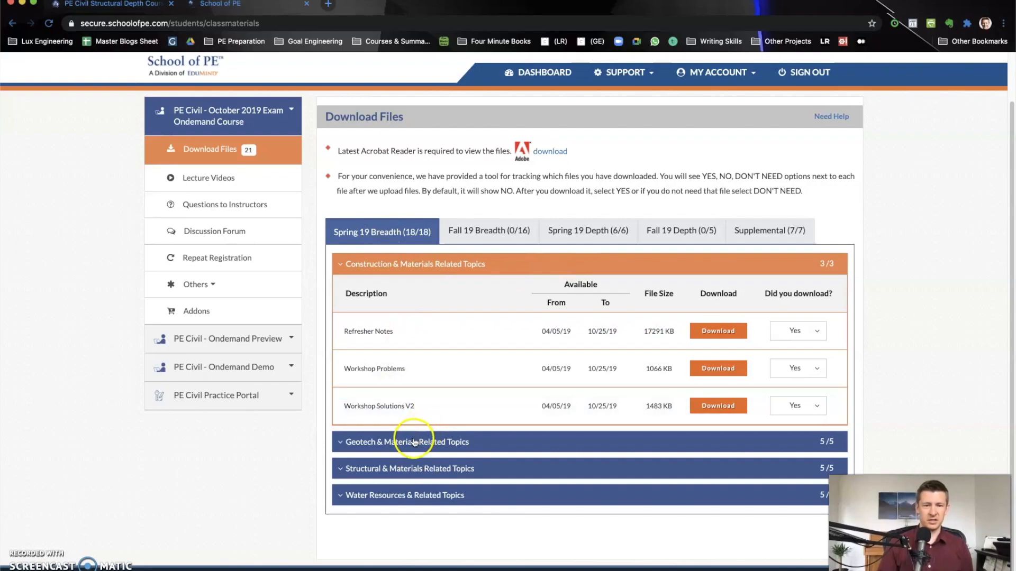
{"action": "left_click", "coordinate": [406, 443]}
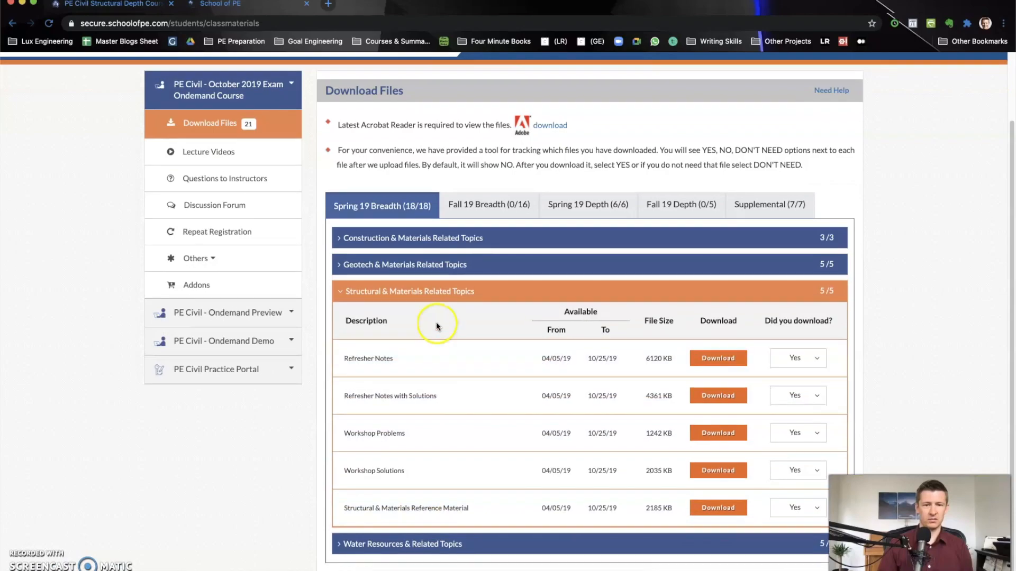
{"action": "left_click", "coordinate": [489, 258]}
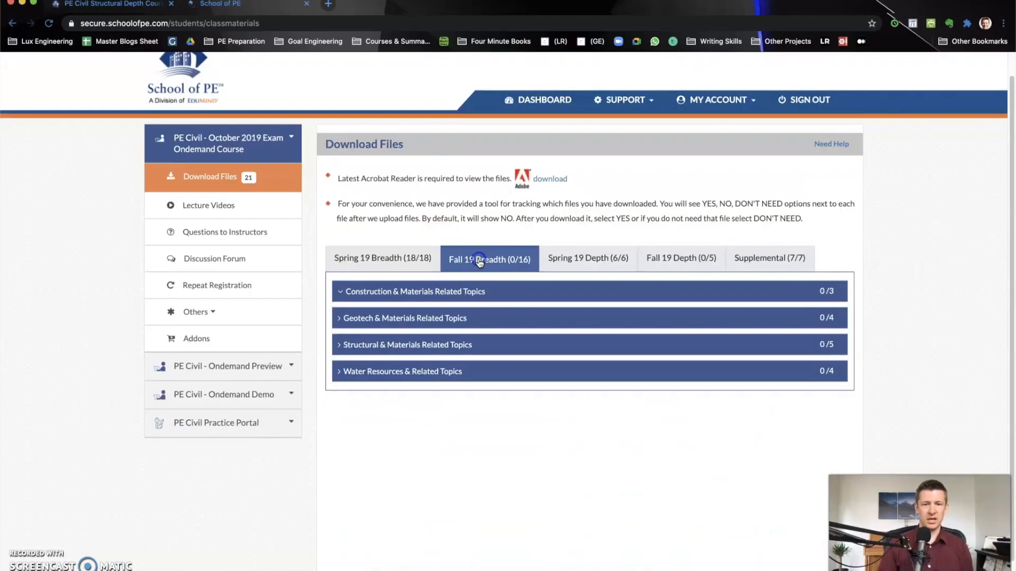
{"action": "left_click", "coordinate": [415, 291]}
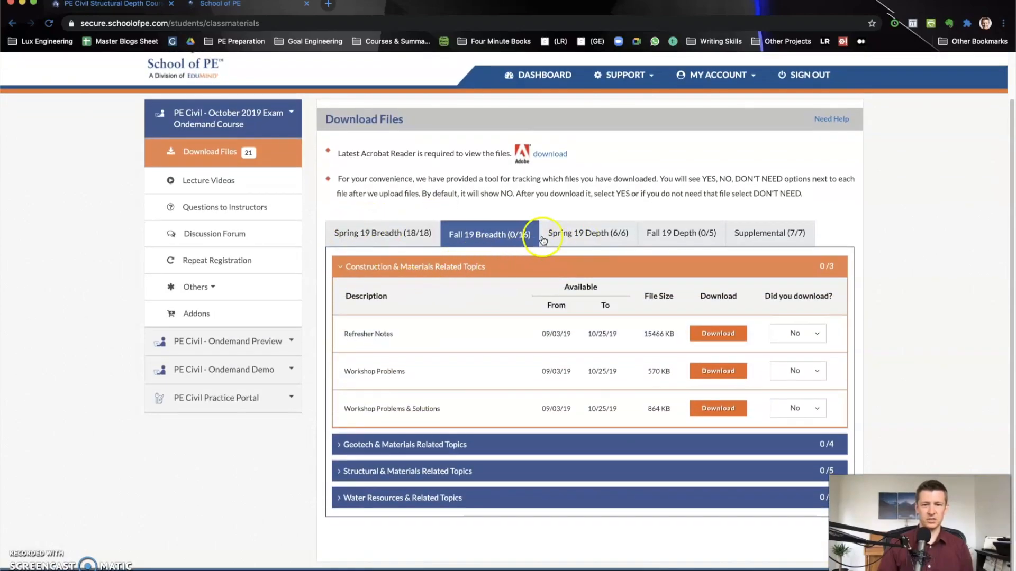
- Check Spring 19 Depth, then show Spring 19 Breadth and expand Geotech & Materials Related Topics
{"action": "left_click", "coordinate": [586, 234]}
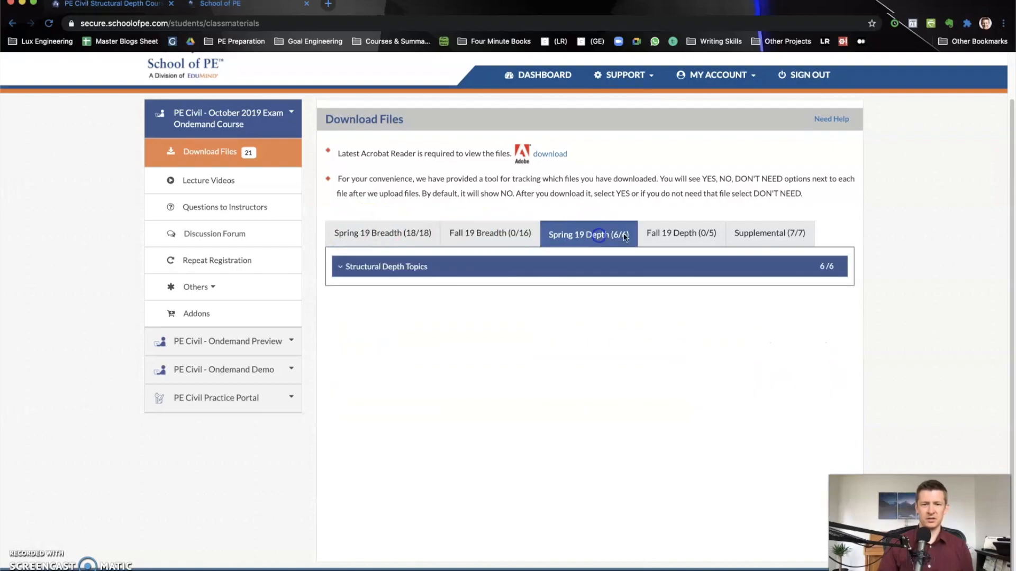
{"action": "left_click", "coordinate": [770, 234]}
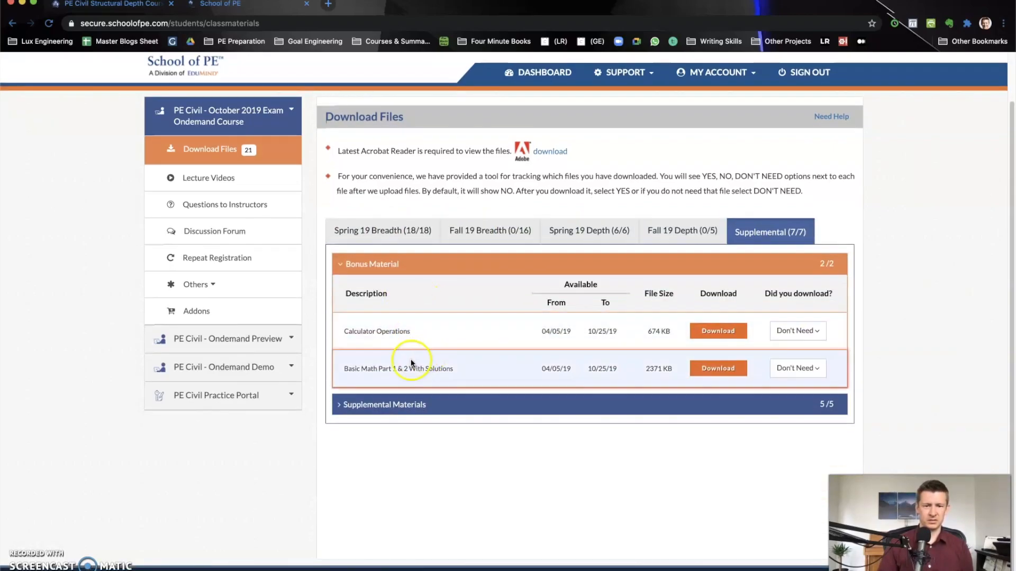
{"action": "mouse_move", "coordinate": [465, 375]}
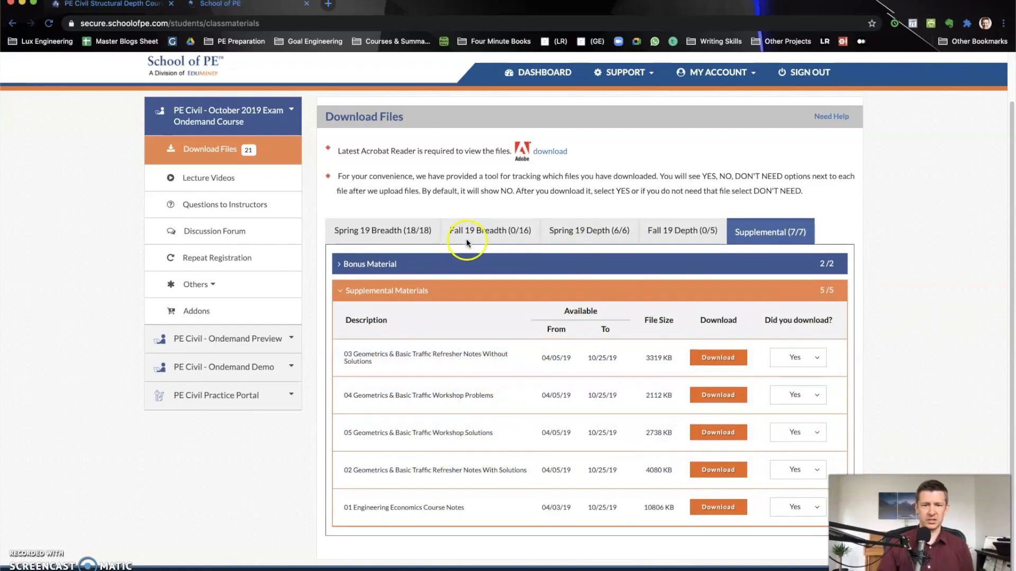
{"action": "left_click", "coordinate": [382, 231]}
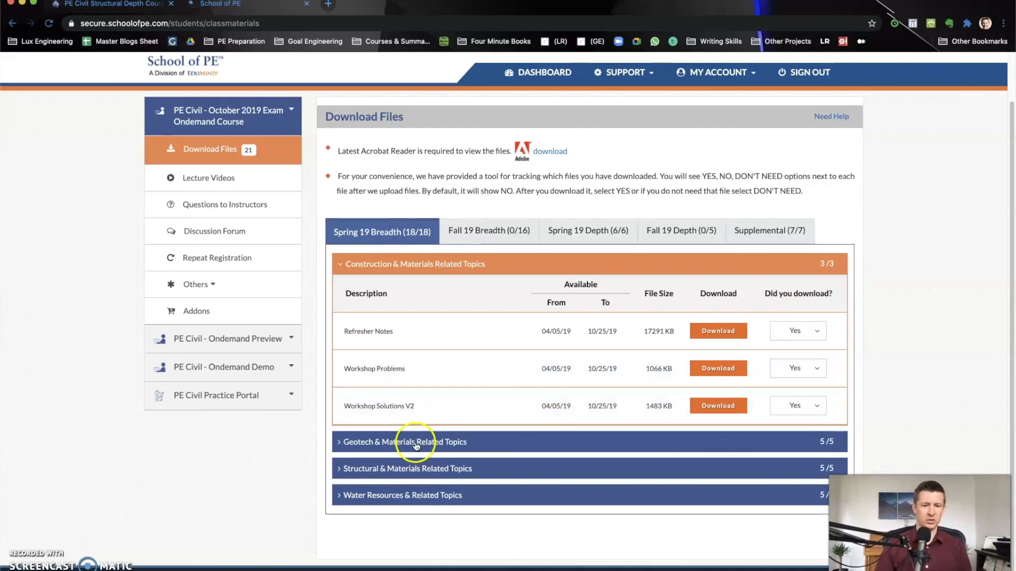
{"action": "left_click", "coordinate": [405, 442]}
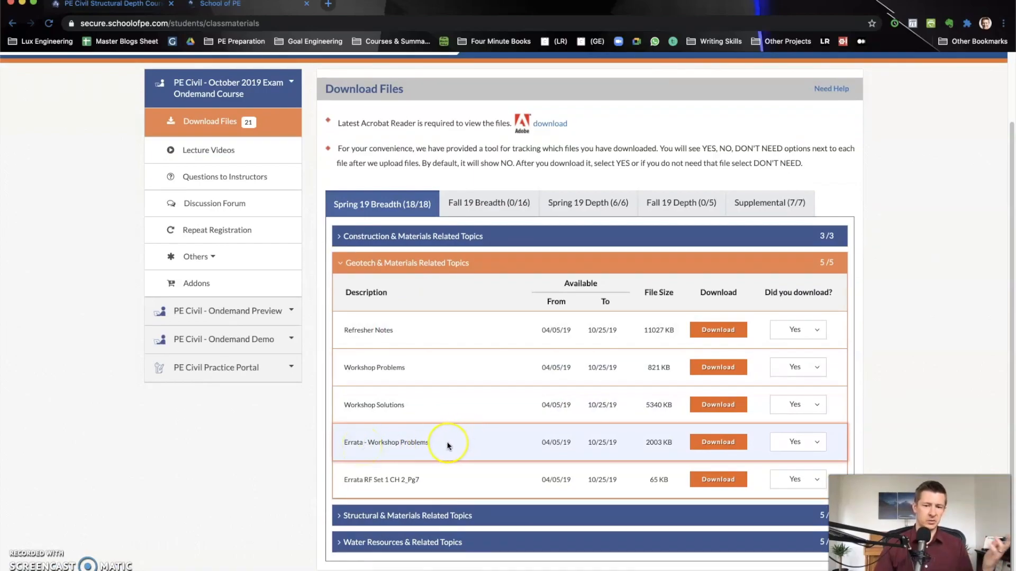
{"action": "mouse_move", "coordinate": [421, 442]}
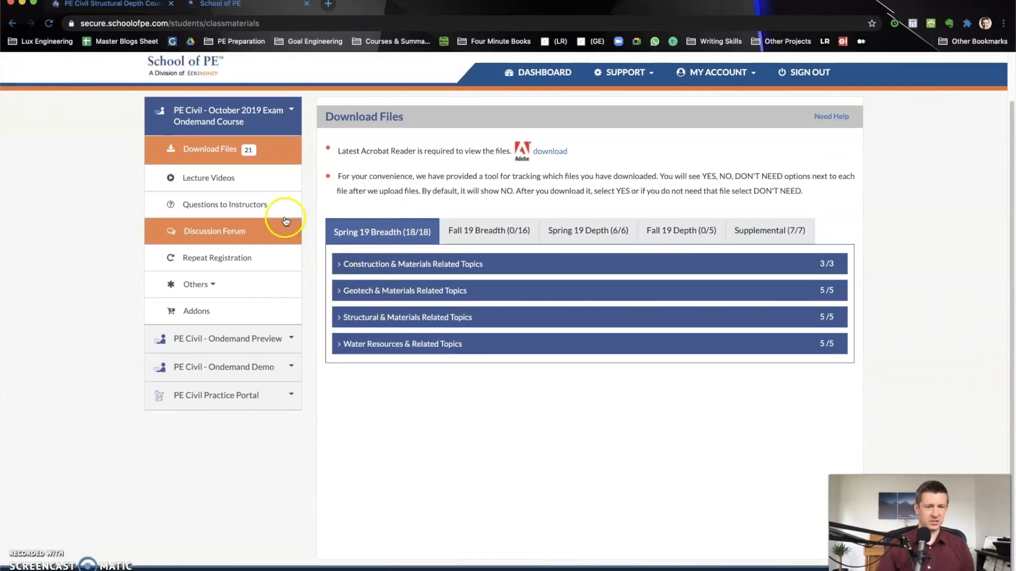
- View the Lecture Videos page and look down the default recordings list
{"action": "left_click", "coordinate": [208, 177]}
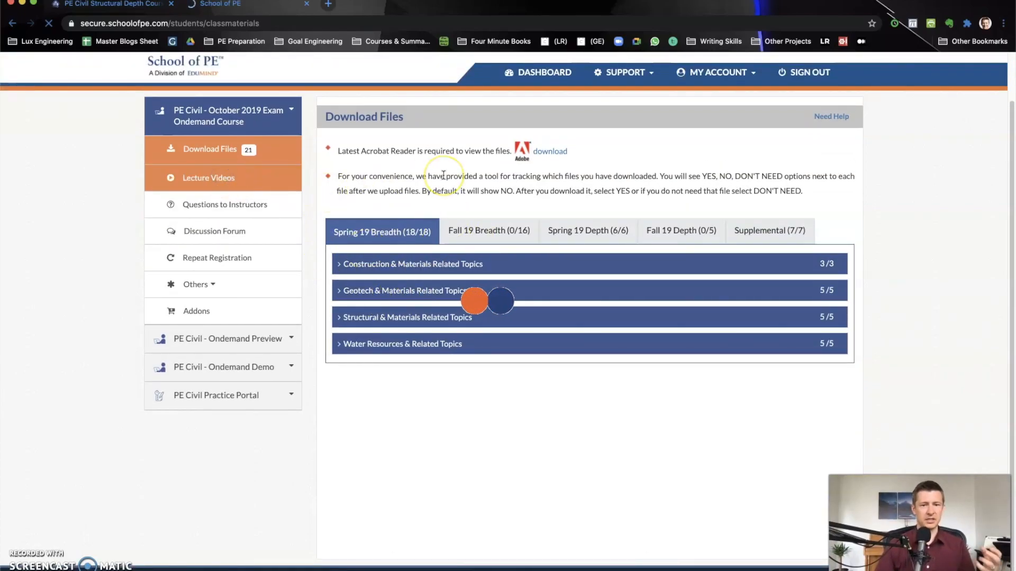
{"action": "left_click", "coordinate": [209, 177]}
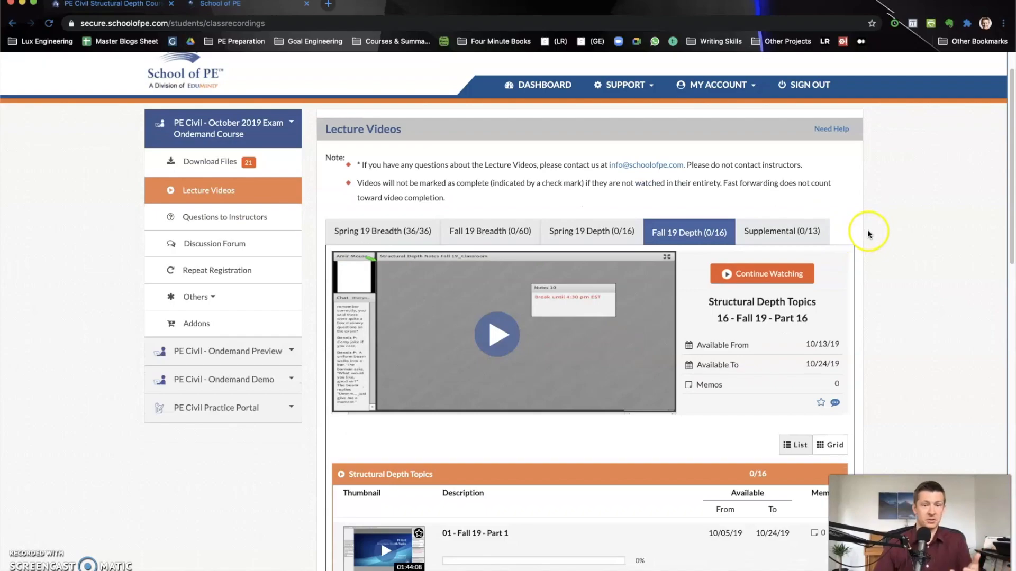
{"action": "mouse_move", "coordinate": [854, 228]}
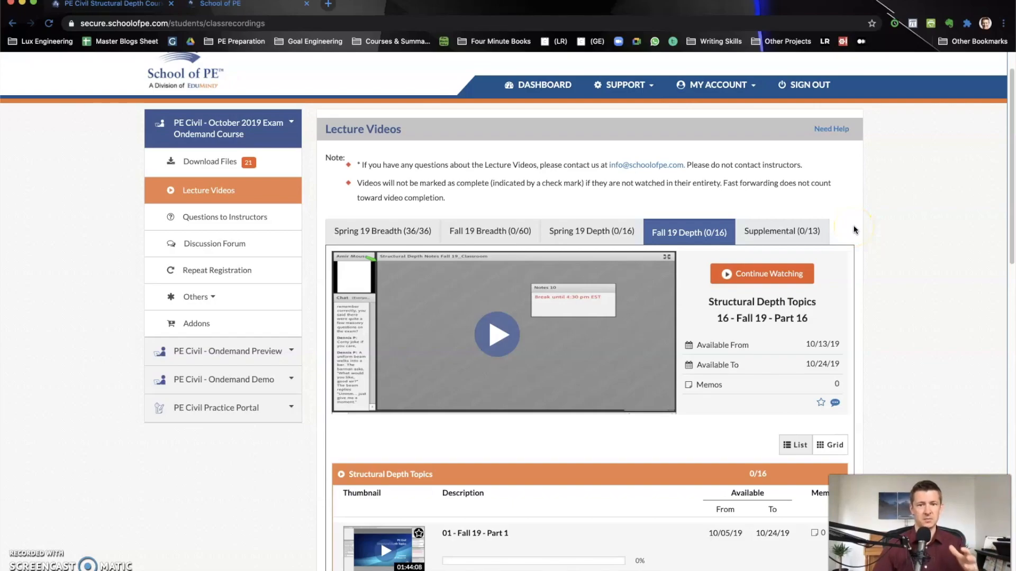
{"action": "scroll", "scroll_direction": "down", "scroll_amount": 3}
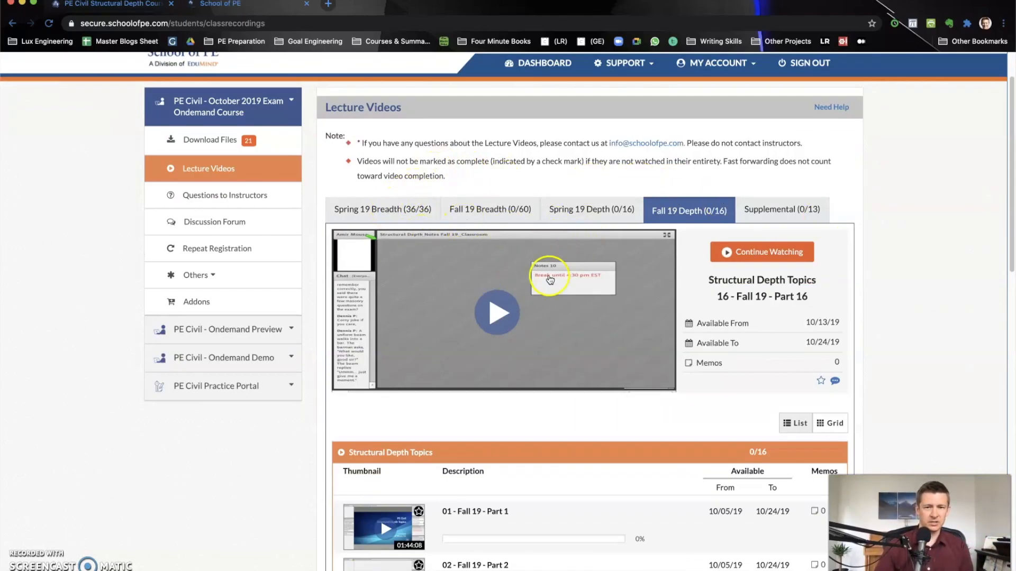
{"action": "scroll", "scroll_direction": "down", "scroll_amount": 3}
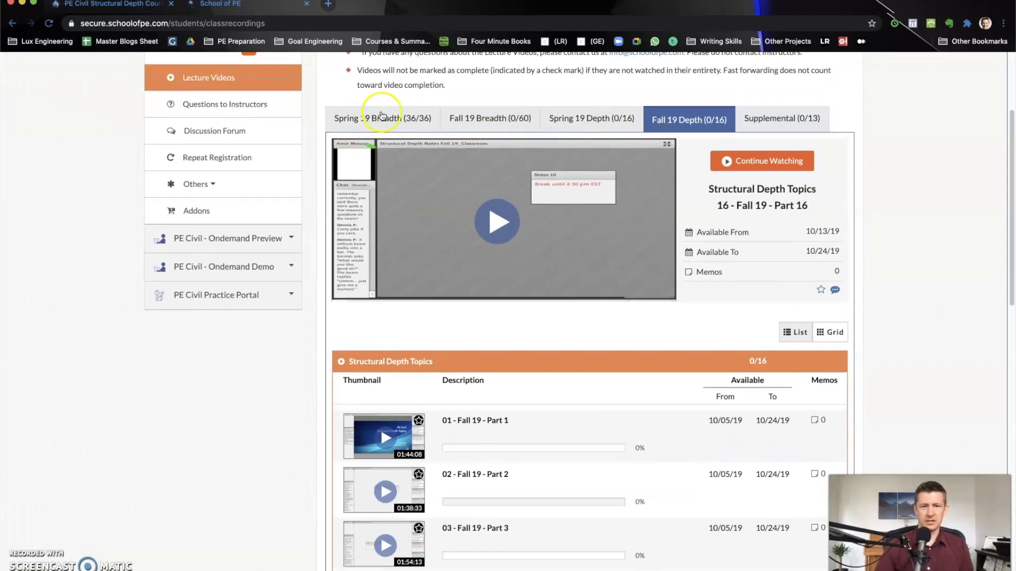
{"action": "mouse_move", "coordinate": [526, 120]}
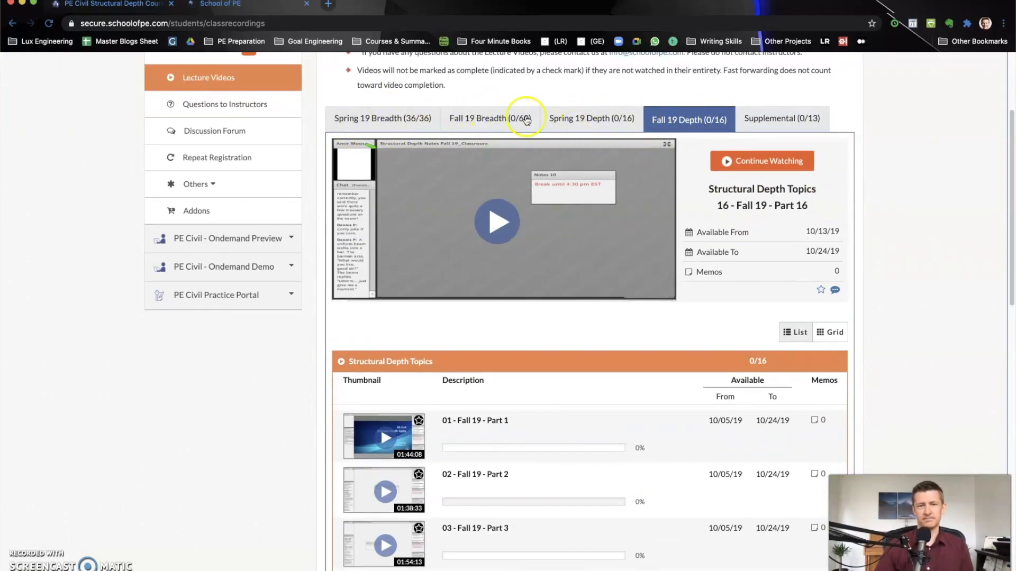
- Show the Fall 19 Breadth lecture videos and scan through the list
{"action": "left_click", "coordinate": [487, 118]}
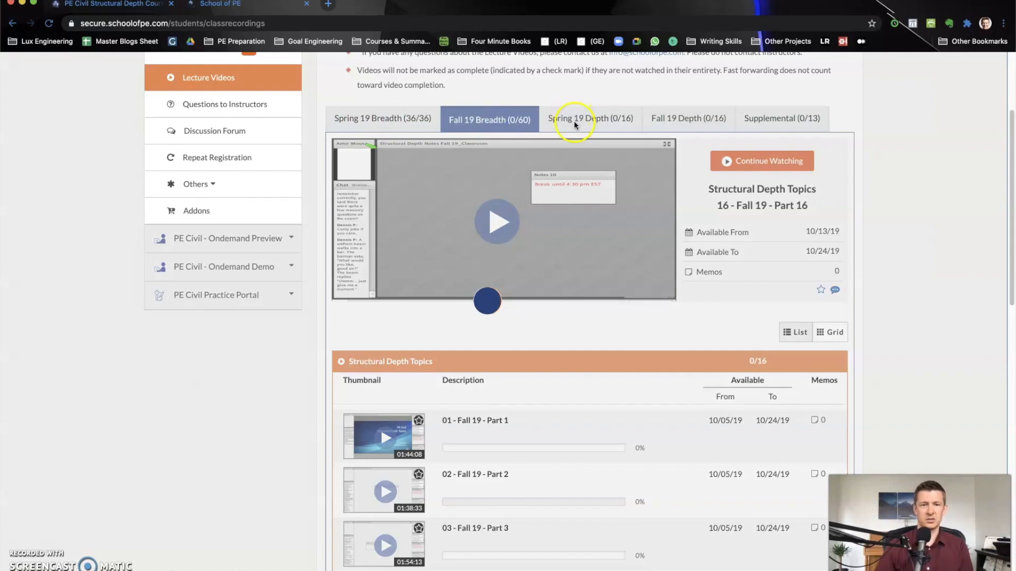
{"action": "left_click", "coordinate": [489, 119]}
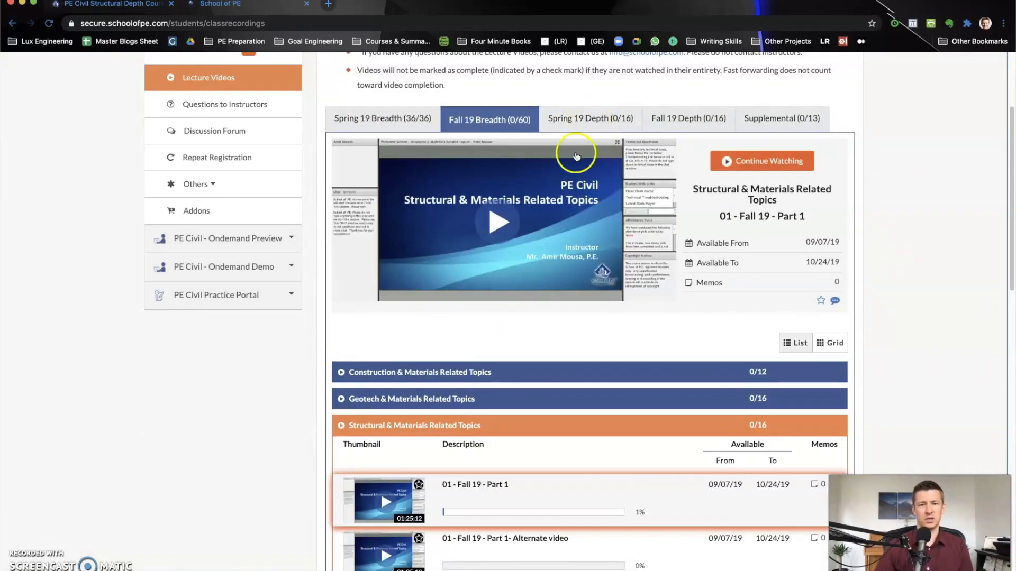
{"action": "scroll", "scroll_direction": "down", "scroll_amount": 3}
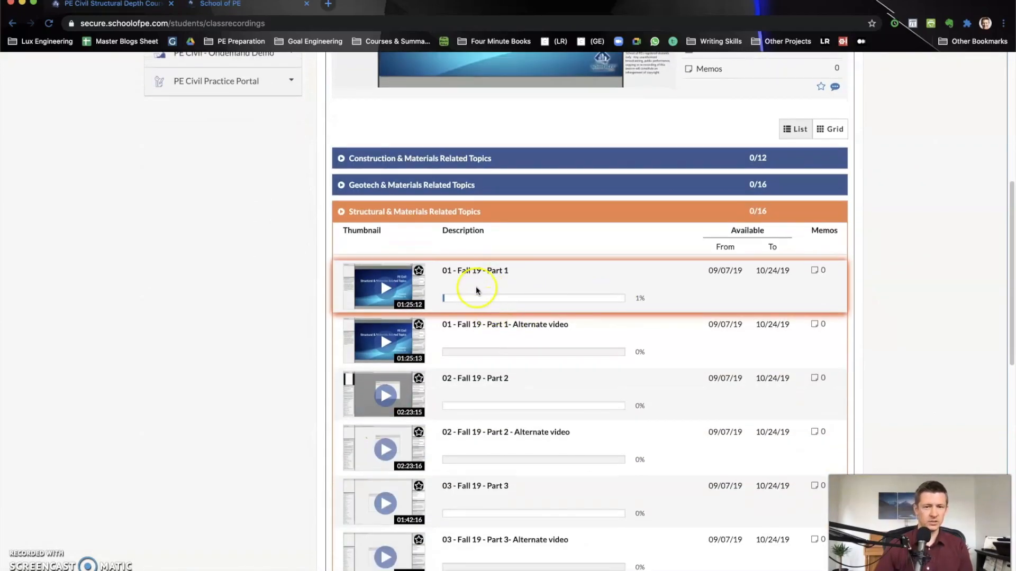
{"action": "mouse_move", "coordinate": [546, 266]}
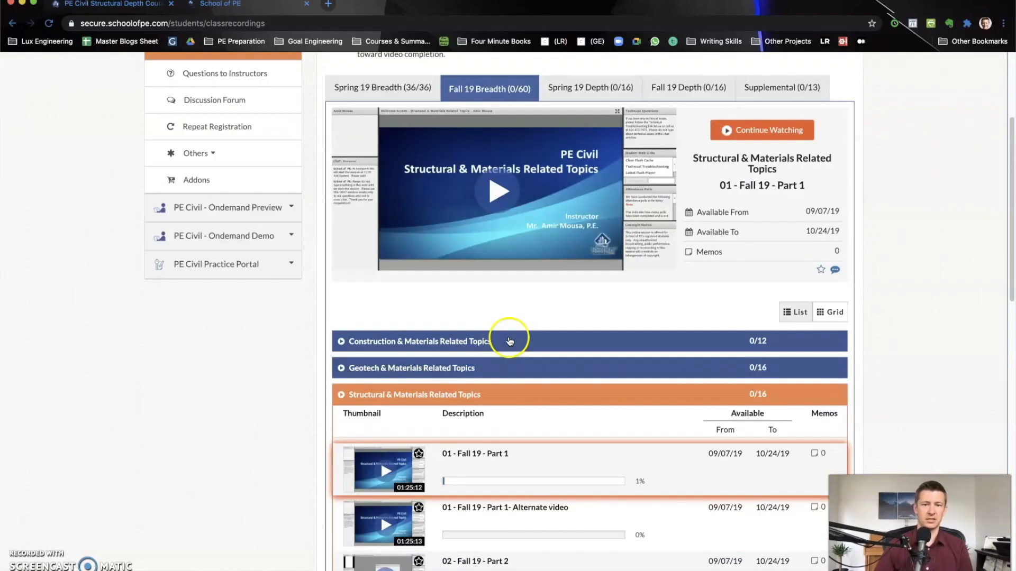
{"action": "scroll", "scroll_direction": "down", "scroll_amount": 3}
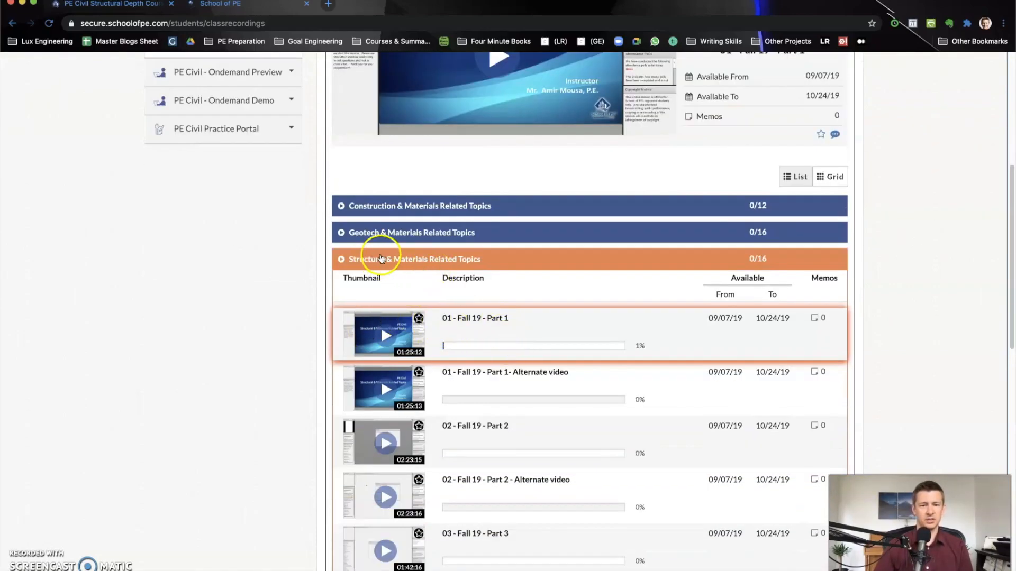
{"action": "scroll", "scroll_direction": "down", "scroll_amount": 3}
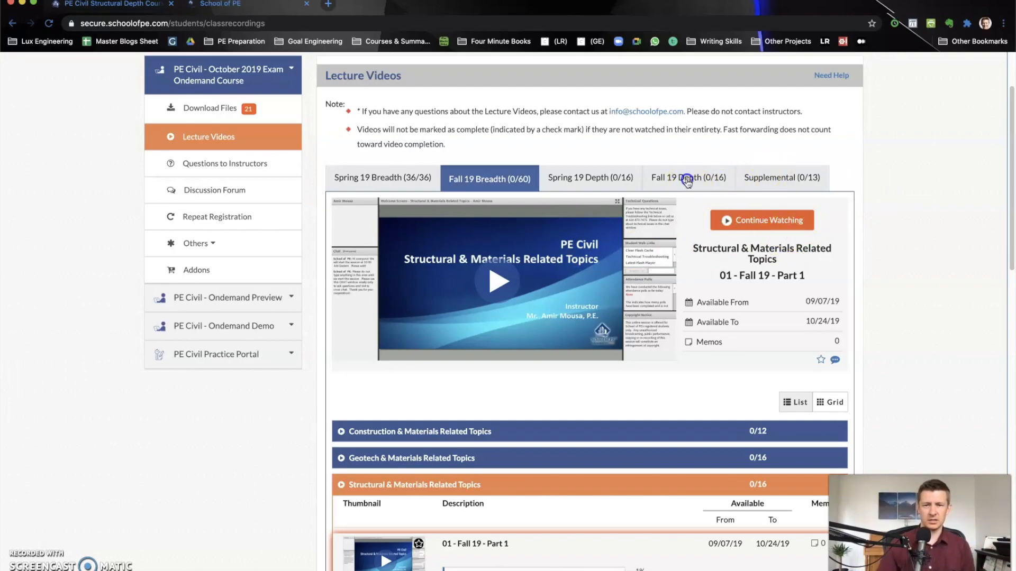
- Switch back to the Fall 19 Depth recordings showing Structural Depth Topics at 0/16
{"action": "left_click", "coordinate": [688, 178]}
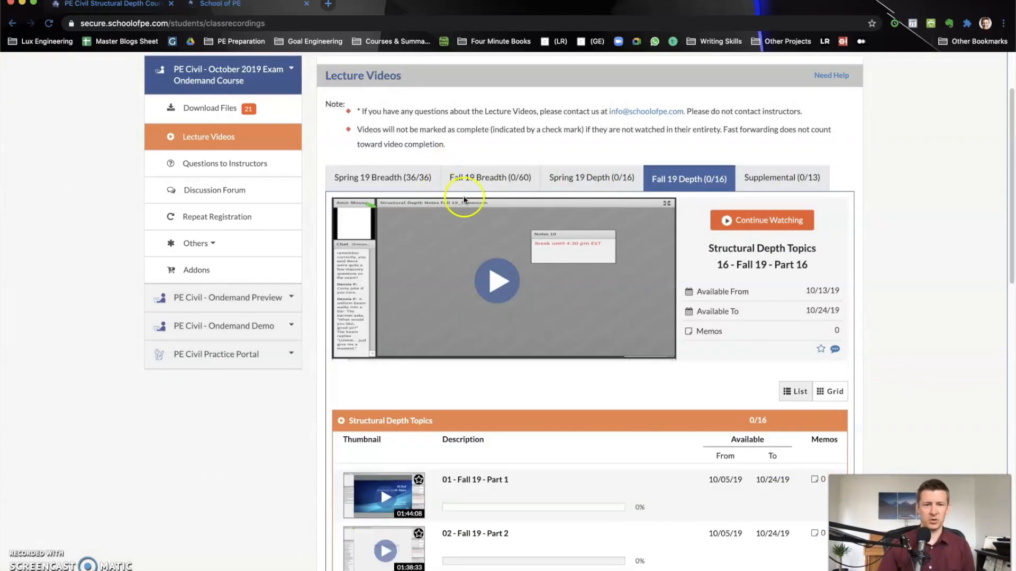
{"action": "scroll", "scroll_direction": "down", "scroll_amount": 3}
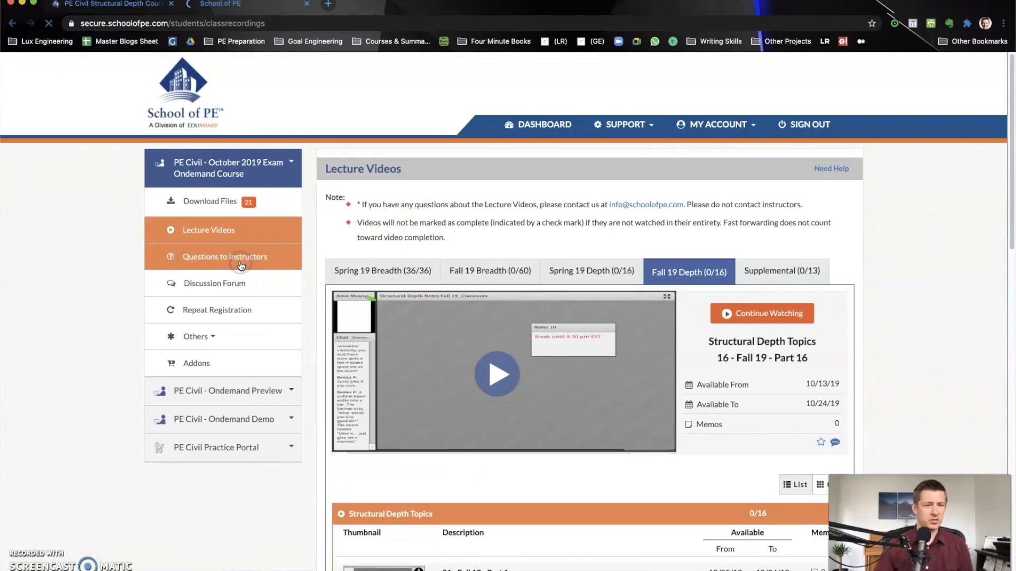
- Read the Questions to Instructors notice, then view the Discussion Forum's not-yet-allowed message
{"action": "left_click", "coordinate": [224, 256]}
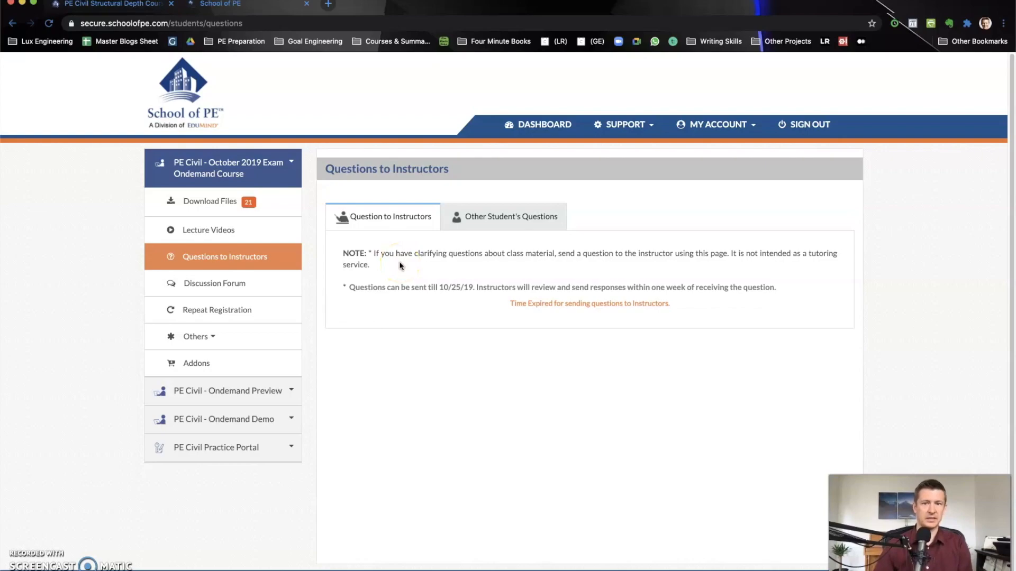
{"action": "mouse_move", "coordinate": [402, 270]}
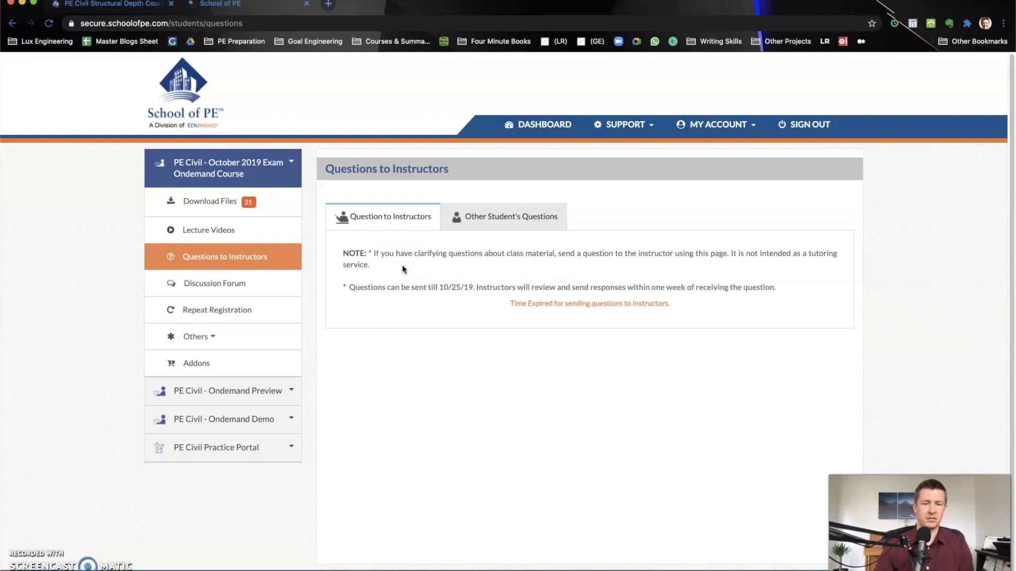
{"action": "left_click", "coordinate": [215, 284]}
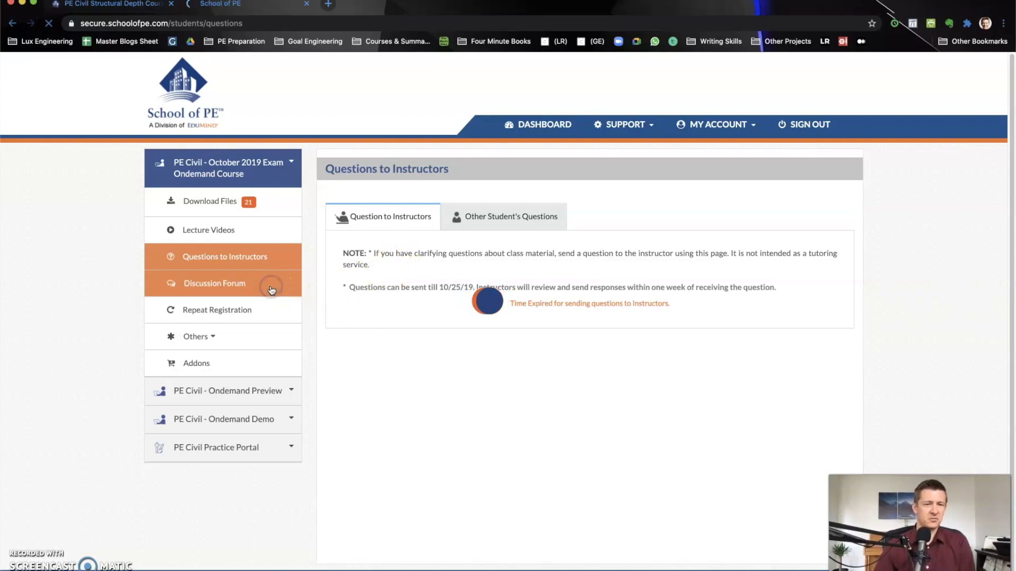
{"action": "left_click", "coordinate": [214, 283]}
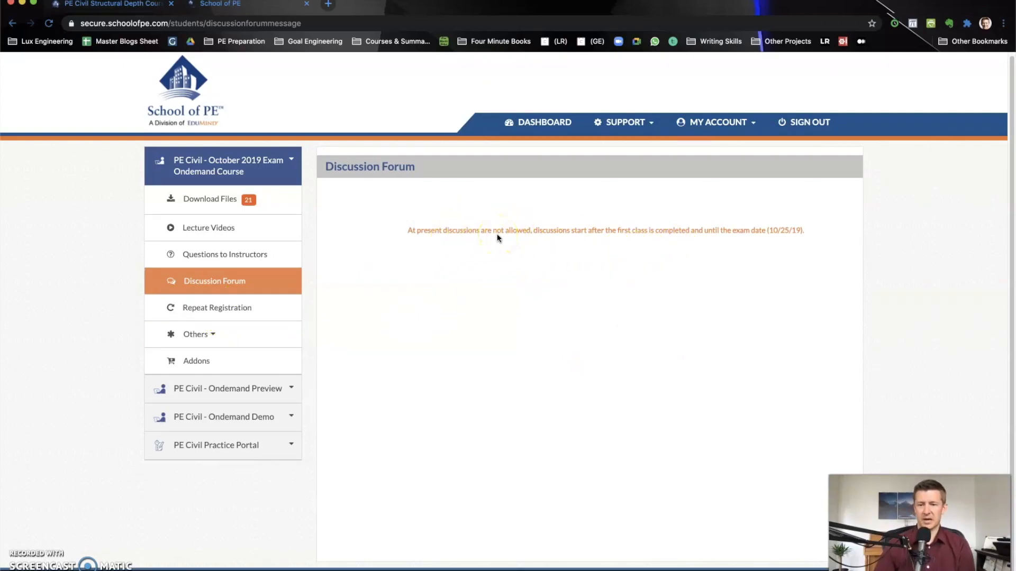
{"action": "mouse_move", "coordinate": [217, 307]}
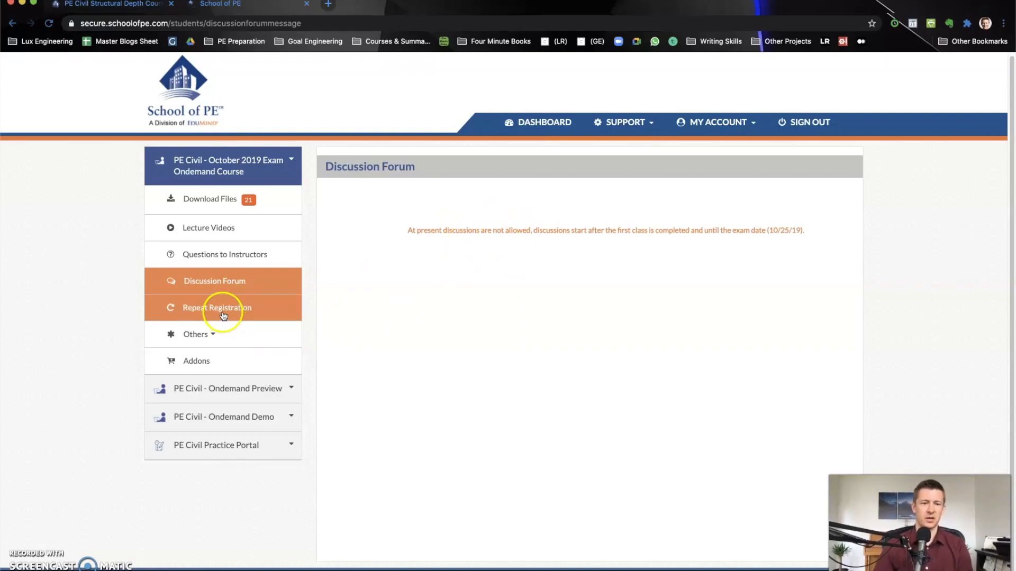
- View the Repeat Registration upload page and expand the Others section of the course menu
{"action": "left_click", "coordinate": [217, 307]}
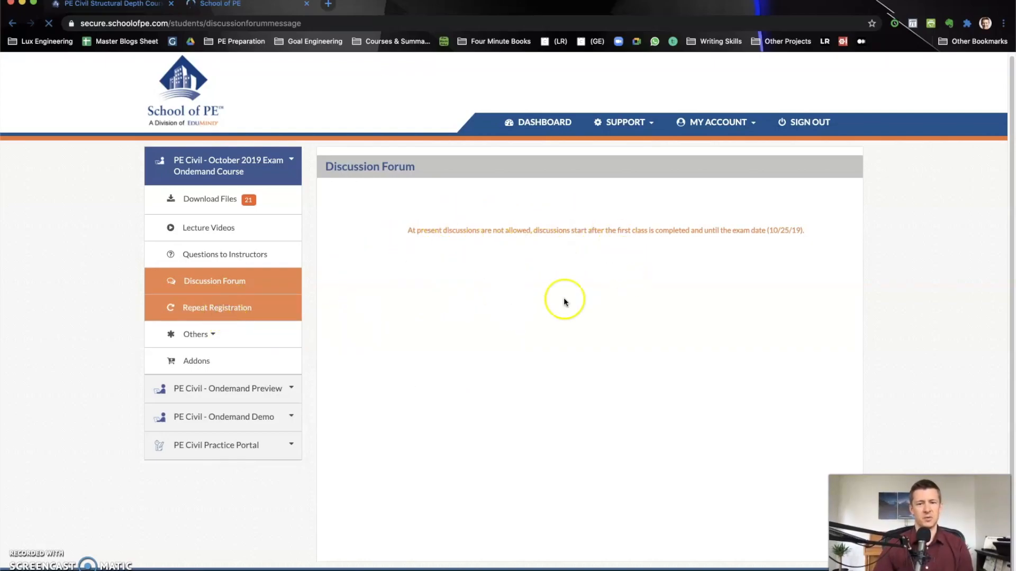
{"action": "left_click", "coordinate": [217, 307]}
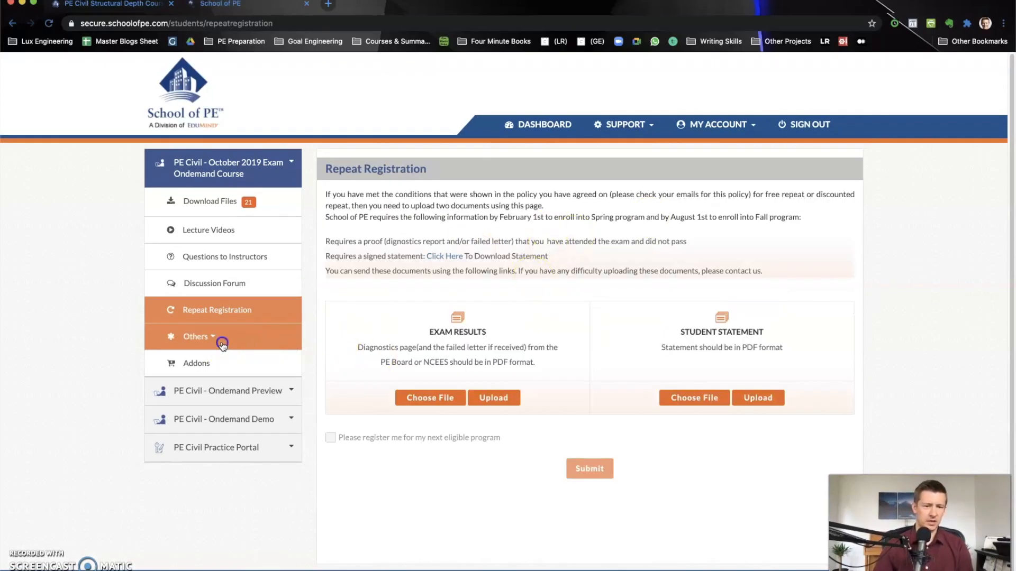
{"action": "left_click", "coordinate": [196, 337]}
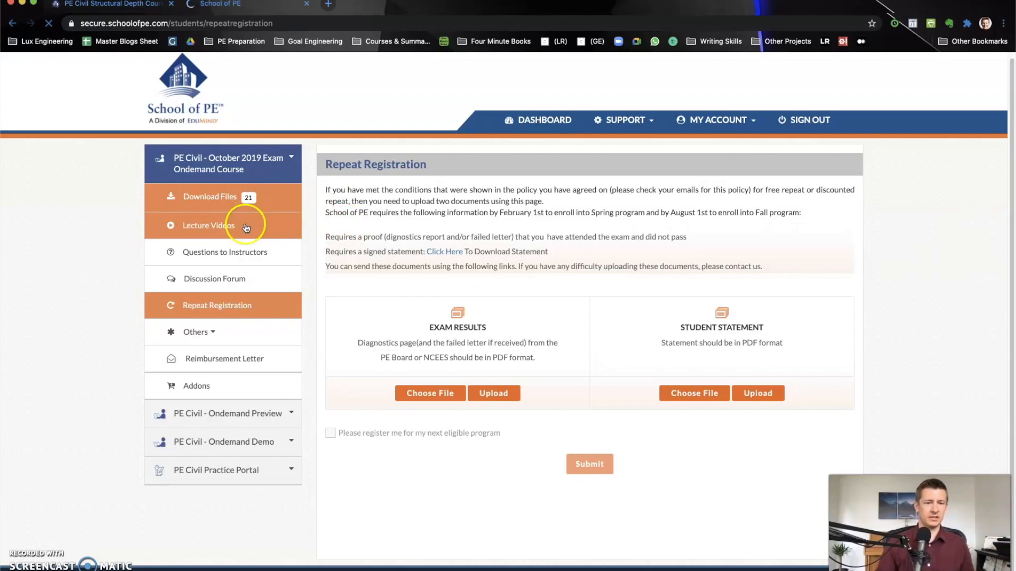
- Return to the Lecture Videos page showing Fall 19 Depth recordings at 0/16
{"action": "left_click", "coordinate": [210, 201]}
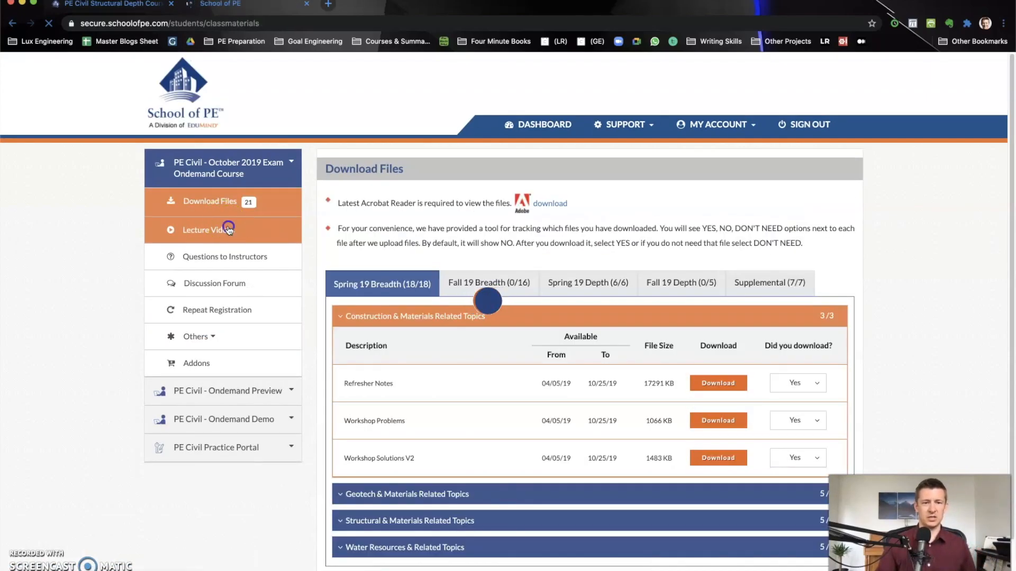
{"action": "left_click", "coordinate": [208, 230]}
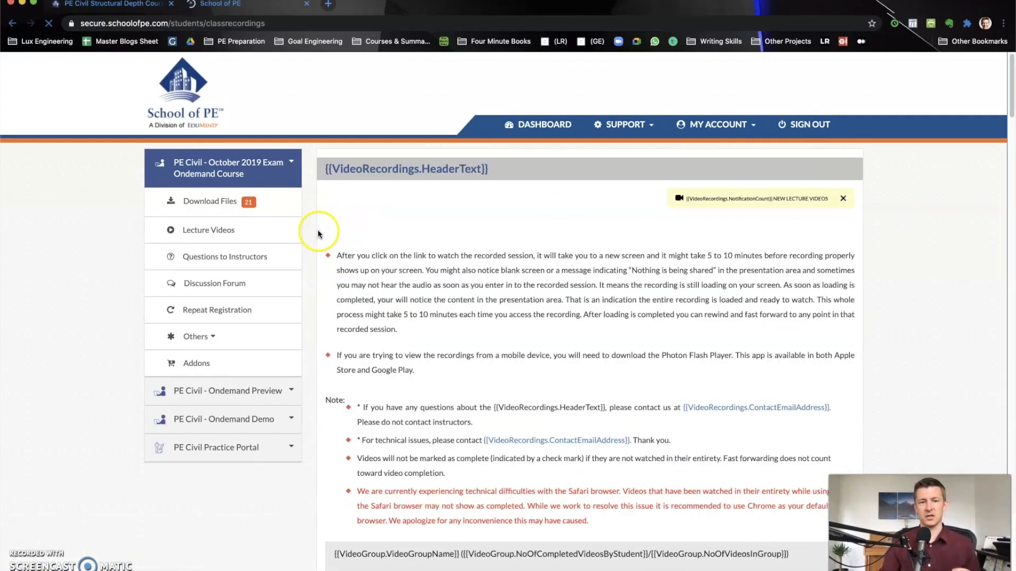
{"action": "left_click", "coordinate": [209, 229]}
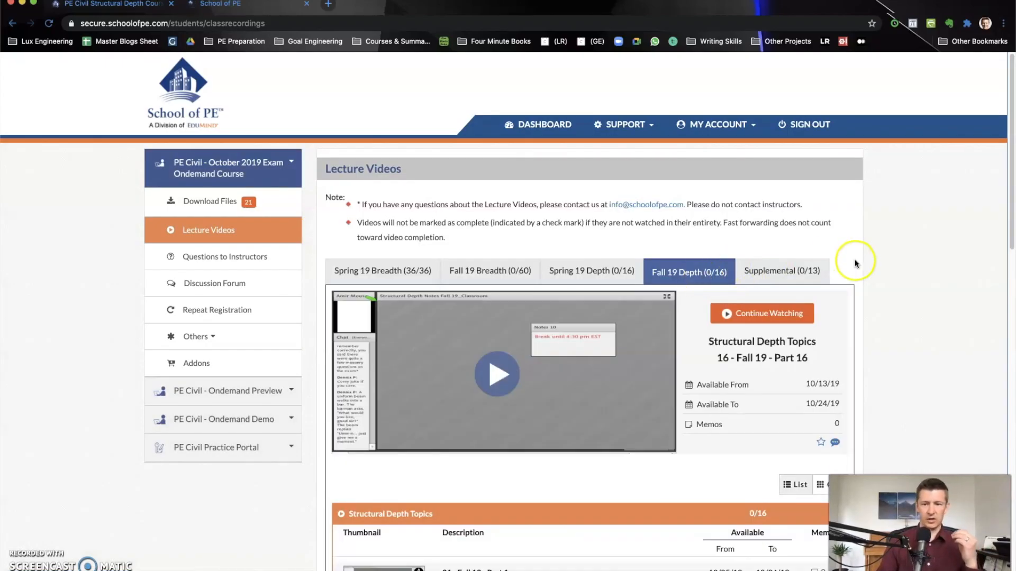